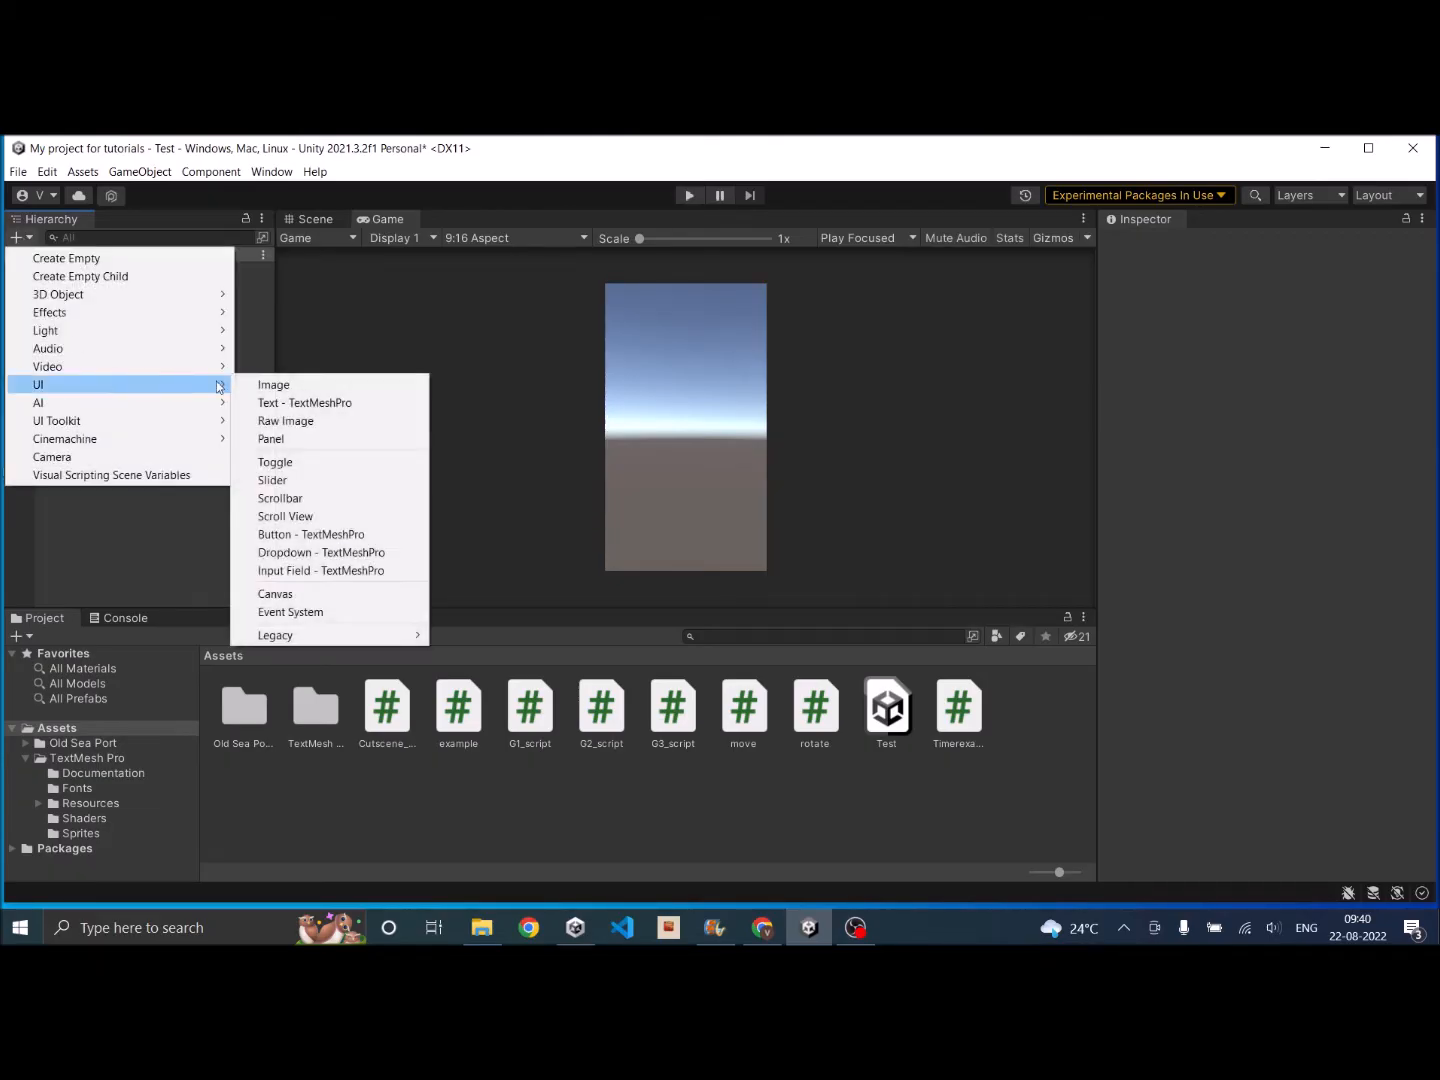
Step: Add a Scroll View from the Hierarchy's UI menu and review its Inspector components
left_click(285, 516)
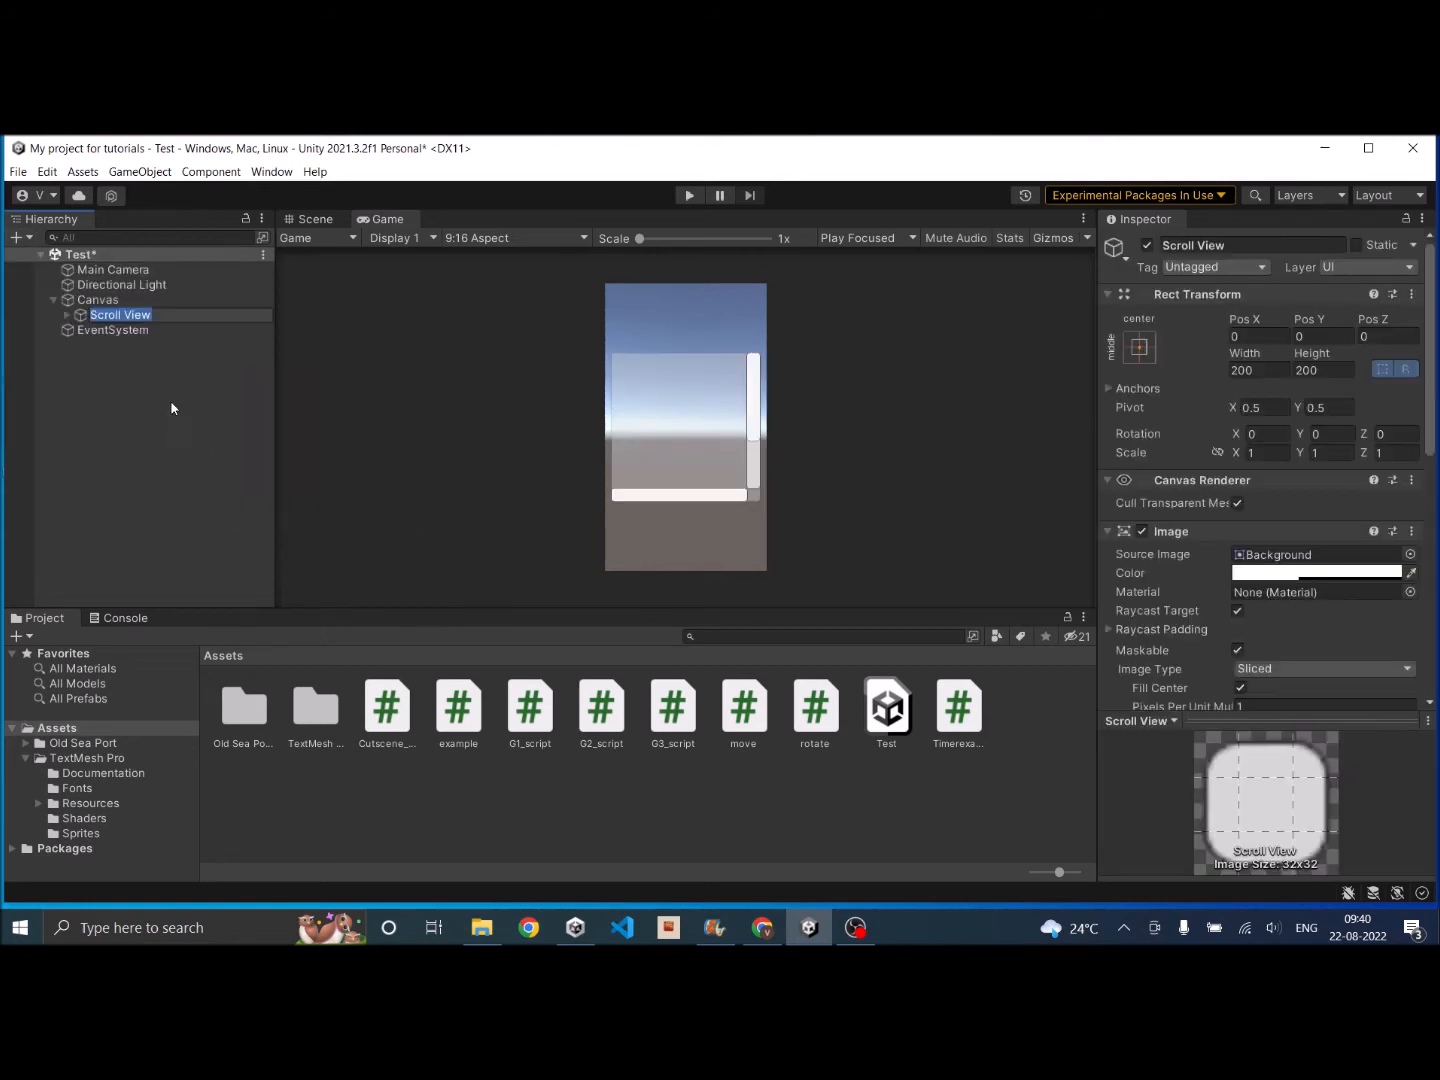
mouse_move(1318, 543)
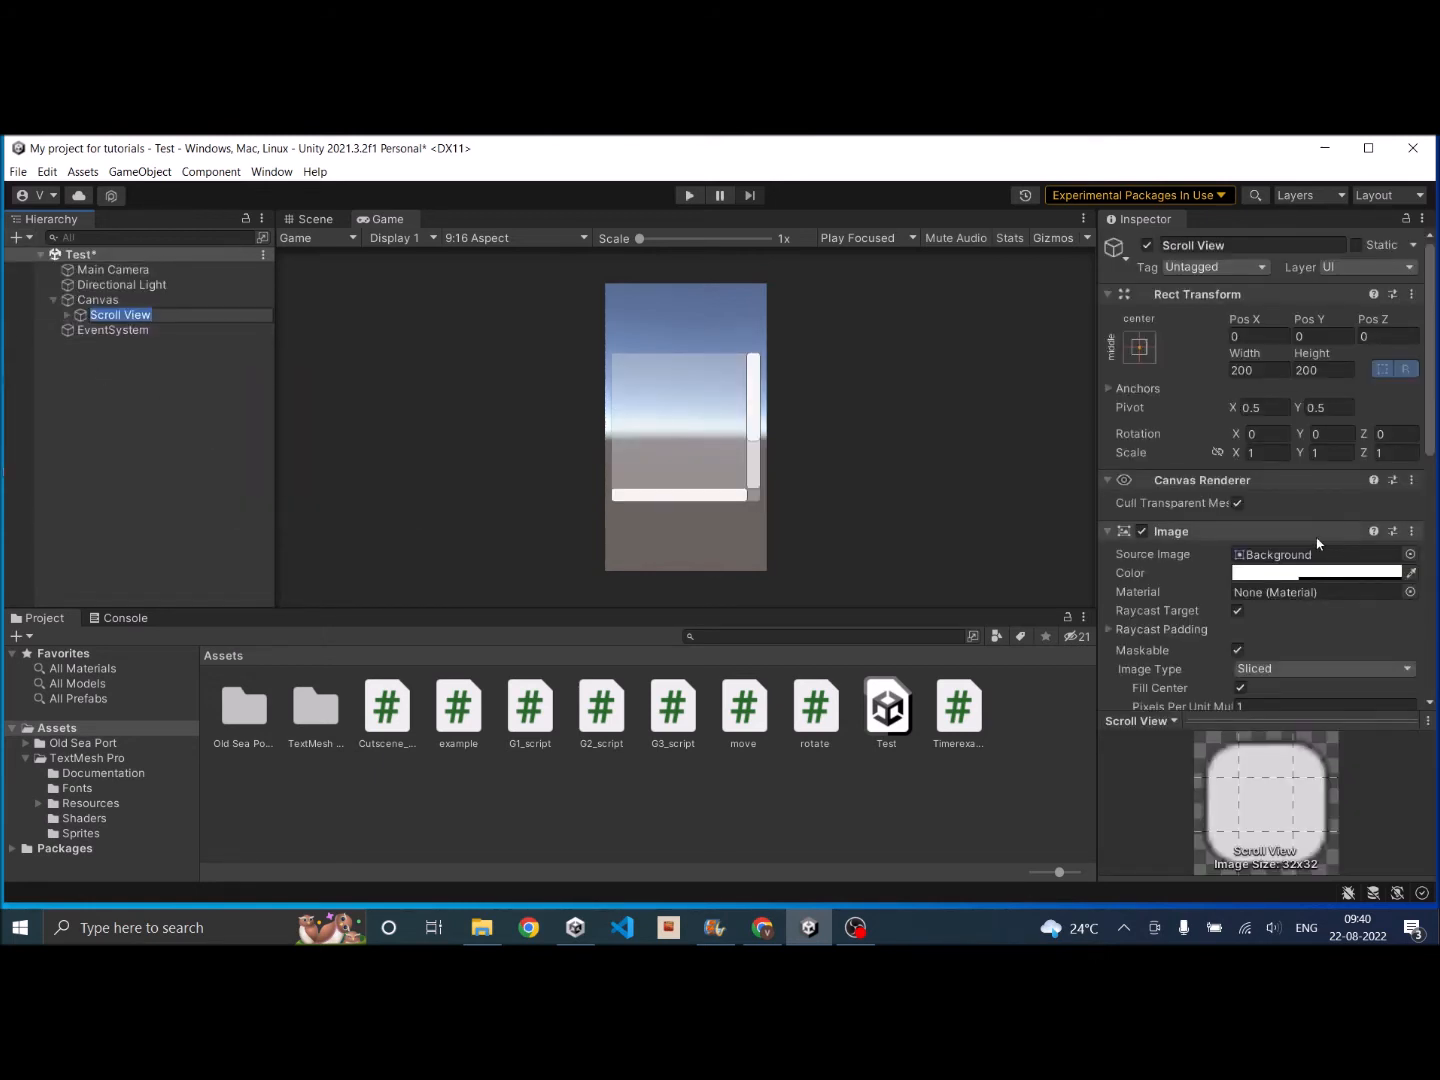
scroll("down", 3)
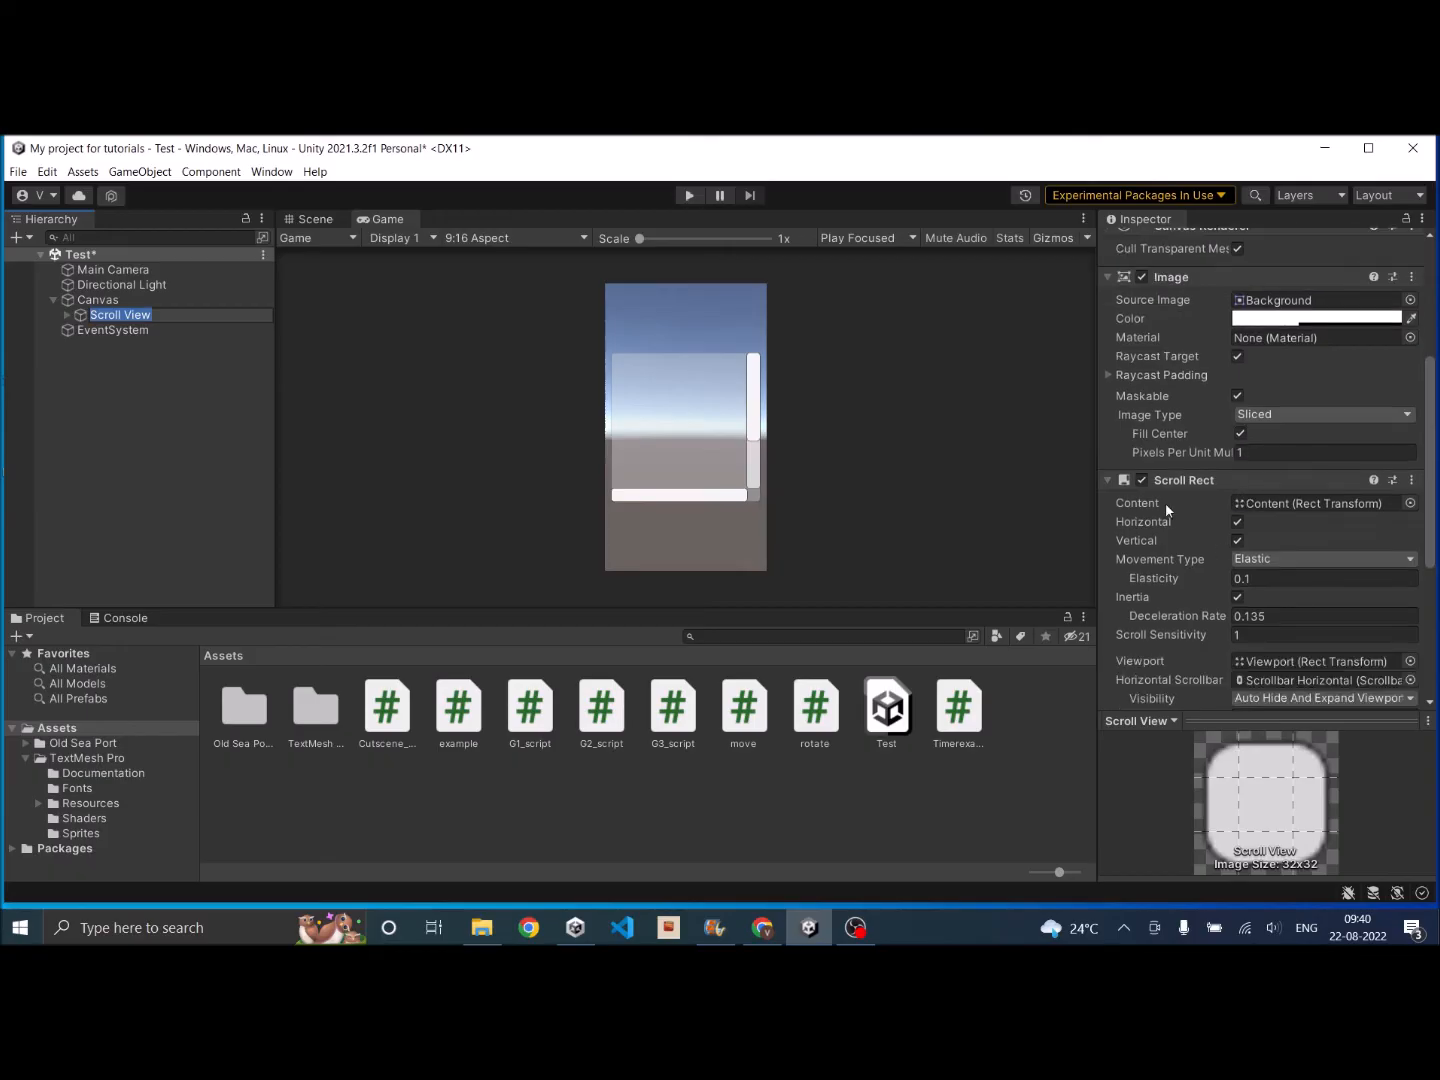
scroll("up", 3)
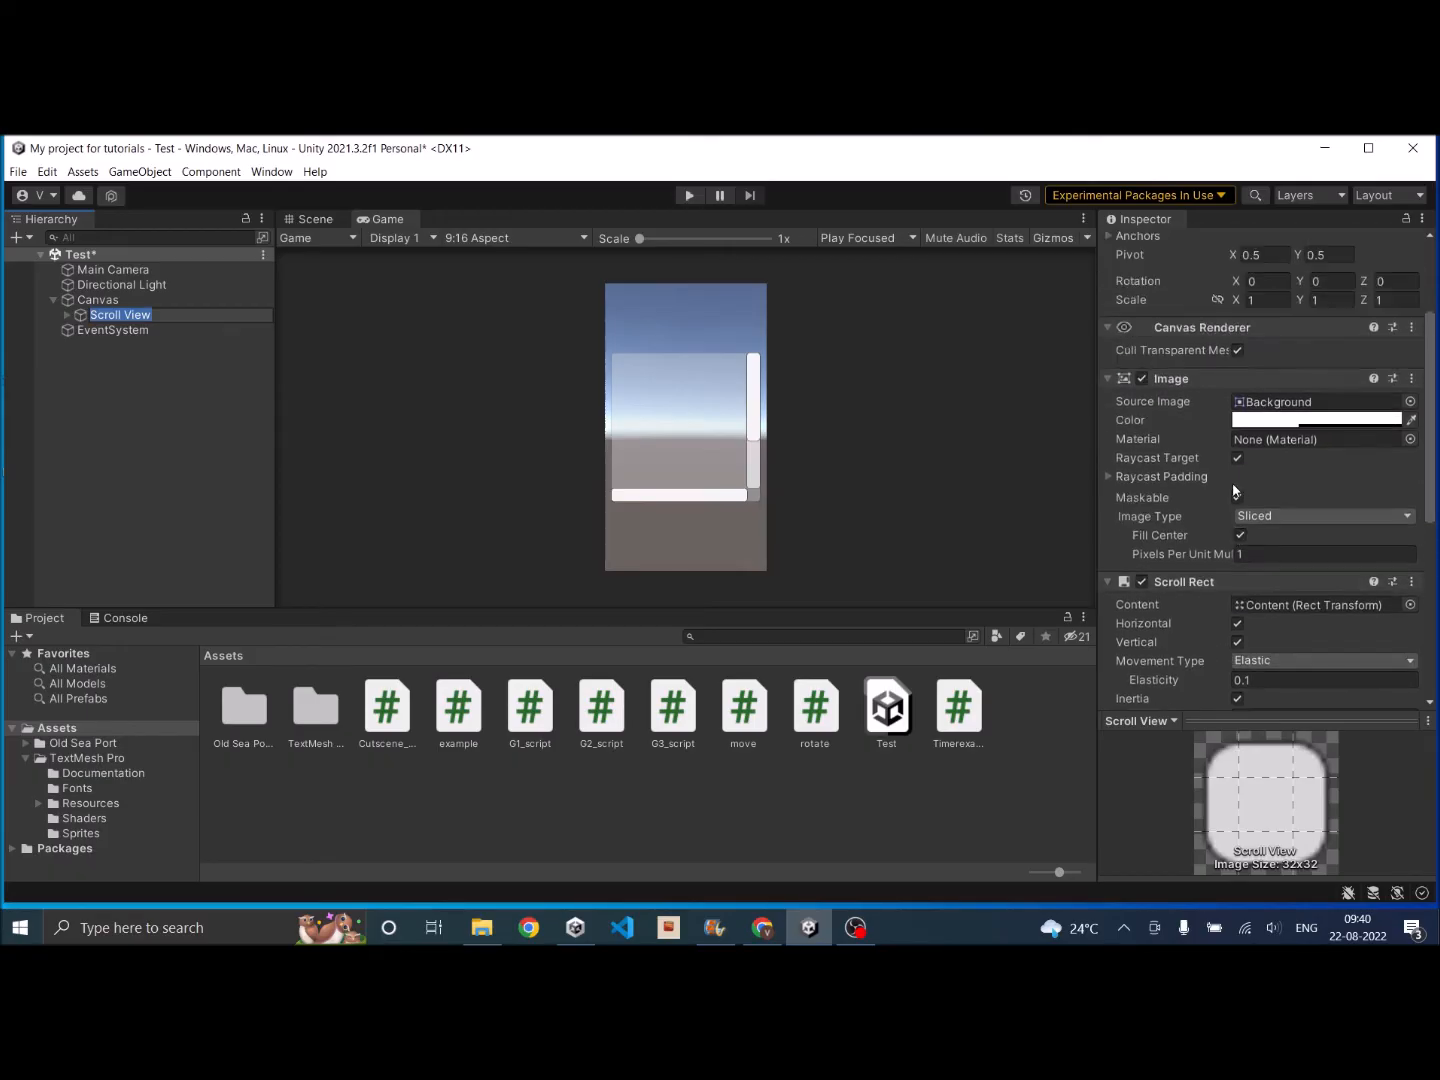
mouse_move(1168, 413)
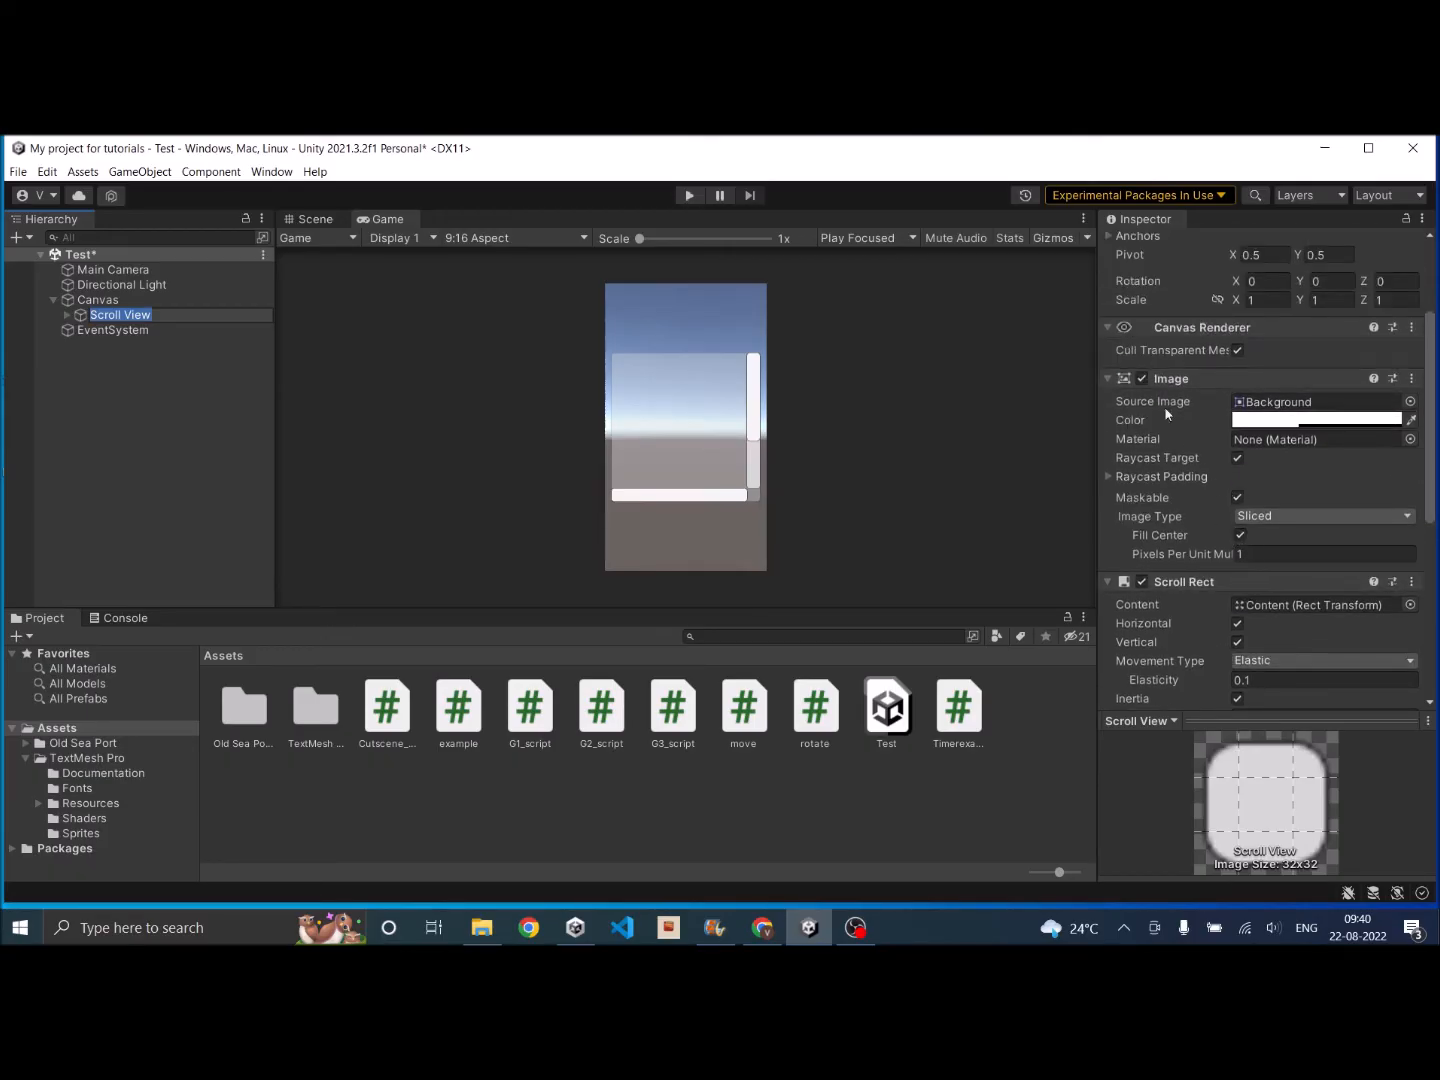
left_click(1411, 378)
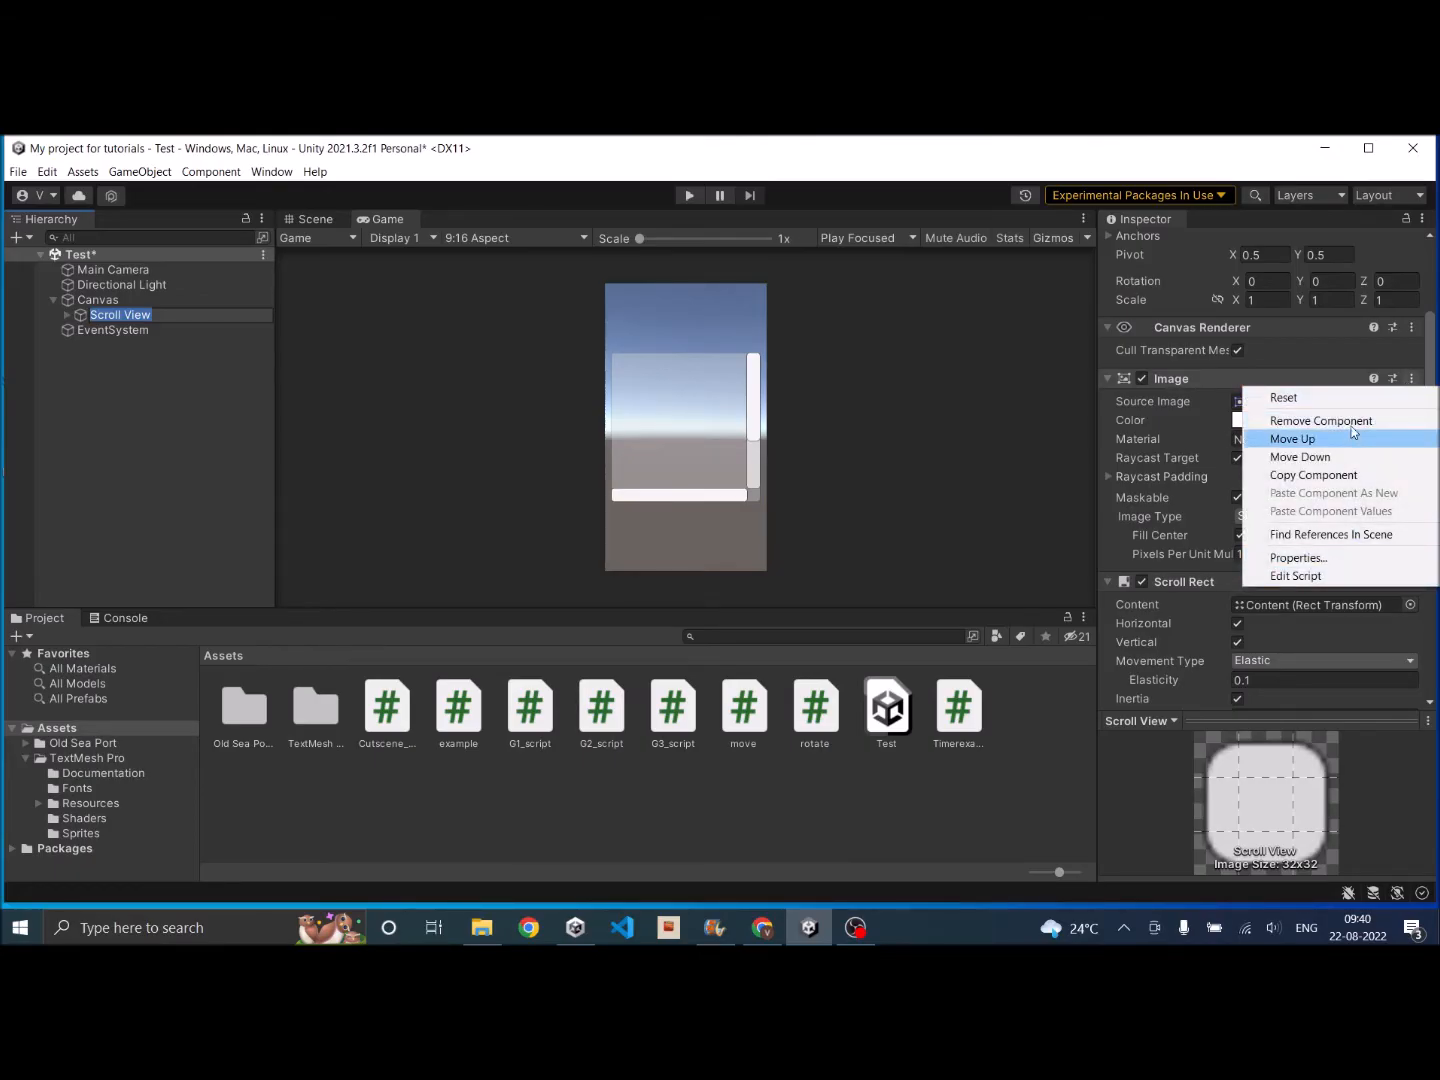
mouse_move(1013, 810)
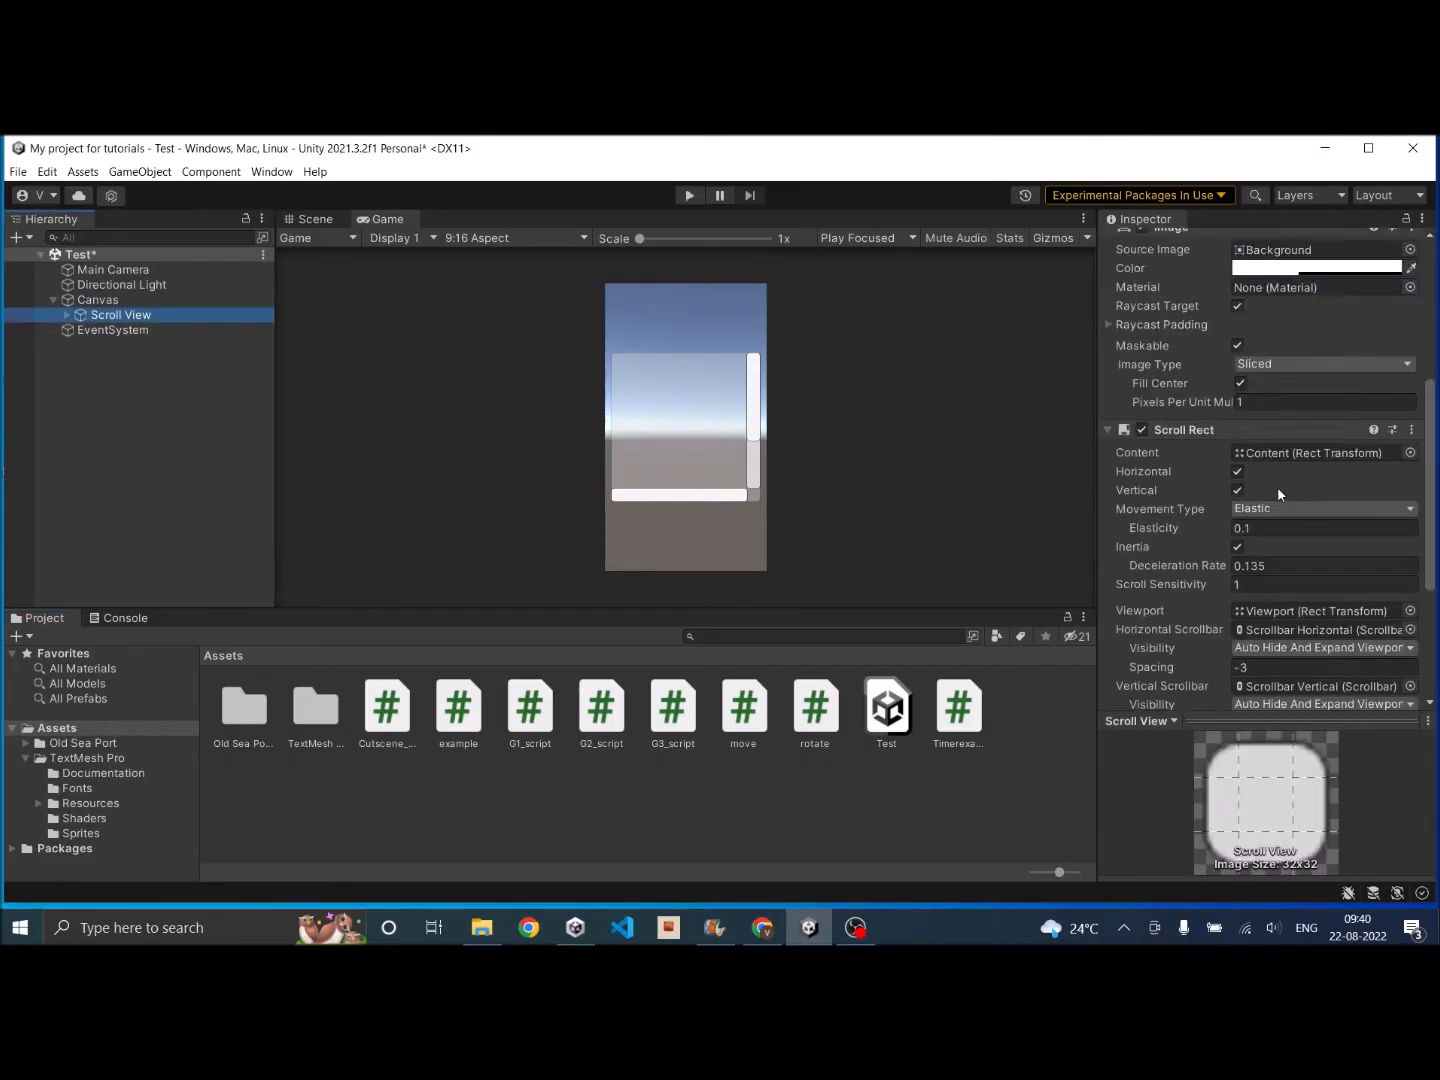
scroll("down", 3)
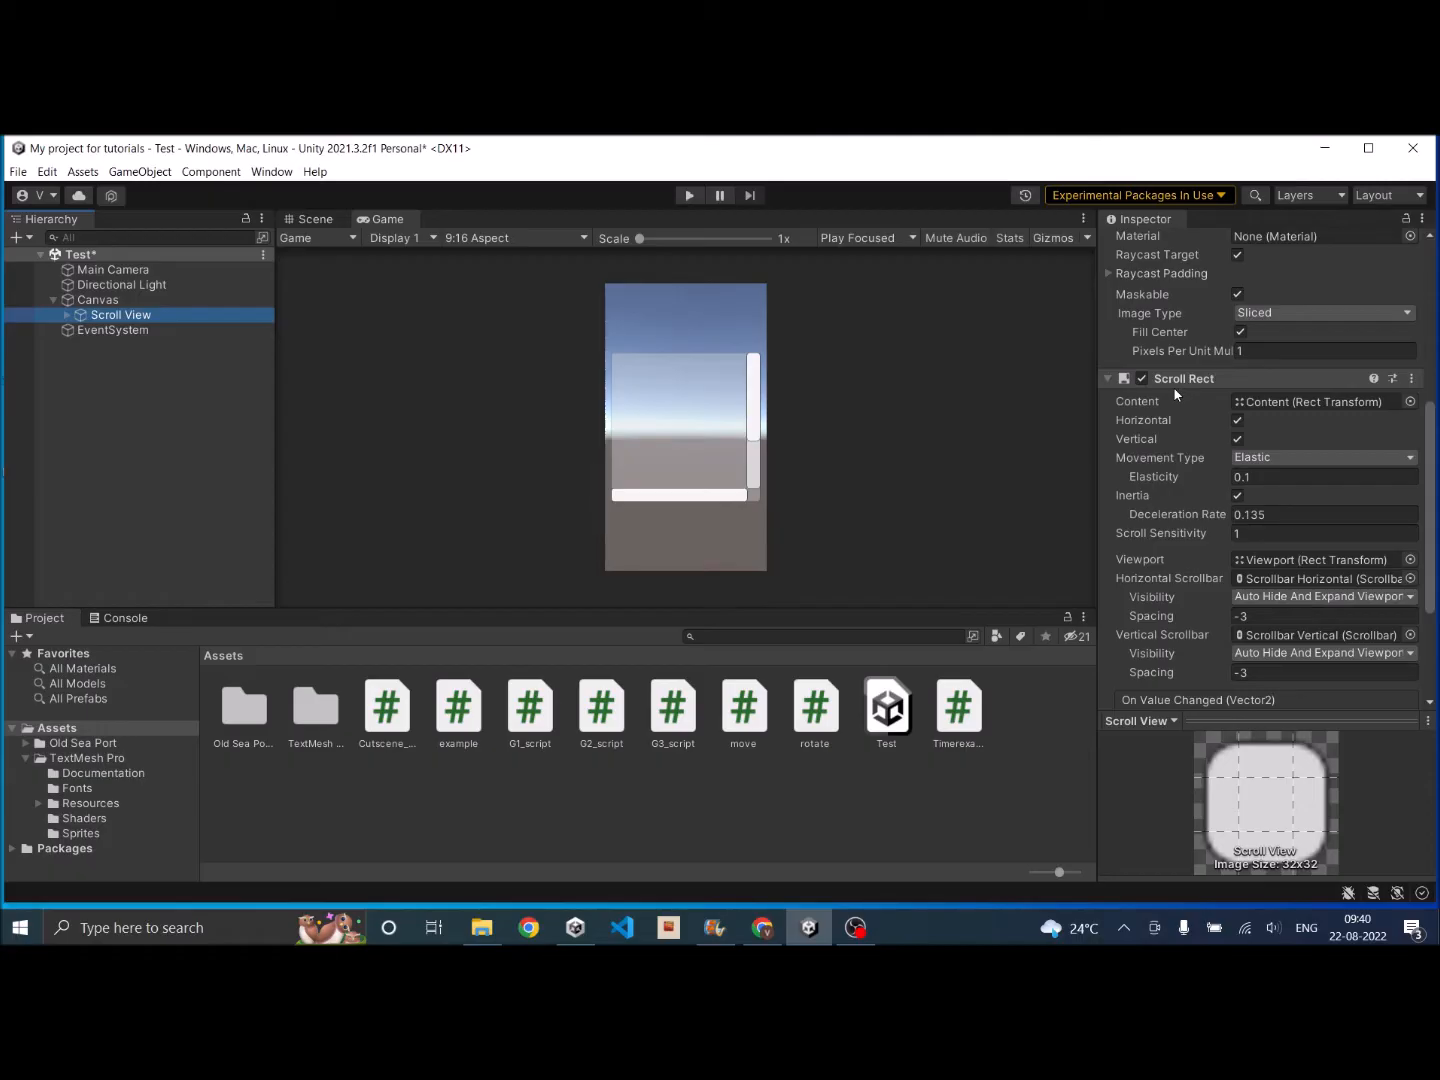
mouse_move(1238, 400)
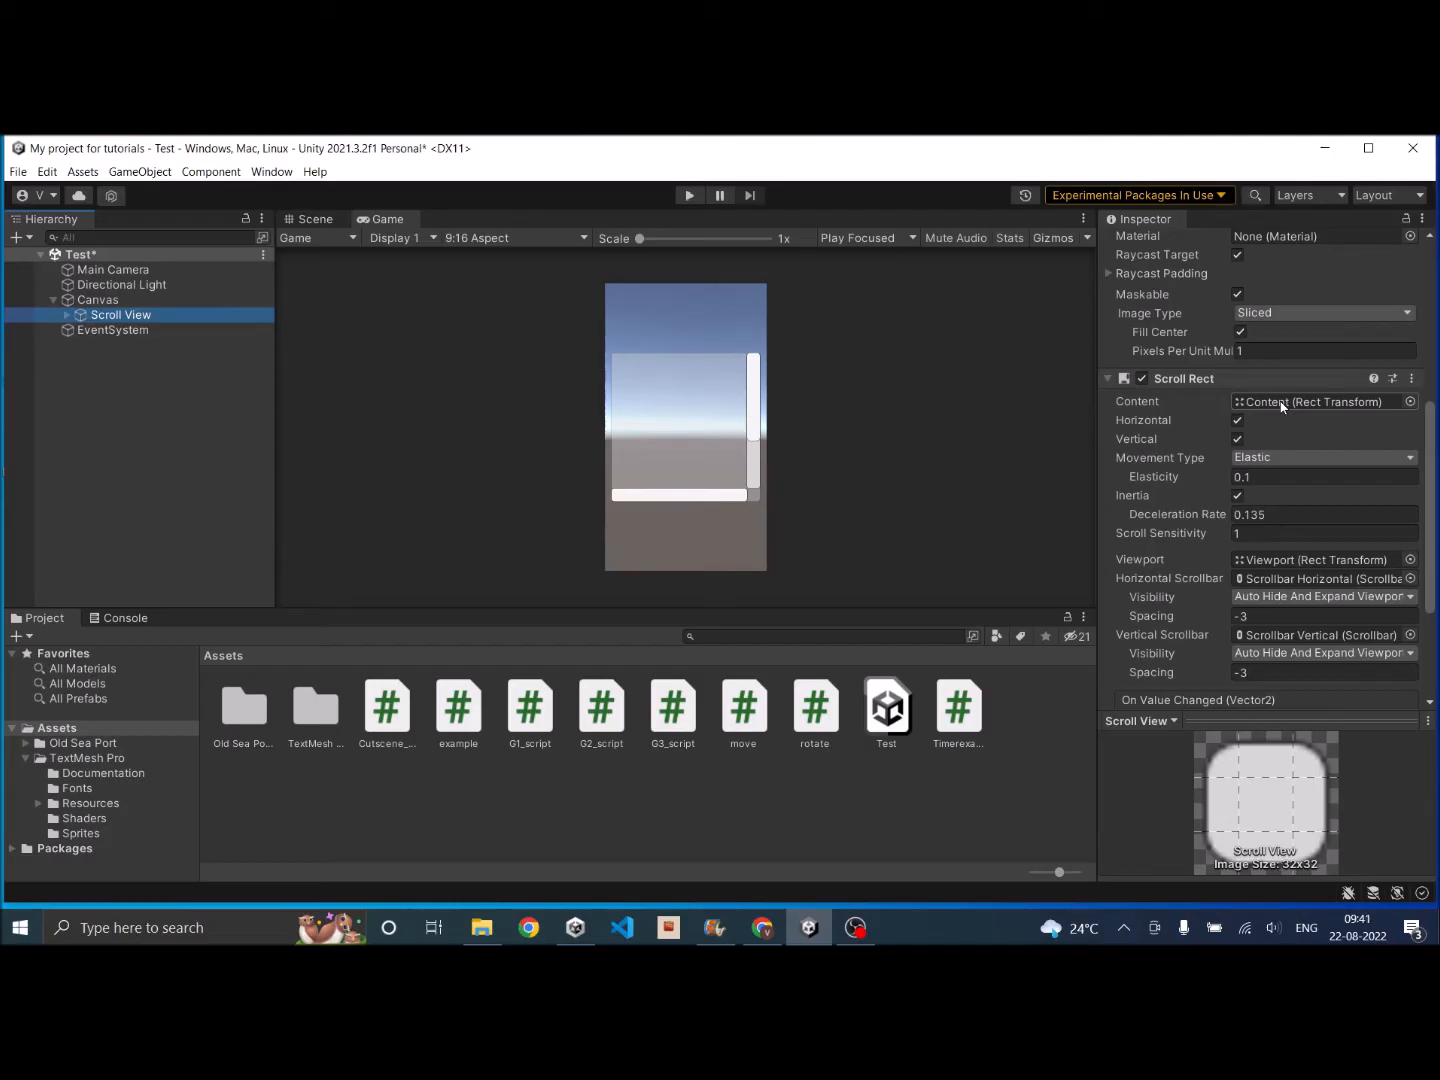
mouse_move(1265, 563)
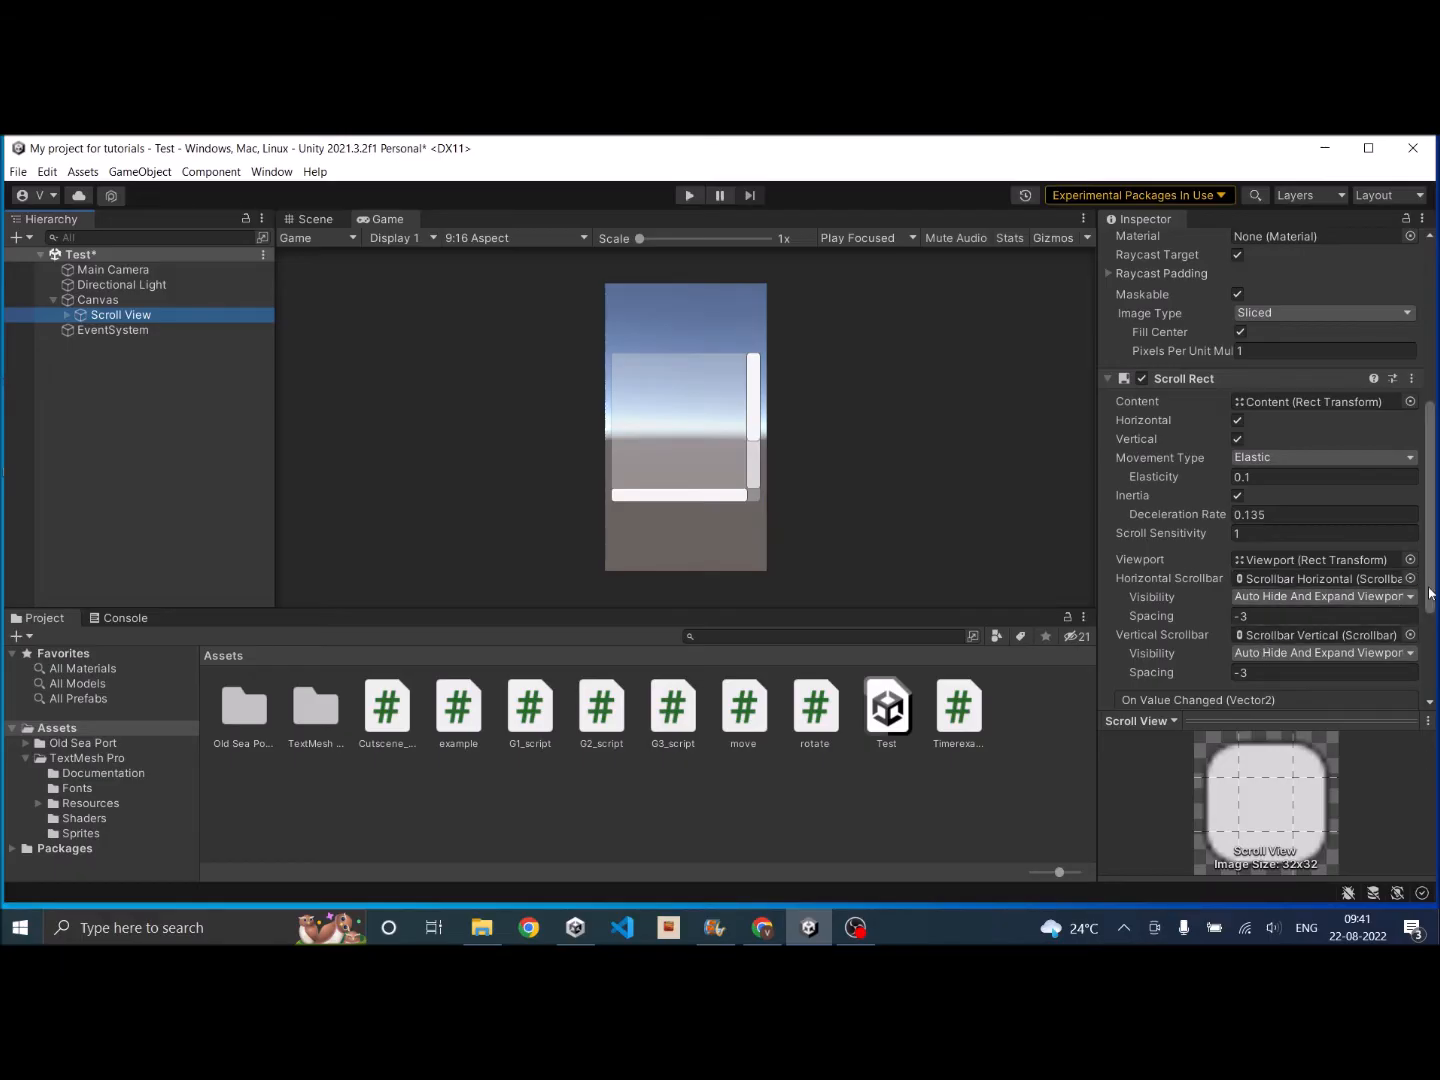
Step: Set both Scroll Rect scrollbar references to None and uncheck Vertical scrolling
left_click(1411, 578)
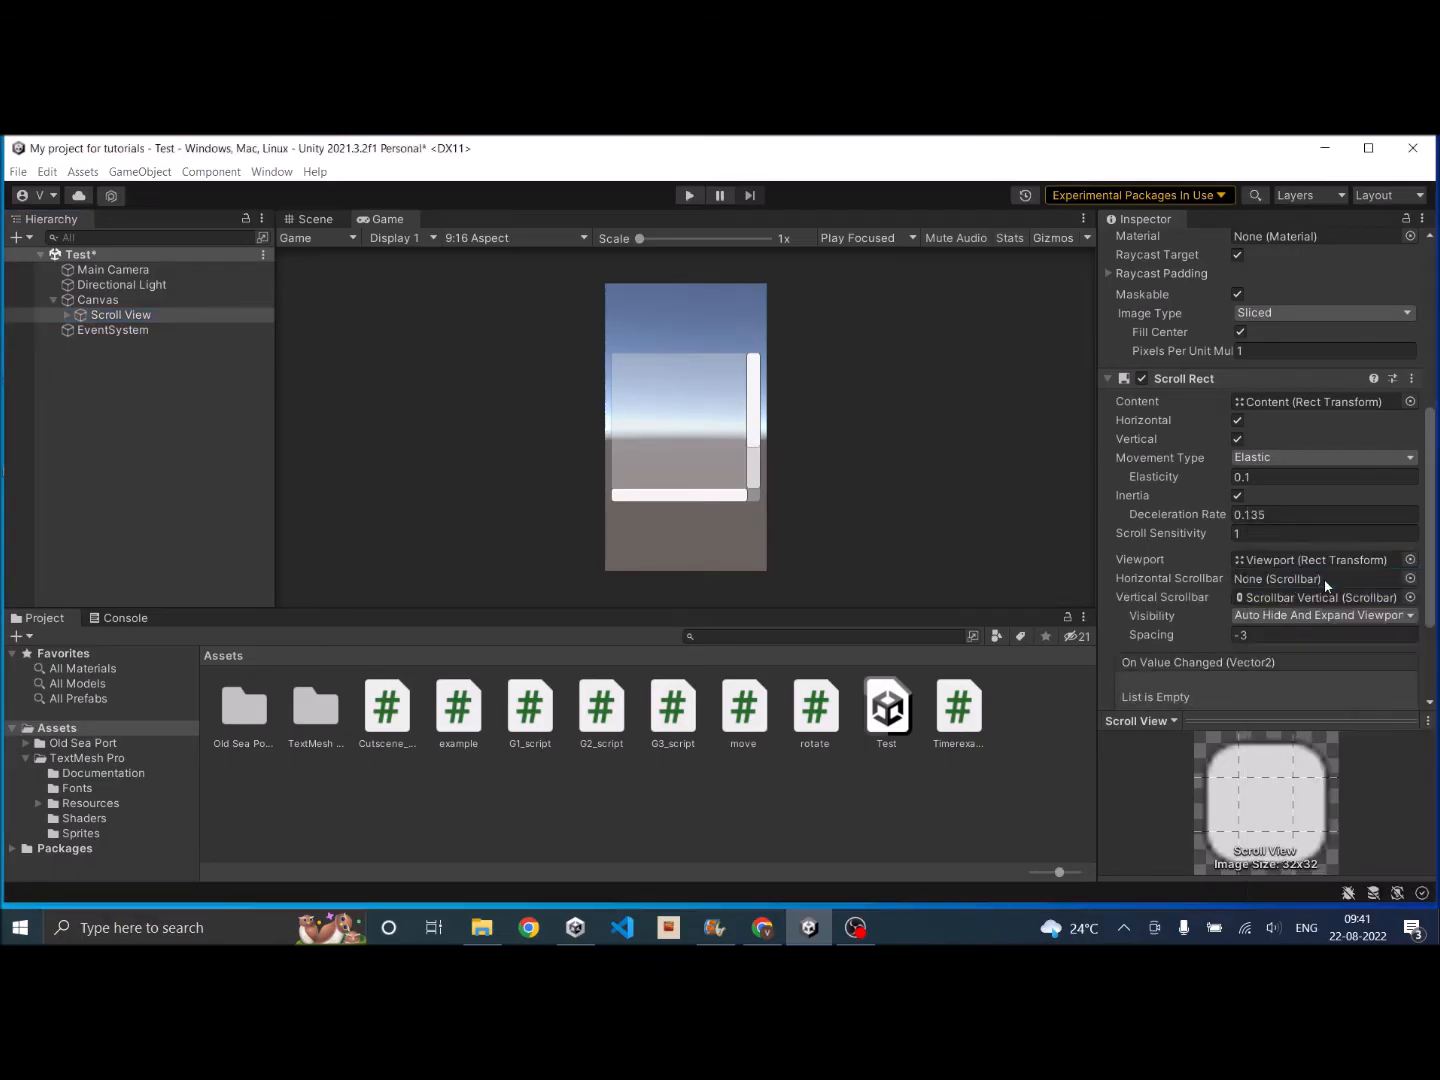
left_click(1410, 597)
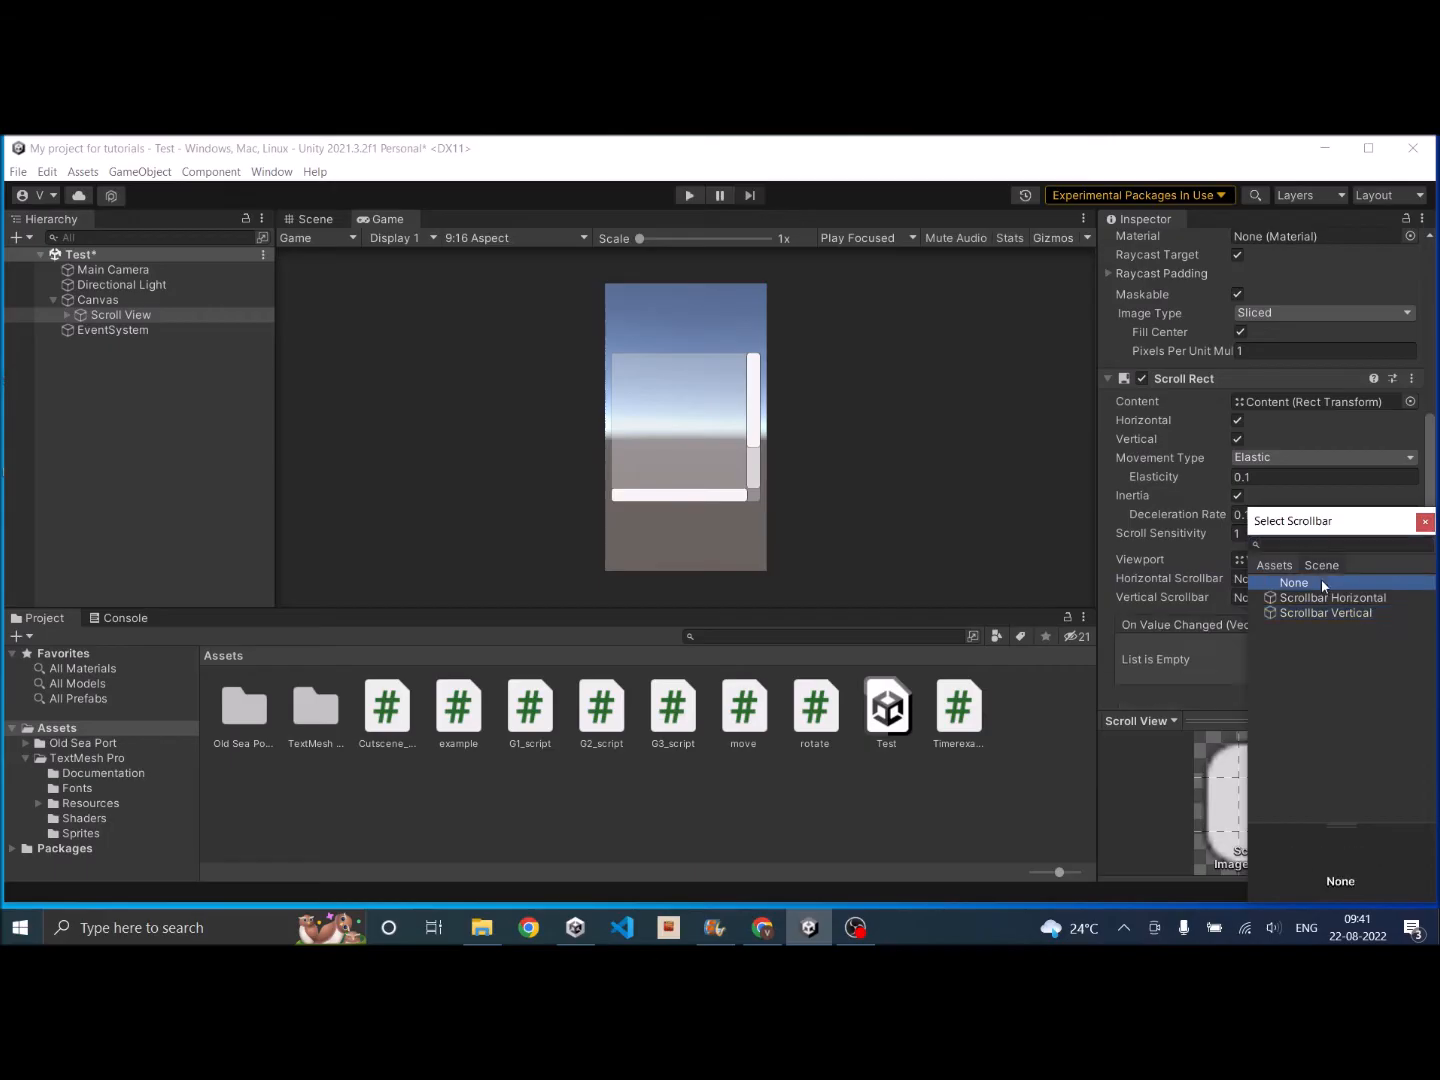
left_click(1294, 582)
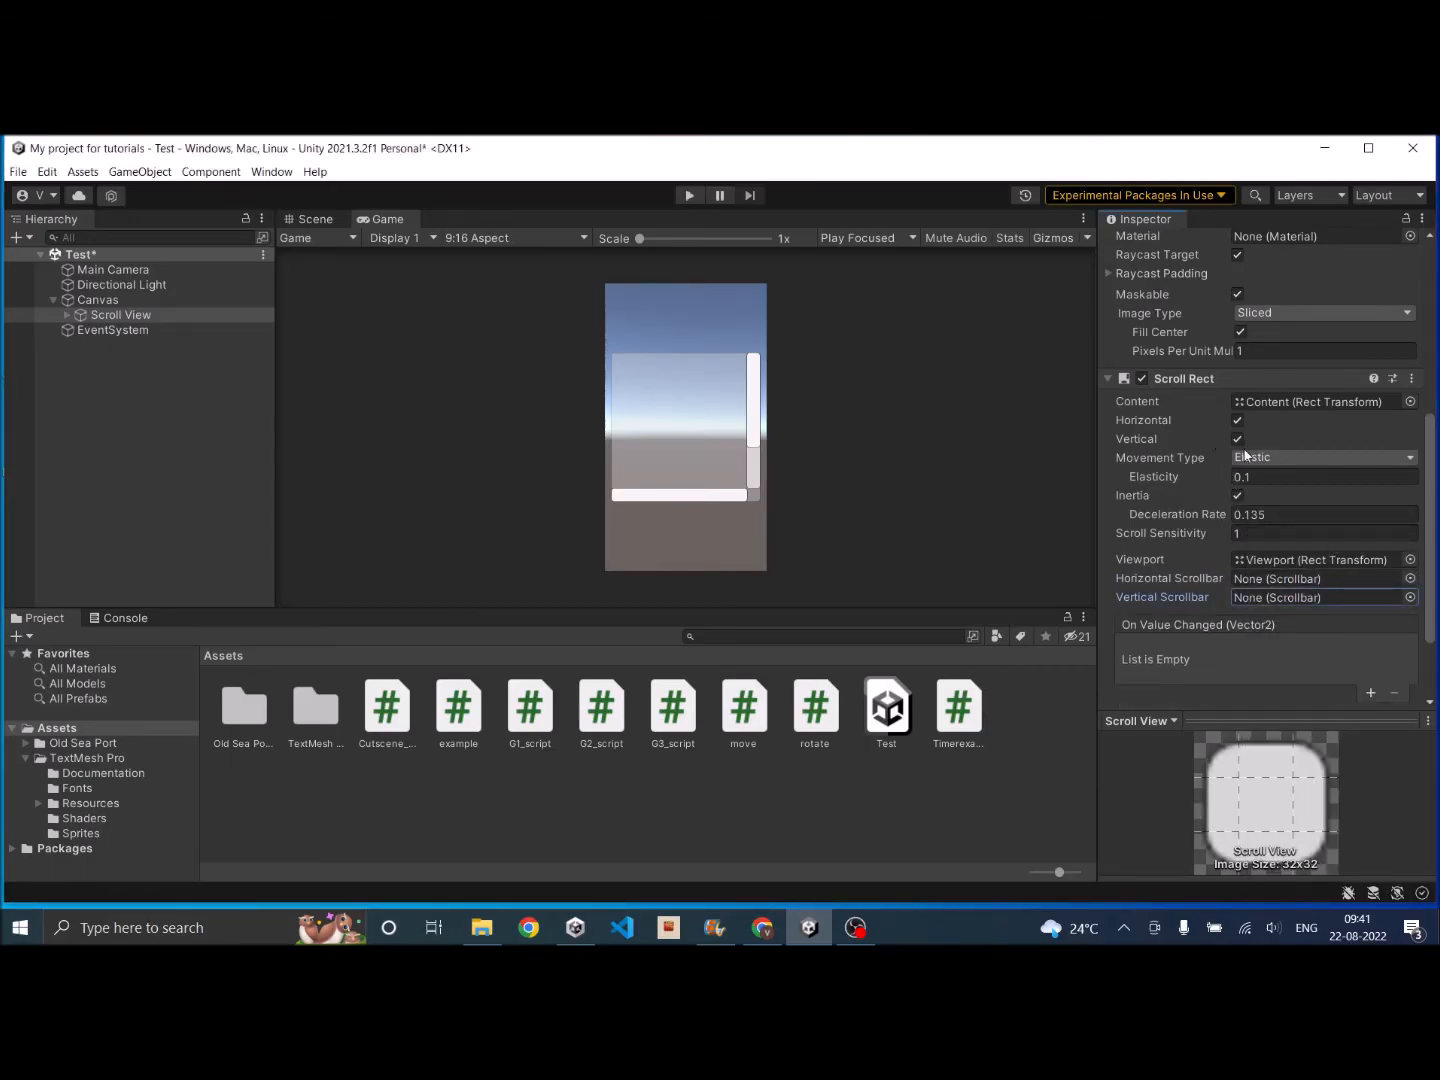
left_click(1239, 439)
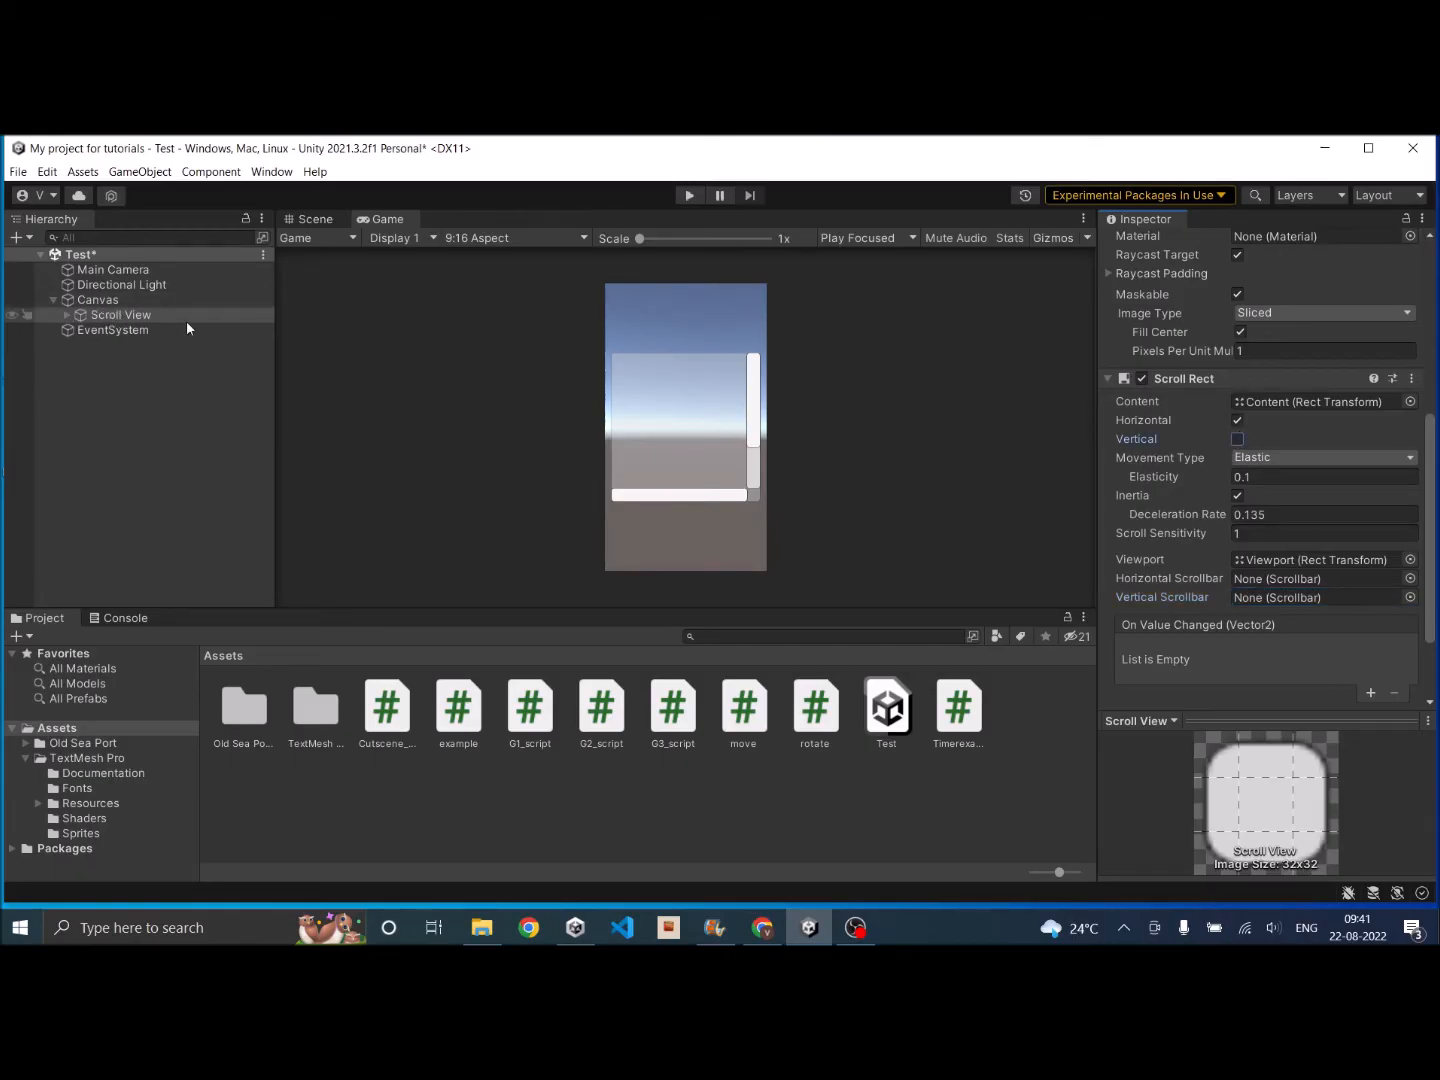
left_click(53, 314)
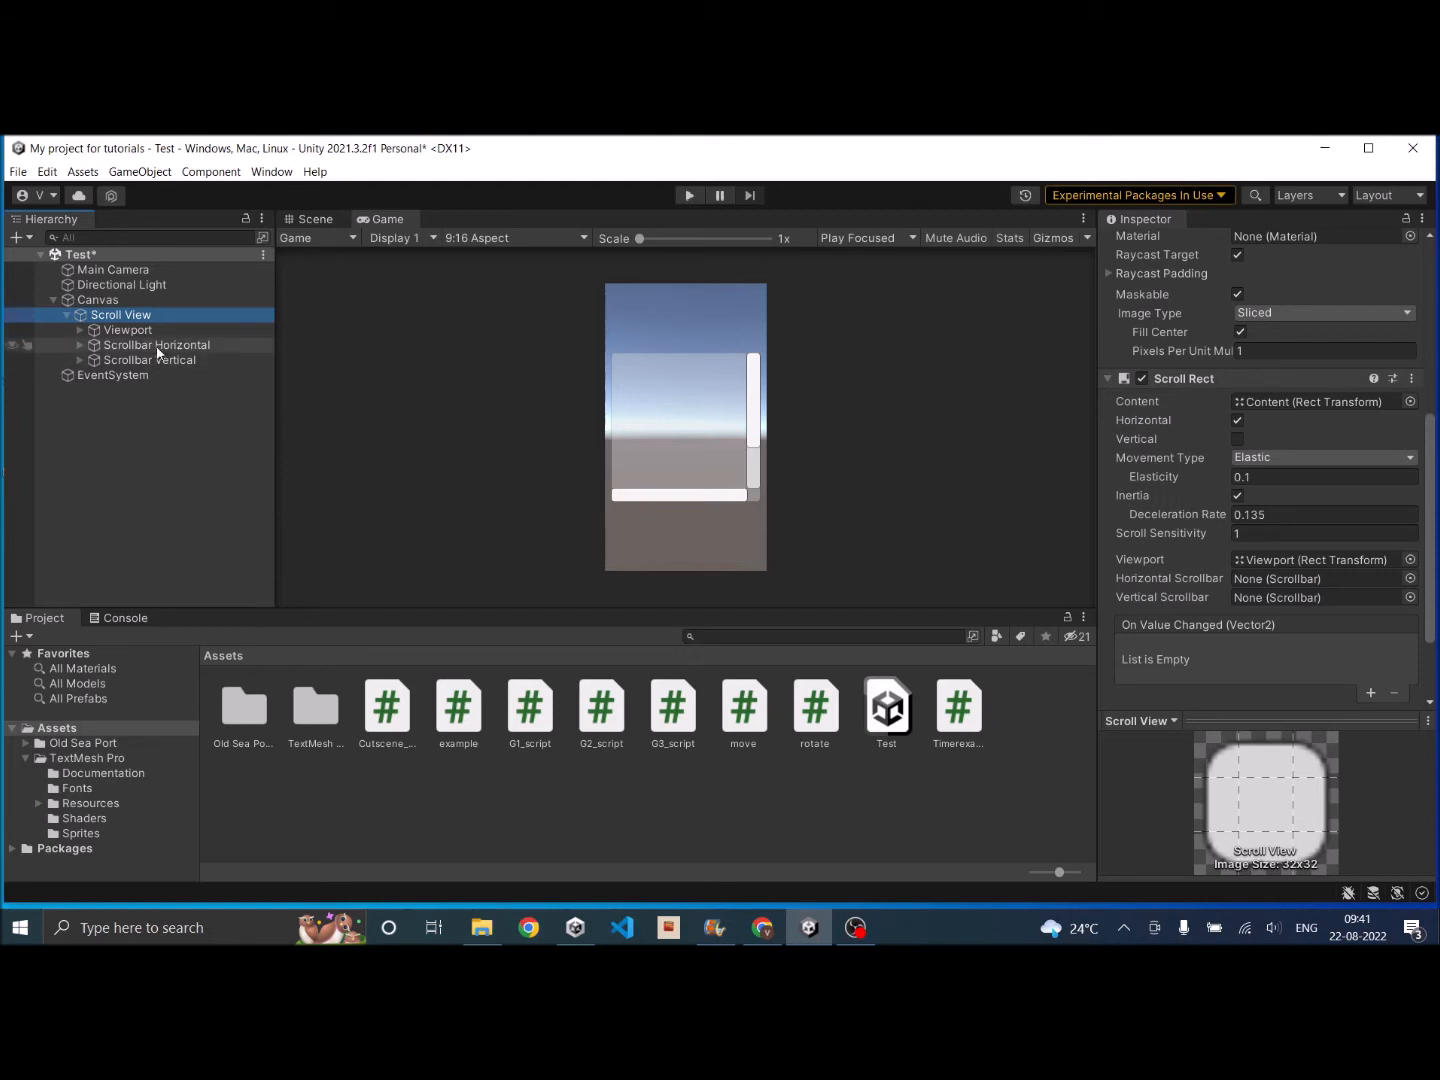
Step: Delete Scrollbar Horizontal and Scrollbar Vertical together from the Hierarchy
left_click(156, 344)
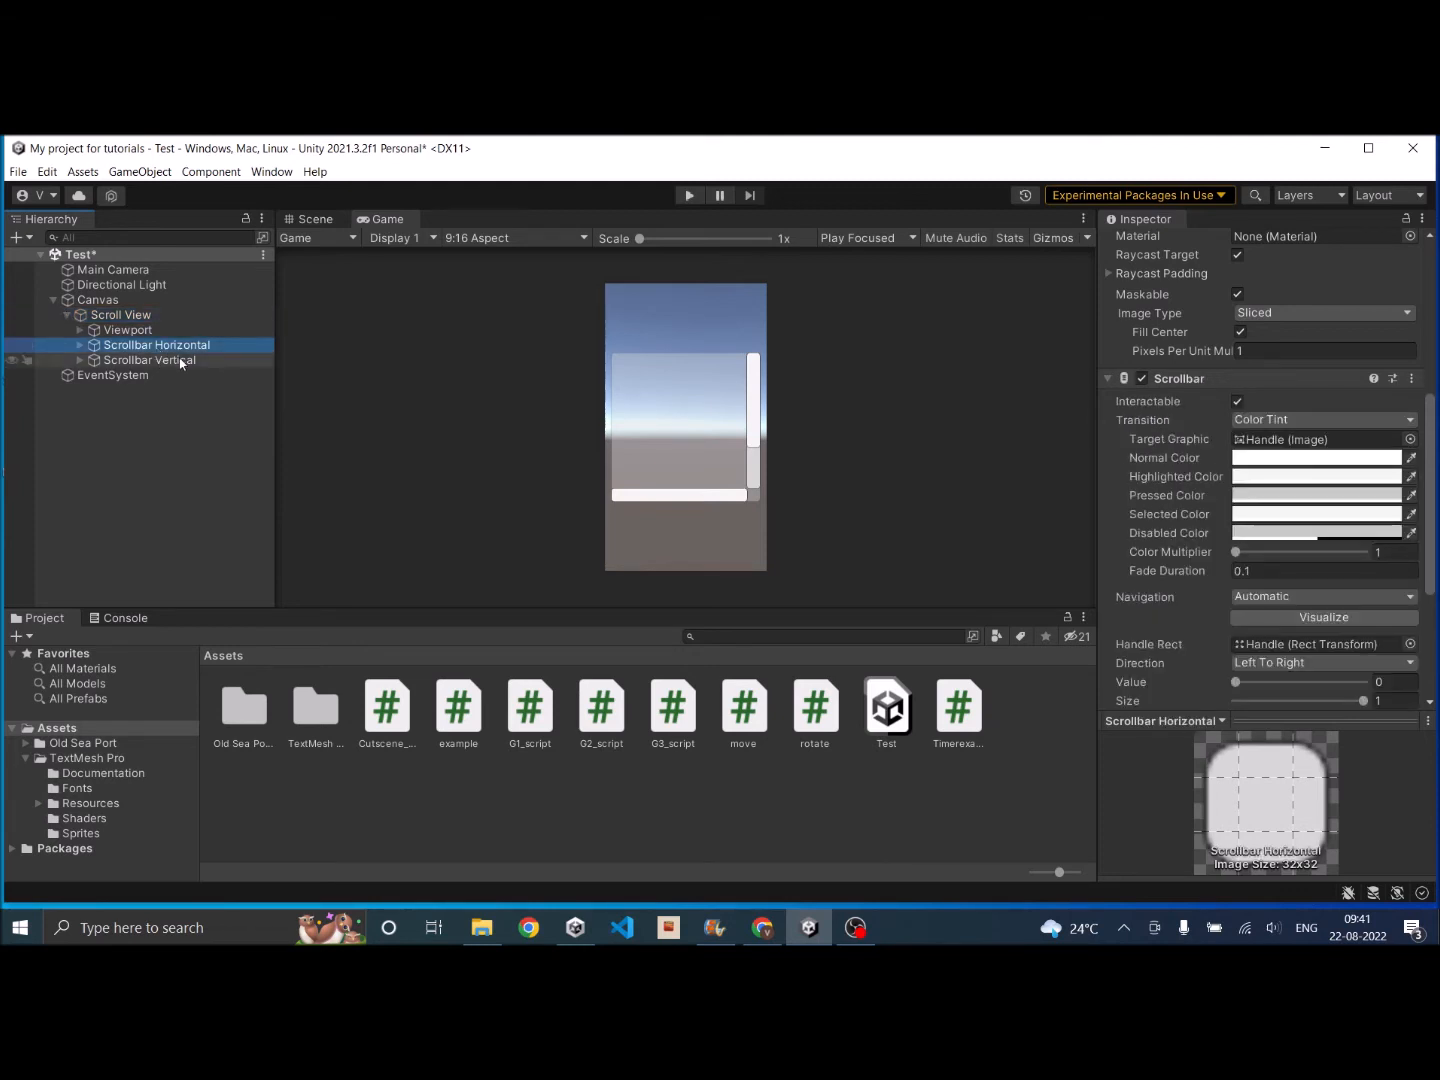
left_click(150, 360)
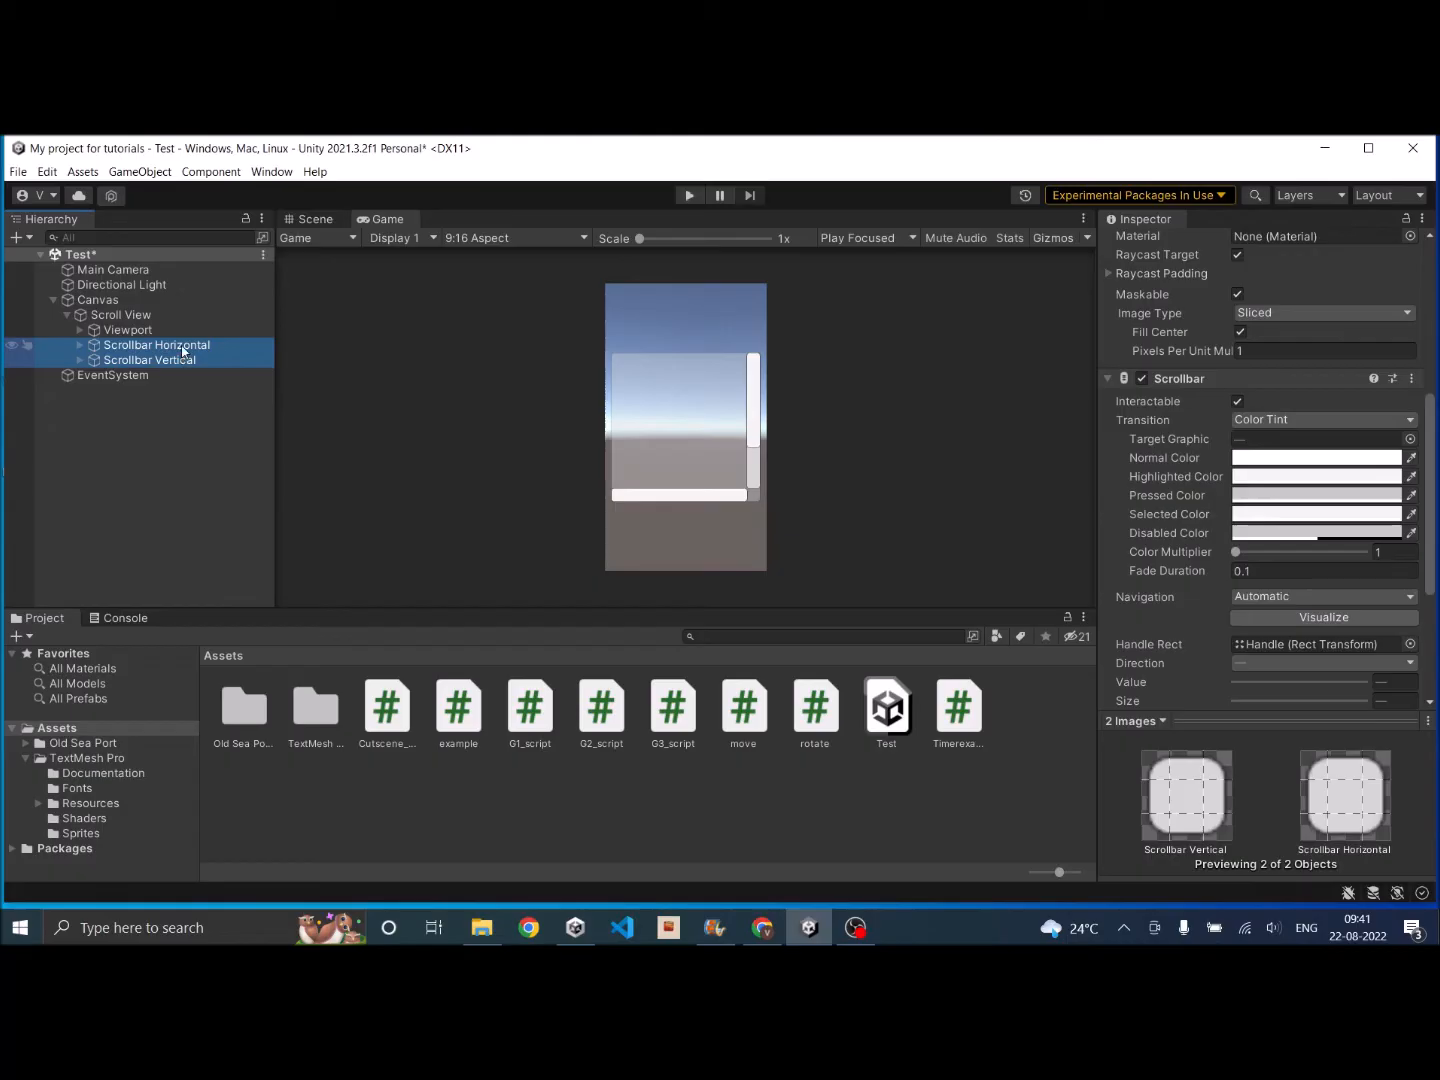
right_click(155, 352)
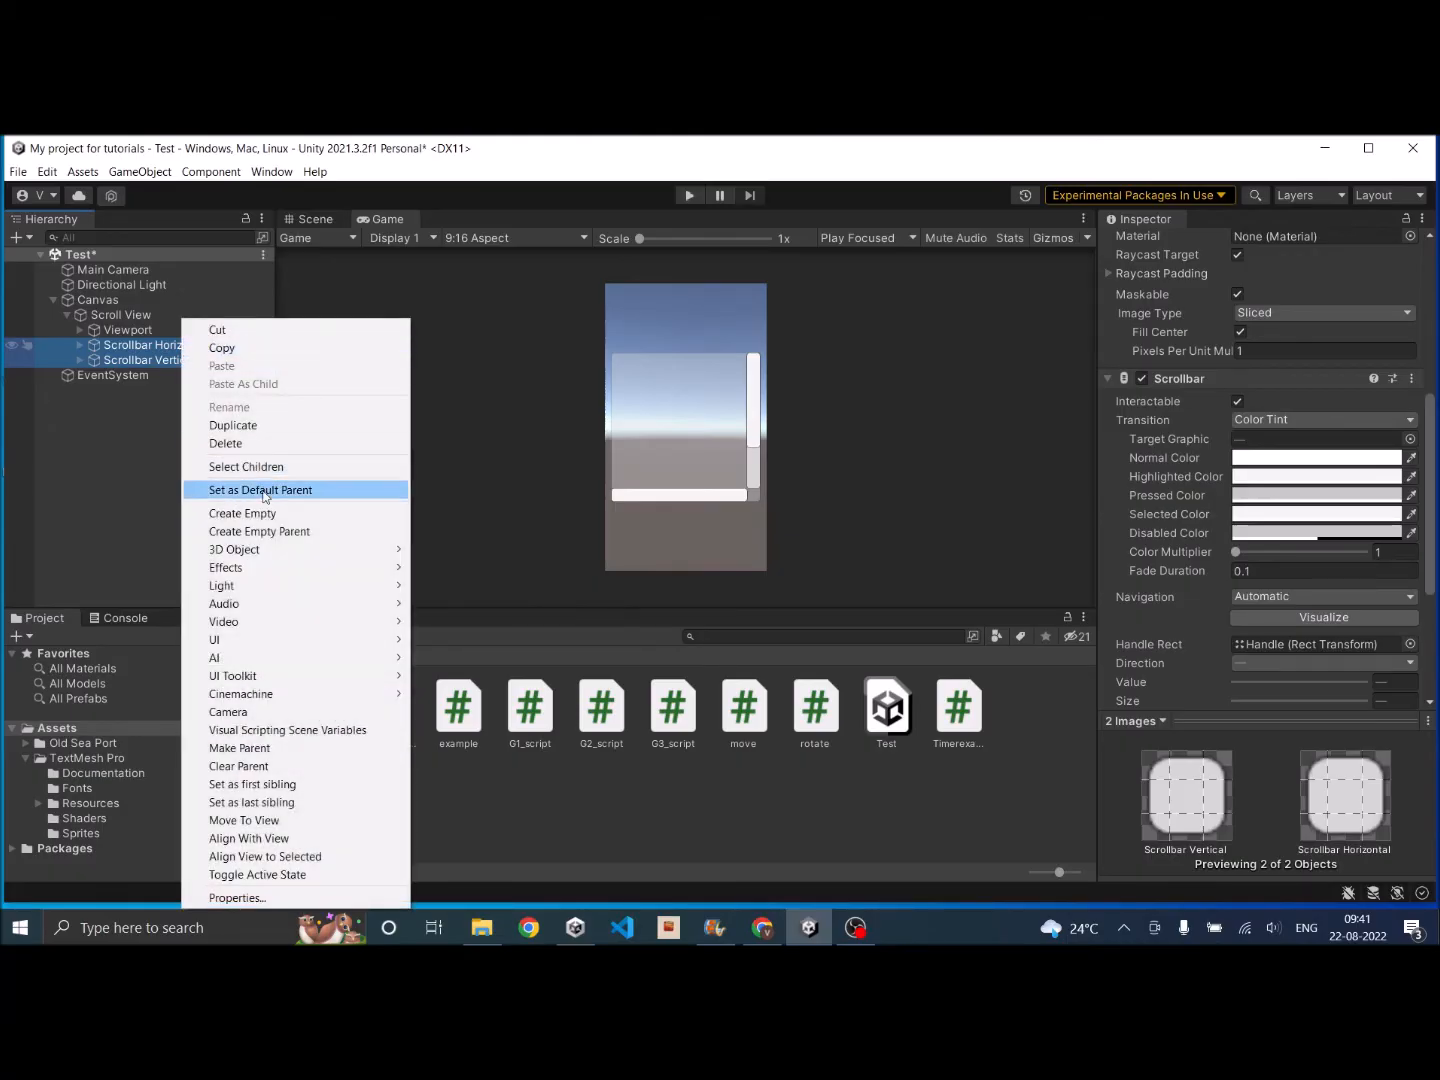
left_click(225, 443)
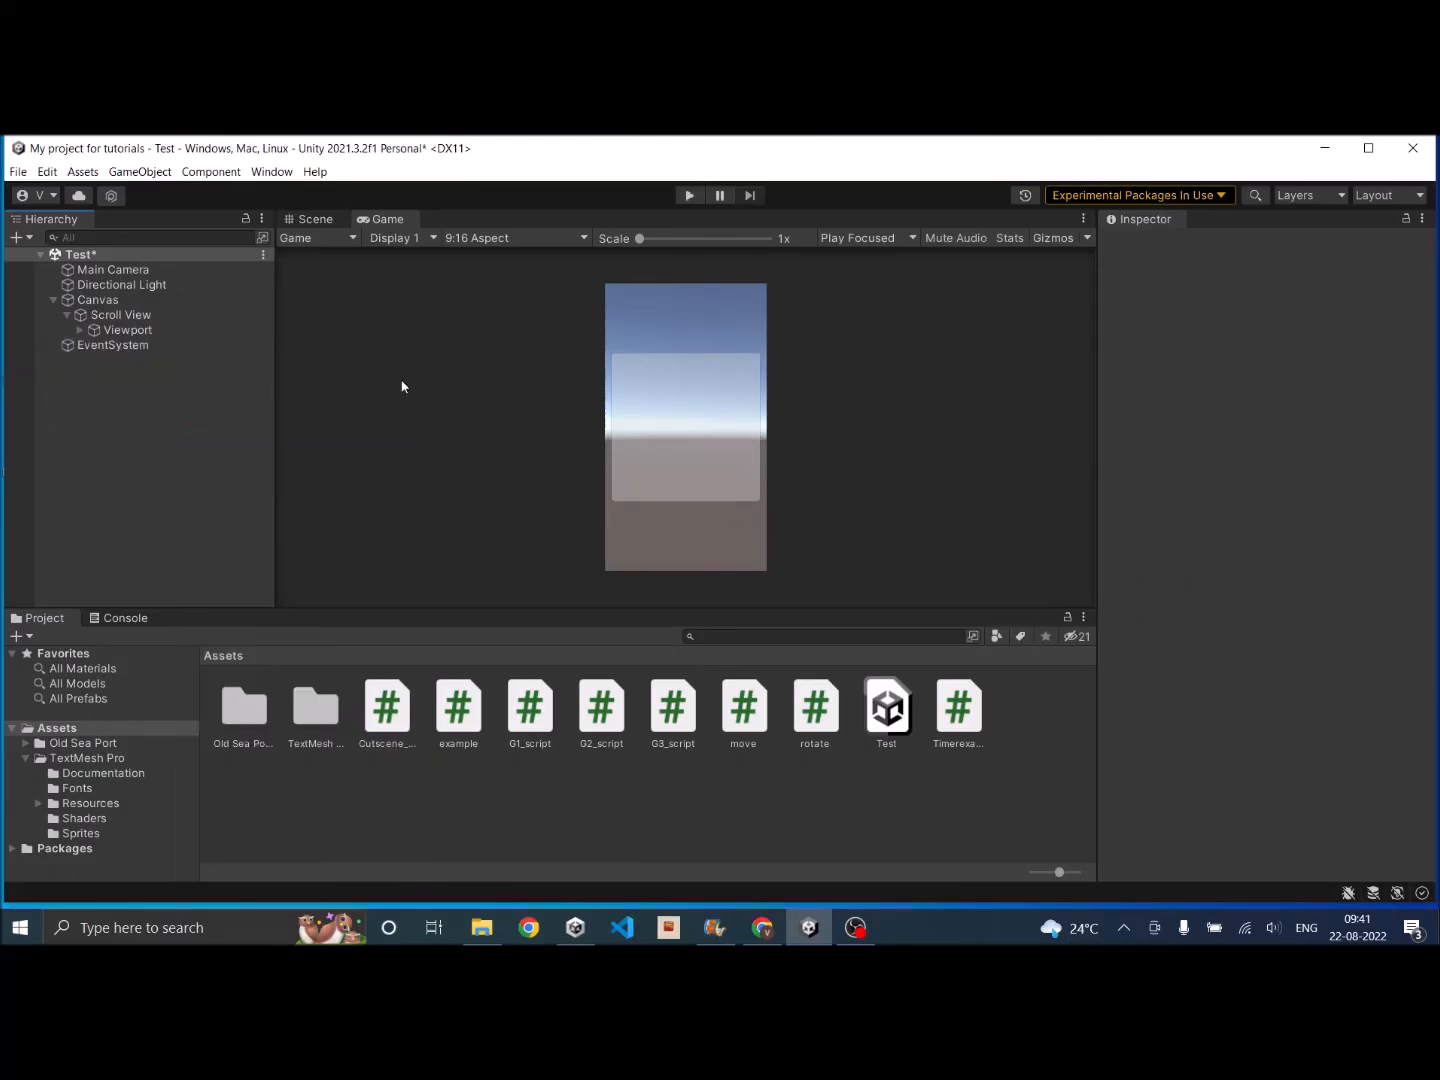
Step: Expand Viewport to show Content and inspect Content's Rect Transform
left_click(129, 329)
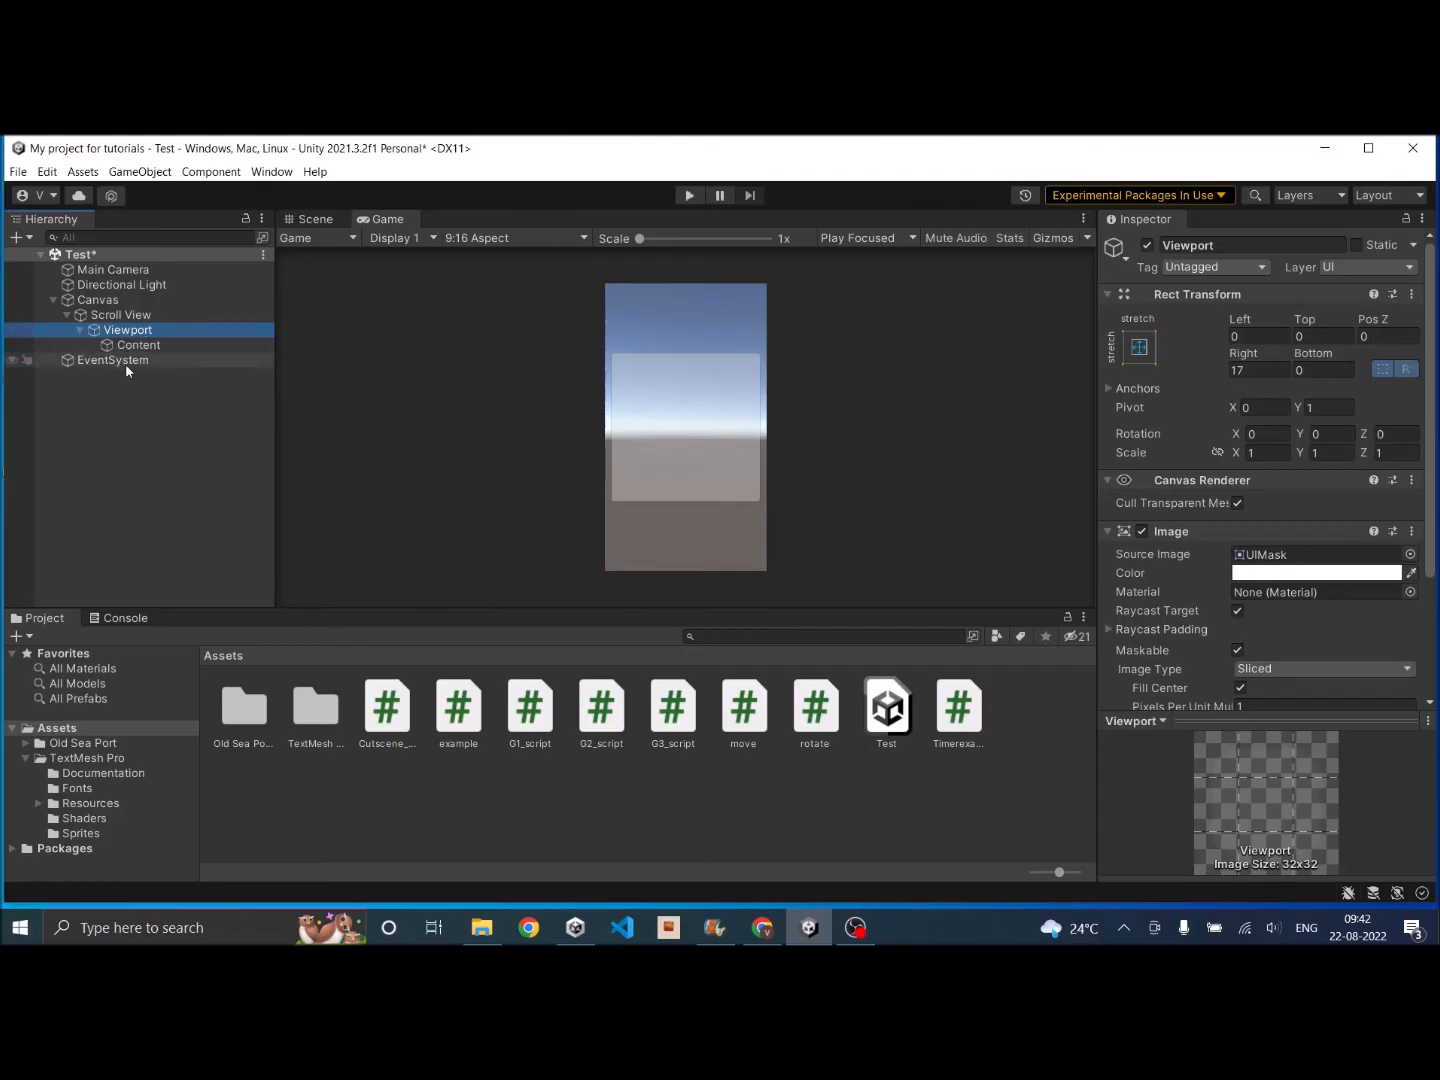
left_click(138, 345)
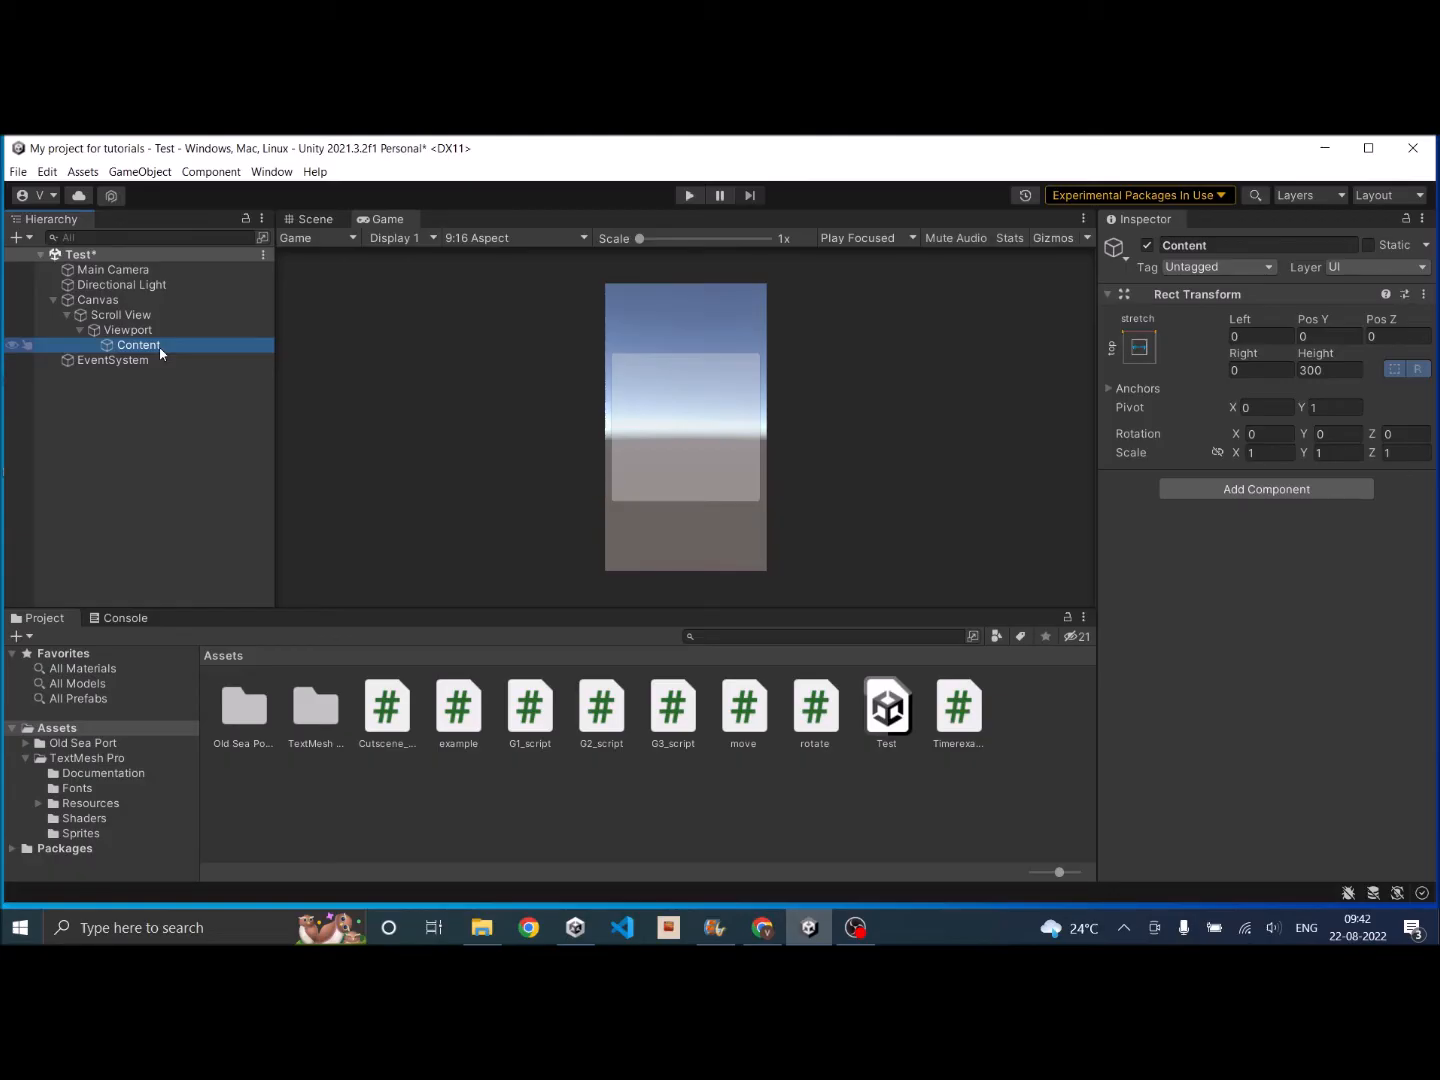
mouse_move(186, 337)
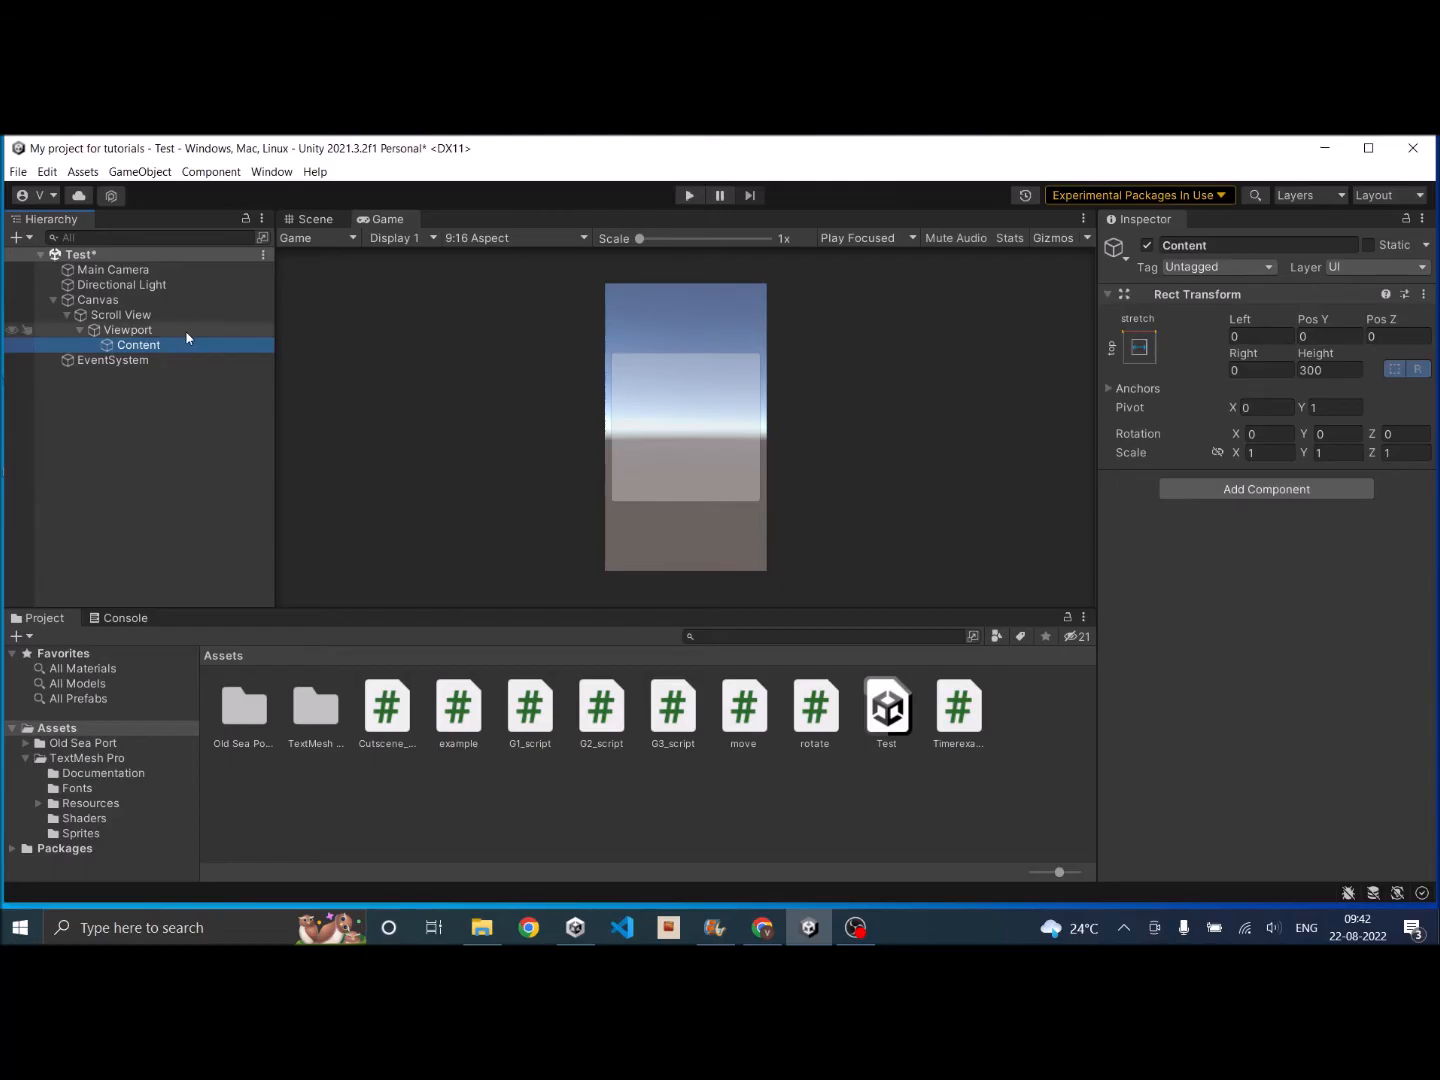
left_click(128, 330)
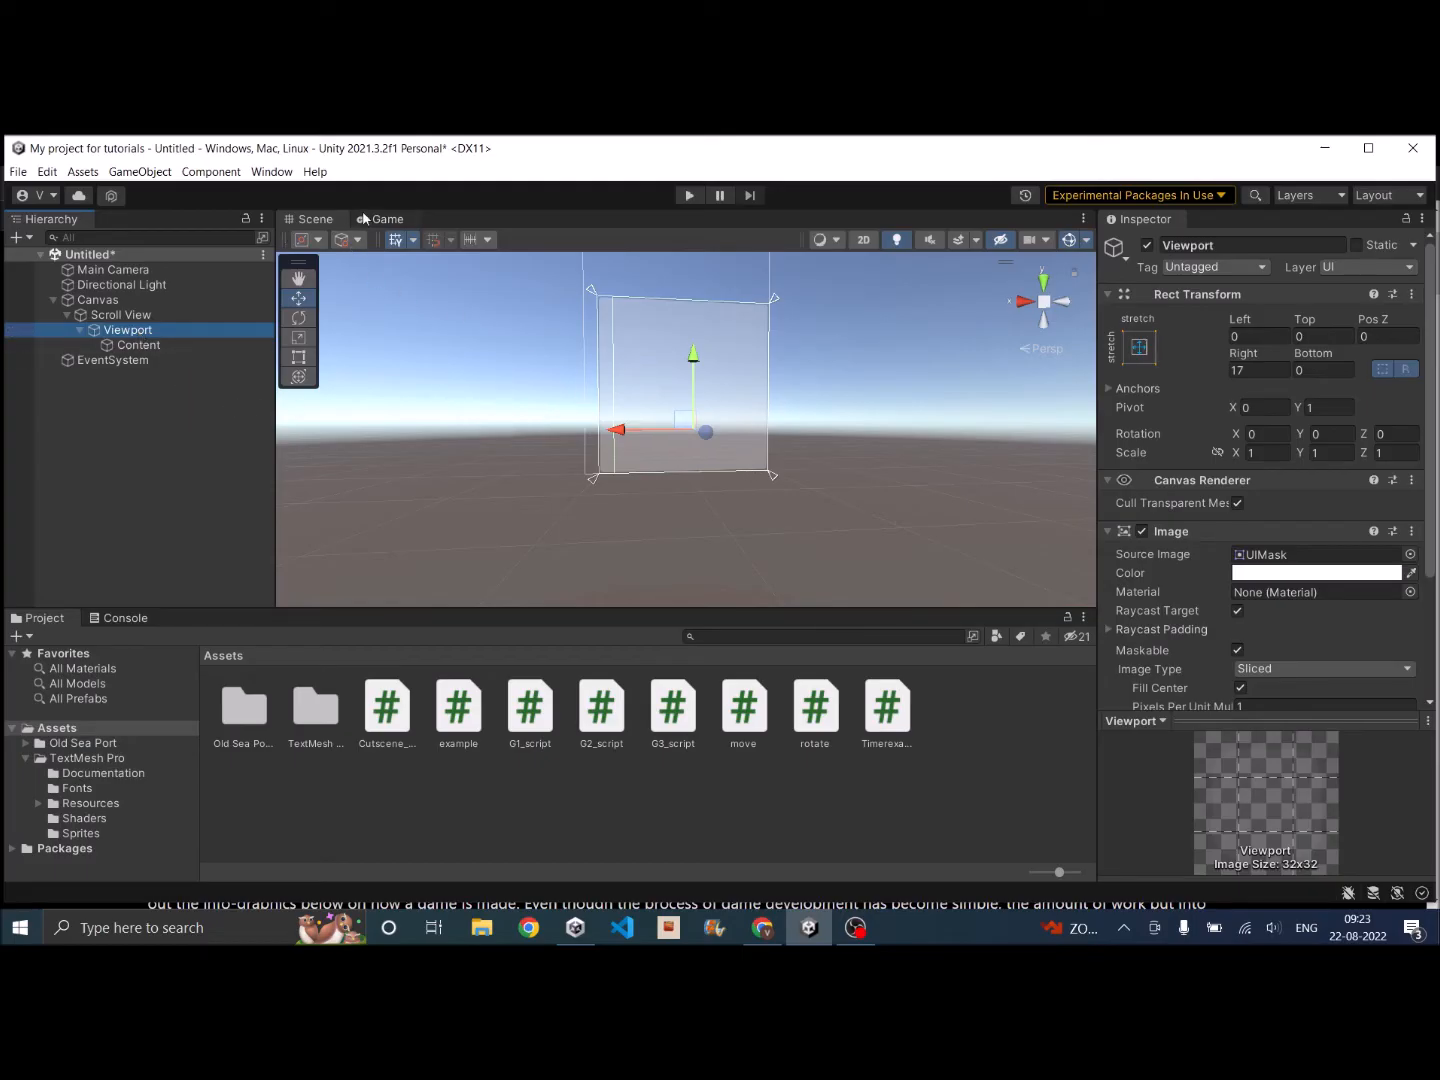
Step: Resize the Scroll View to a roughly 215 by 64 strip and check Viewport's bounds
left_click(121, 314)
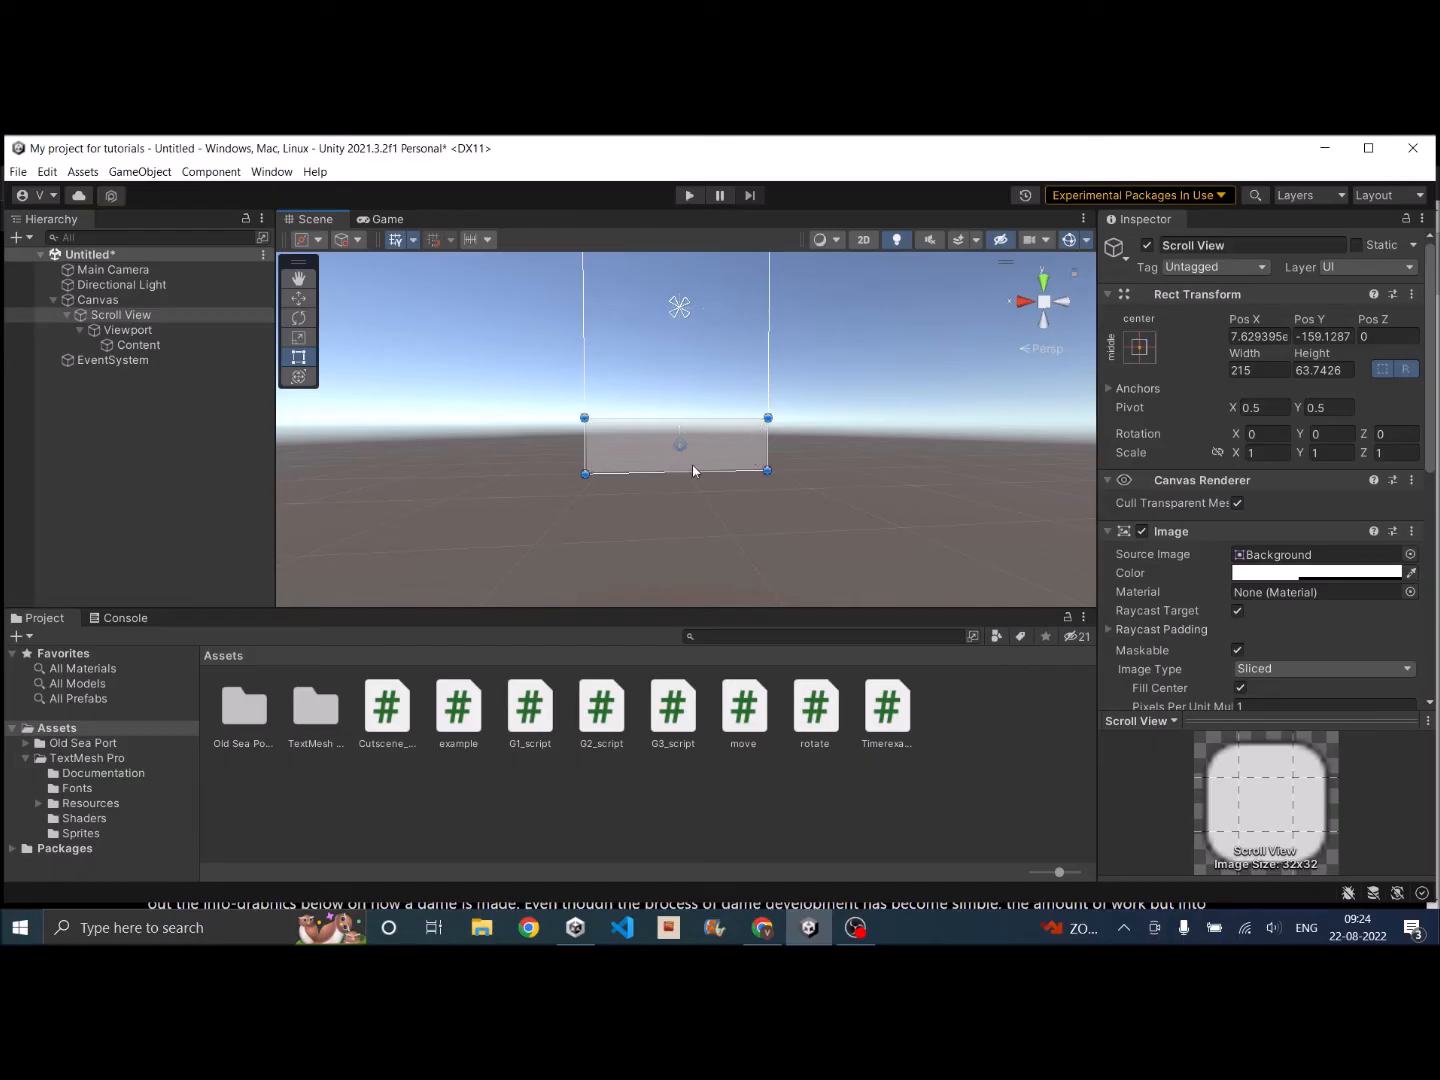
mouse_move(692, 459)
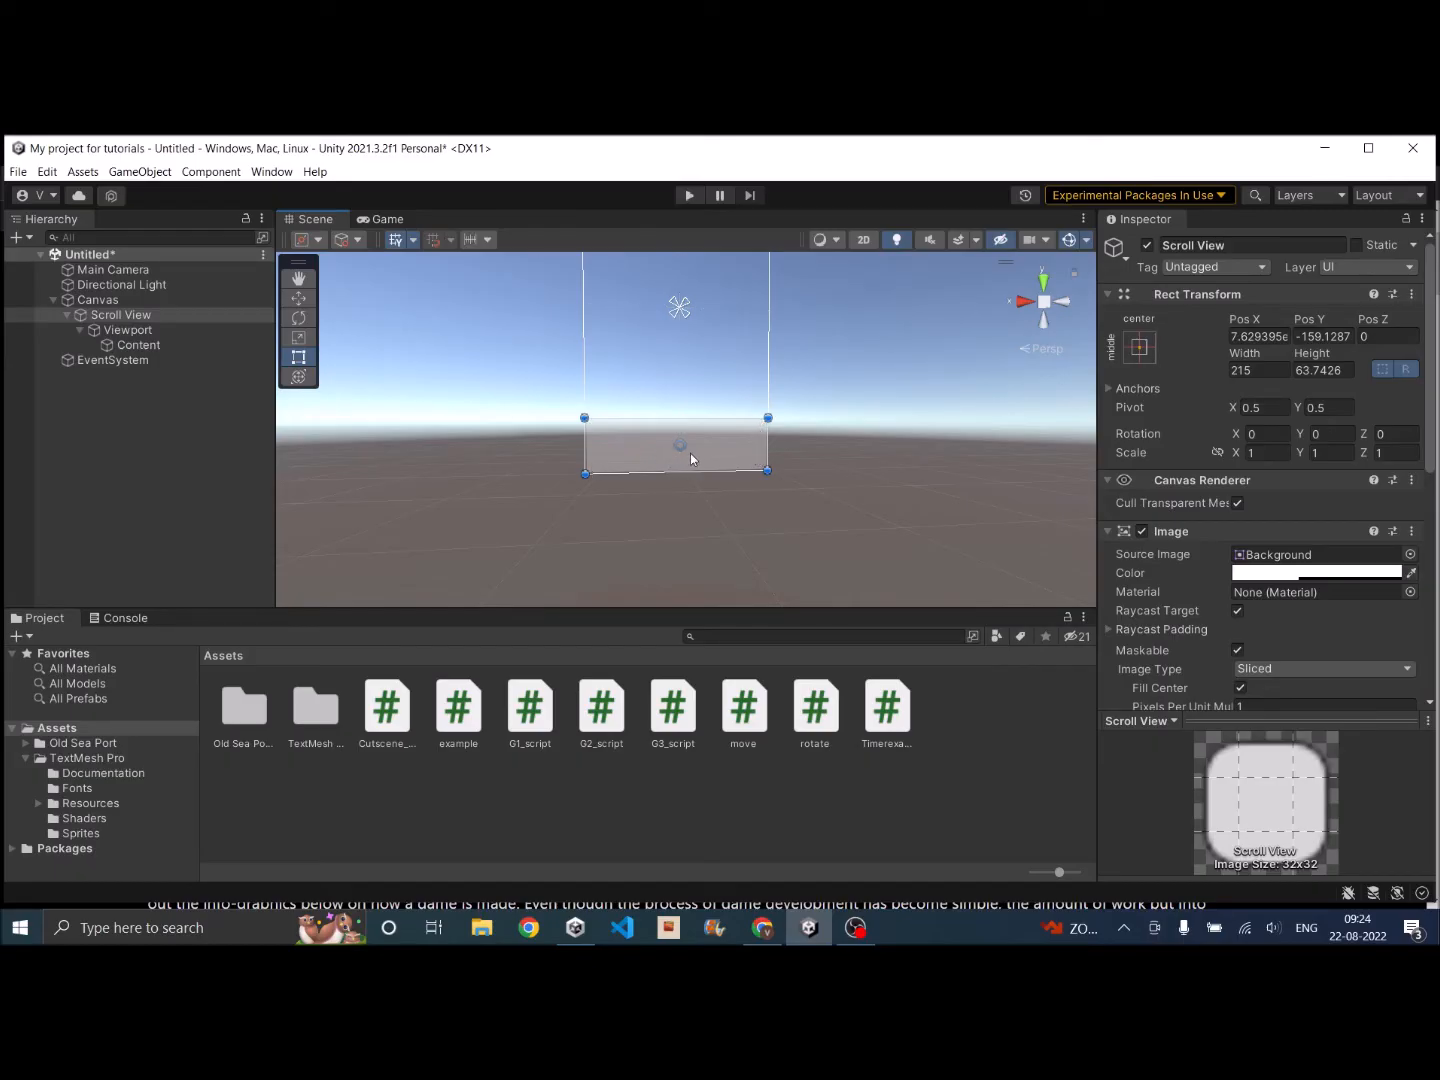
left_click(129, 330)
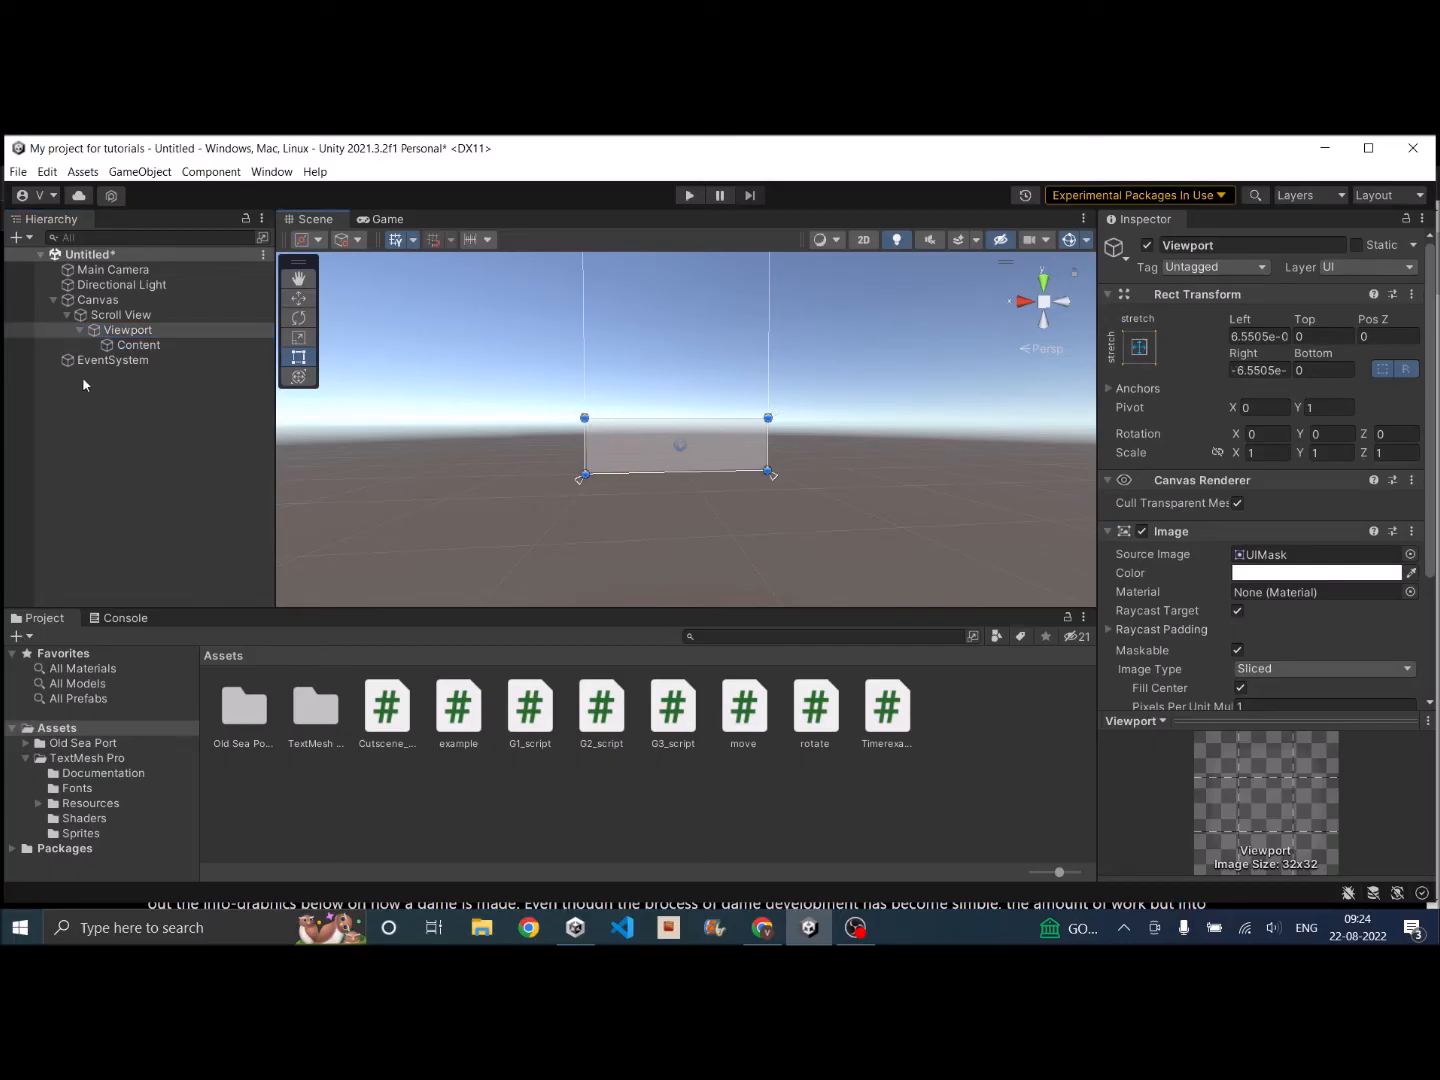
left_click(139, 345)
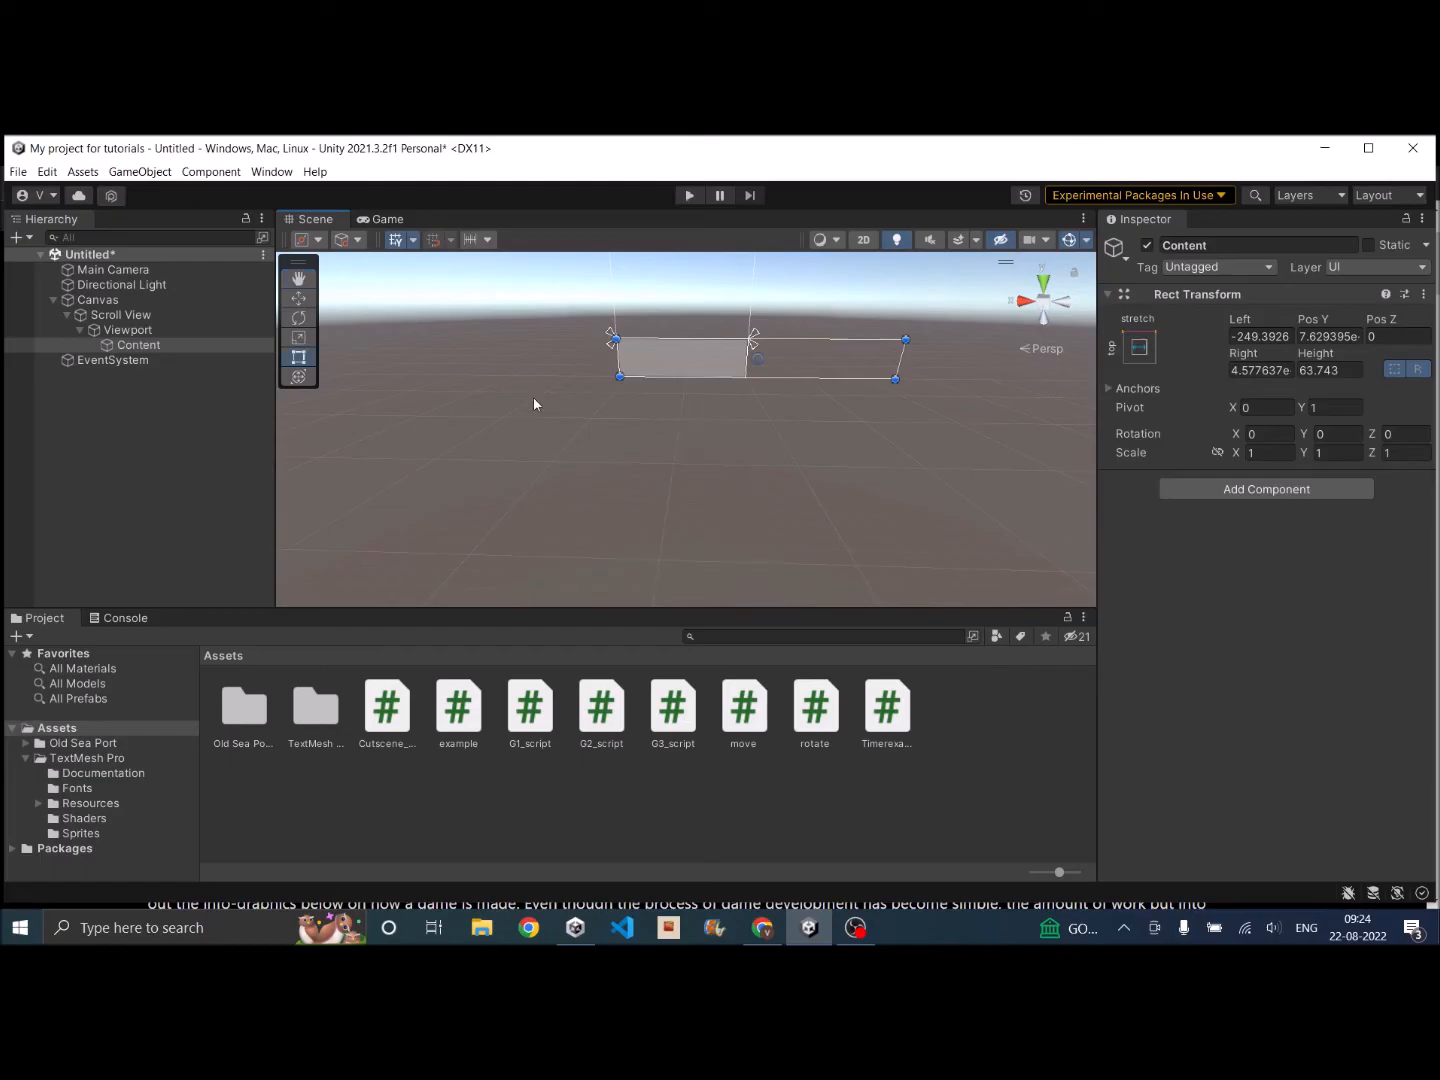
Step: Widen Content past the Viewport's right edge at the strip's height
left_click(129, 330)
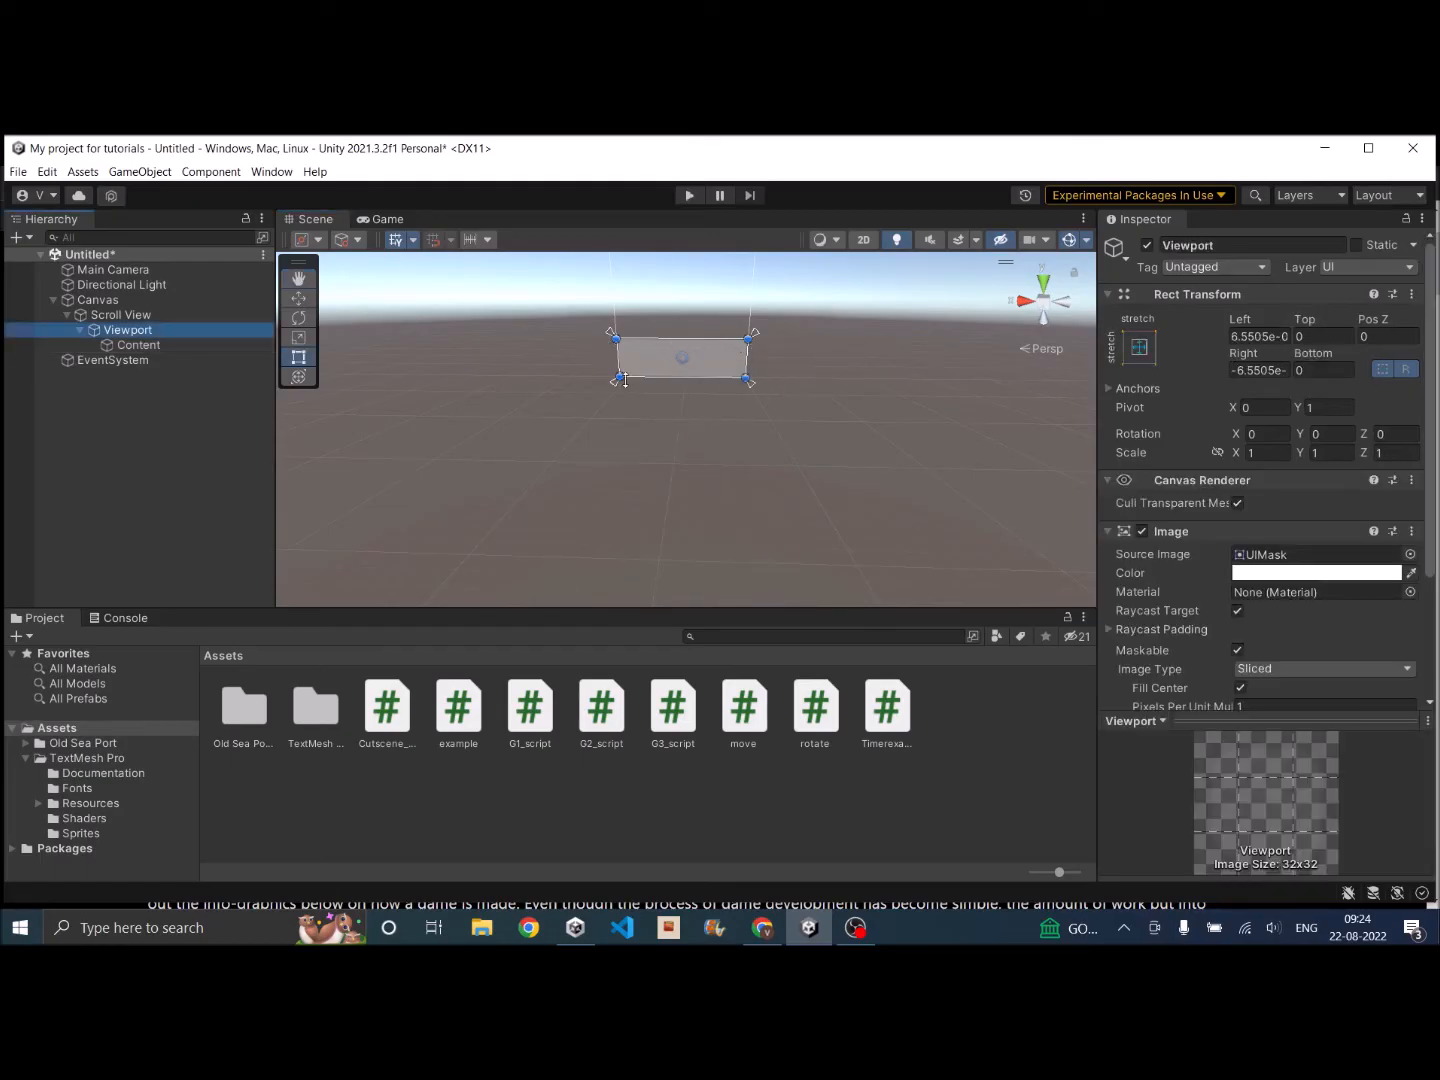
left_click(138, 344)
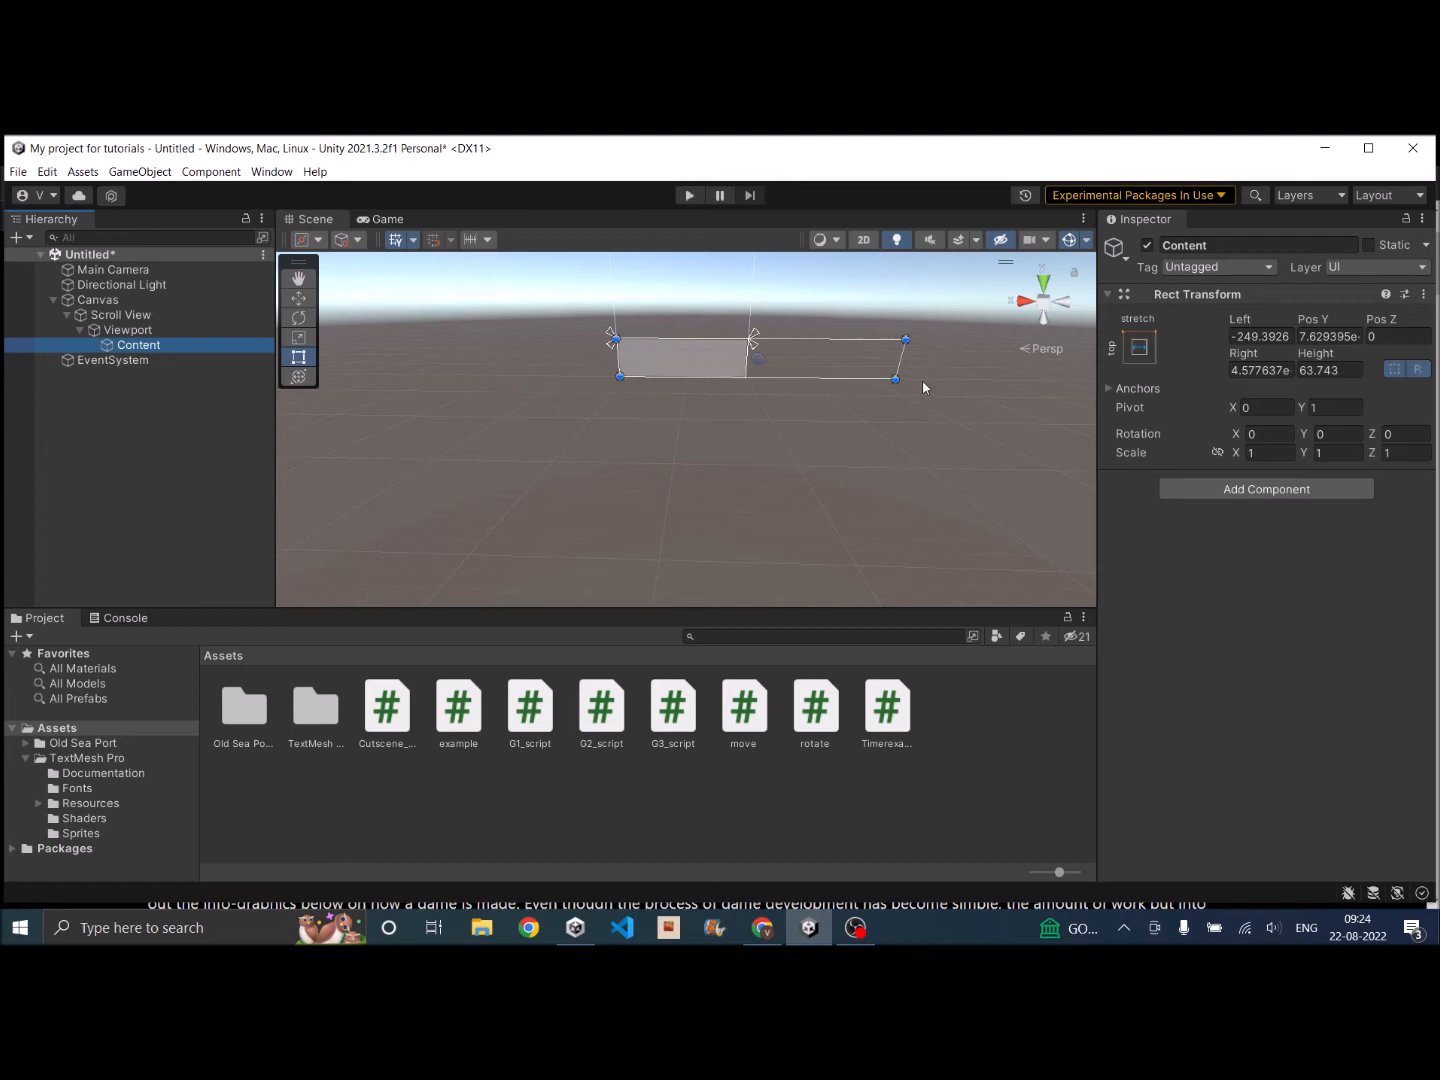
mouse_move(434, 404)
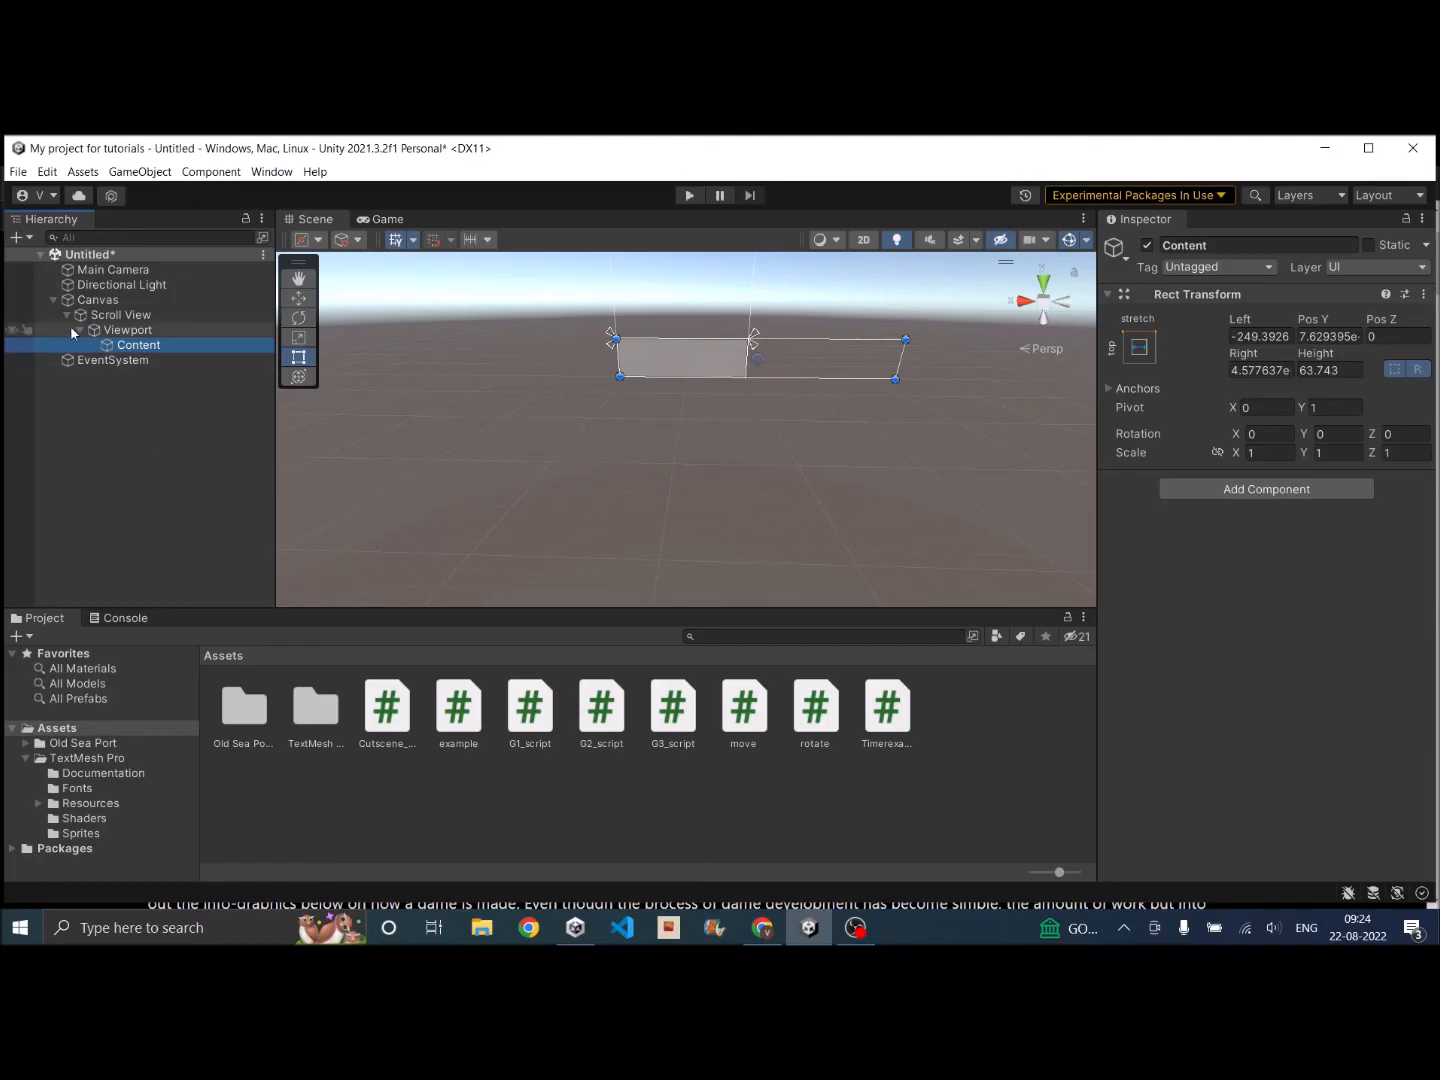
right_click(98, 299)
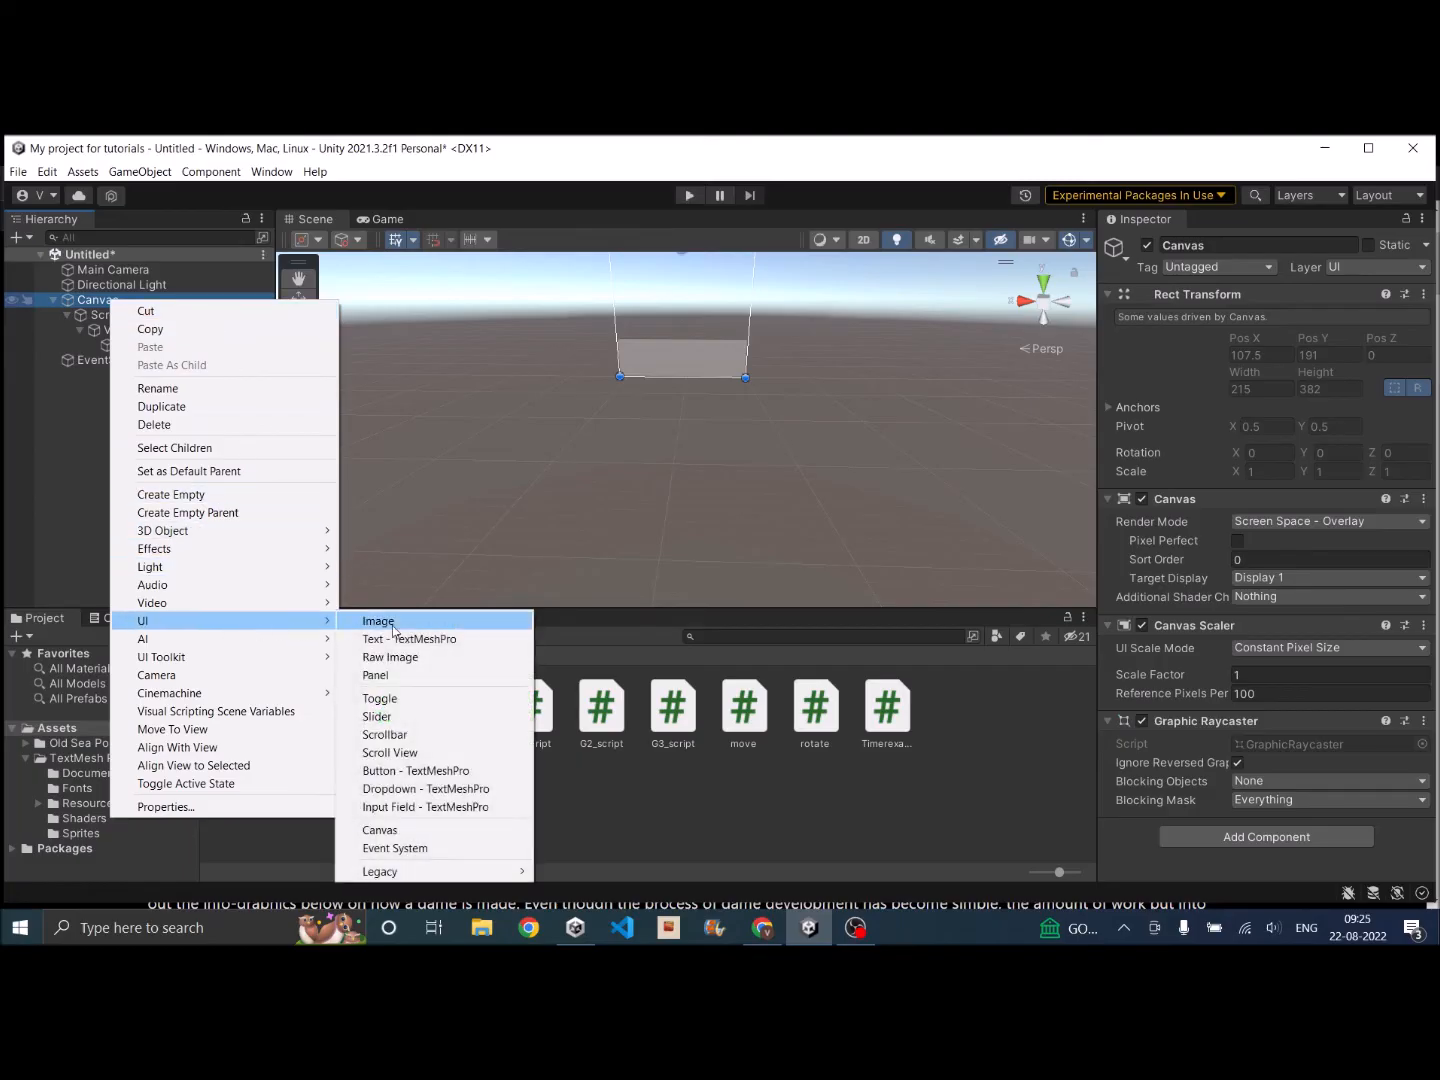
Step: Create a TextMeshPro Button and duplicate it into Button (1) through Button (4)
left_click(390, 752)
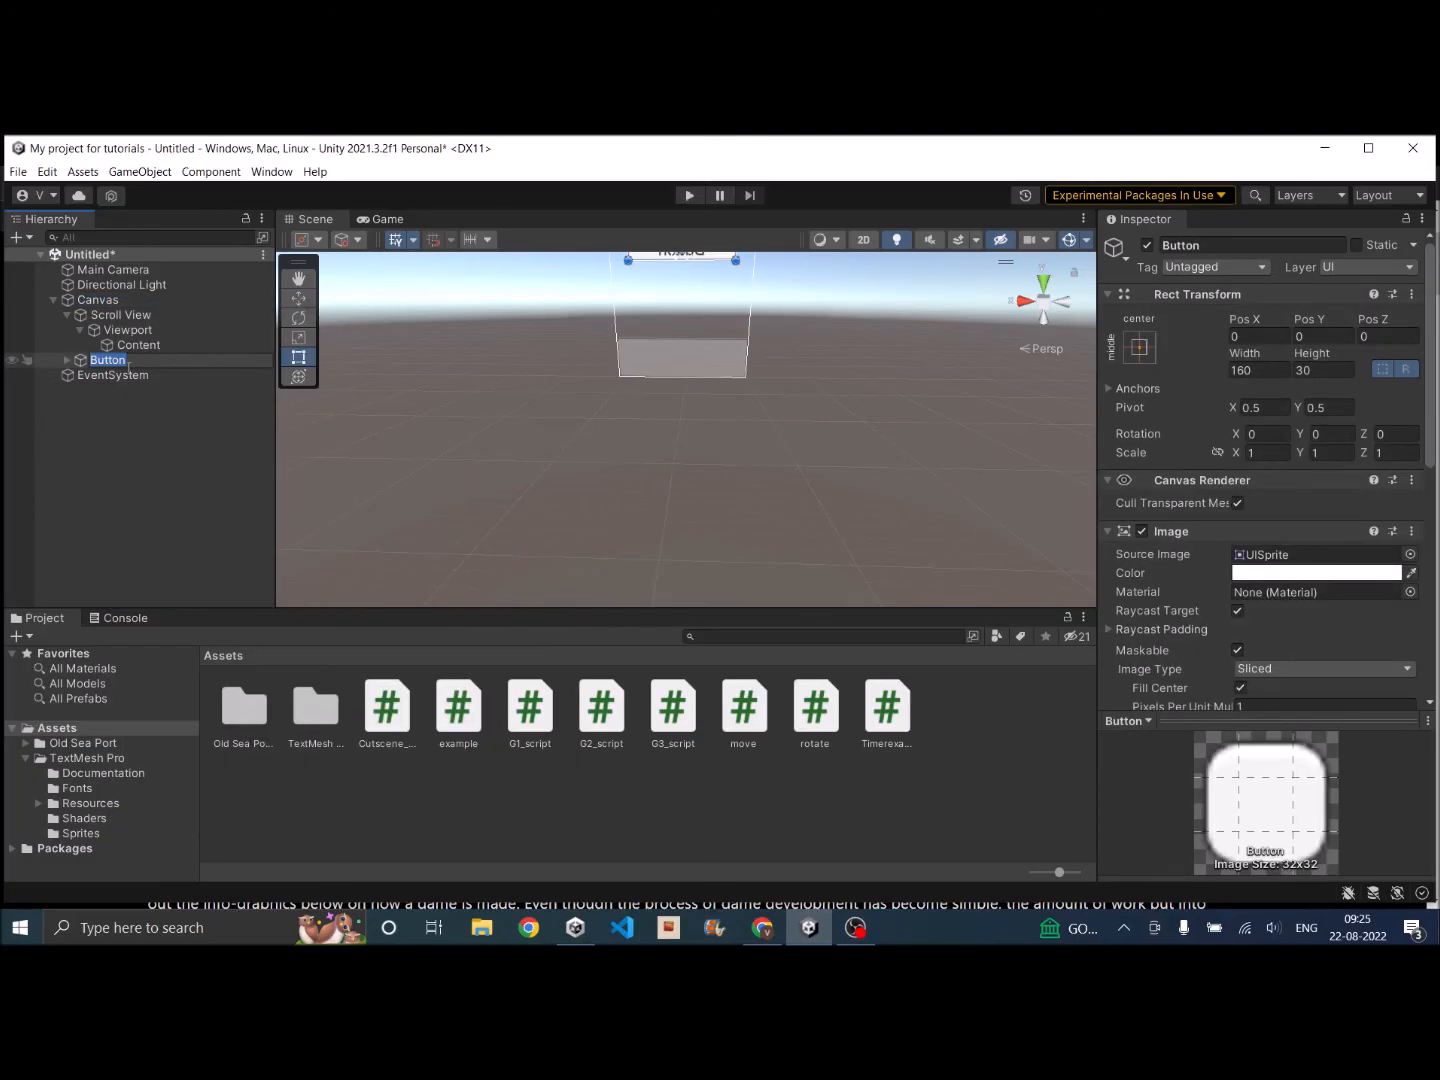
right_click(106, 359)
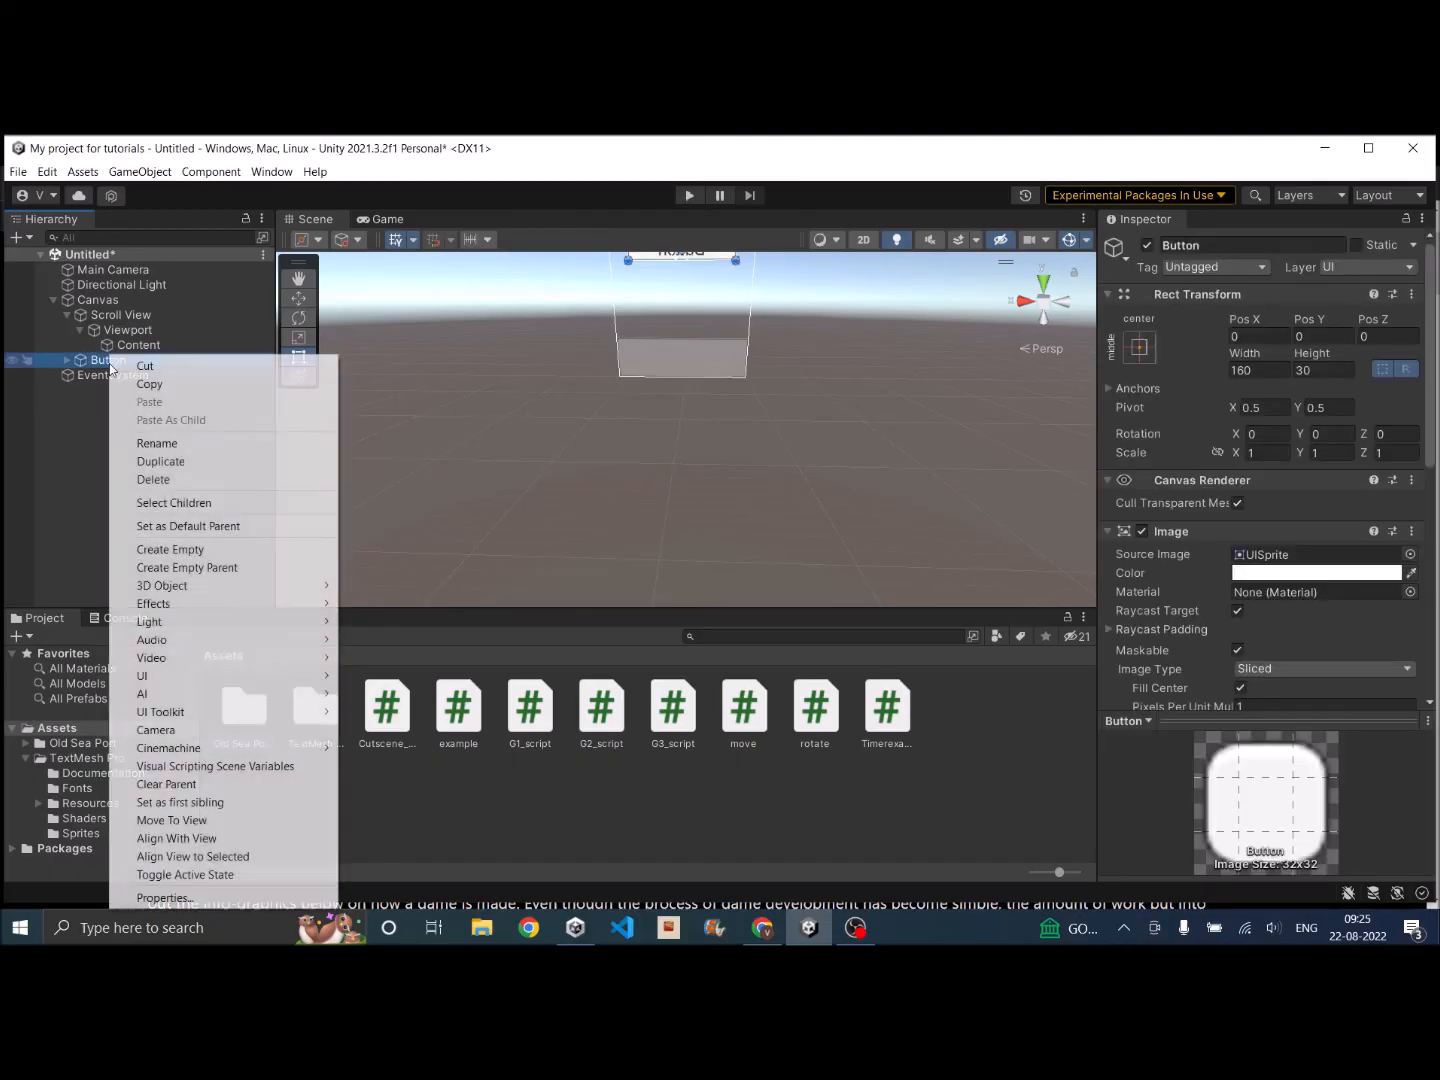
left_click(161, 461)
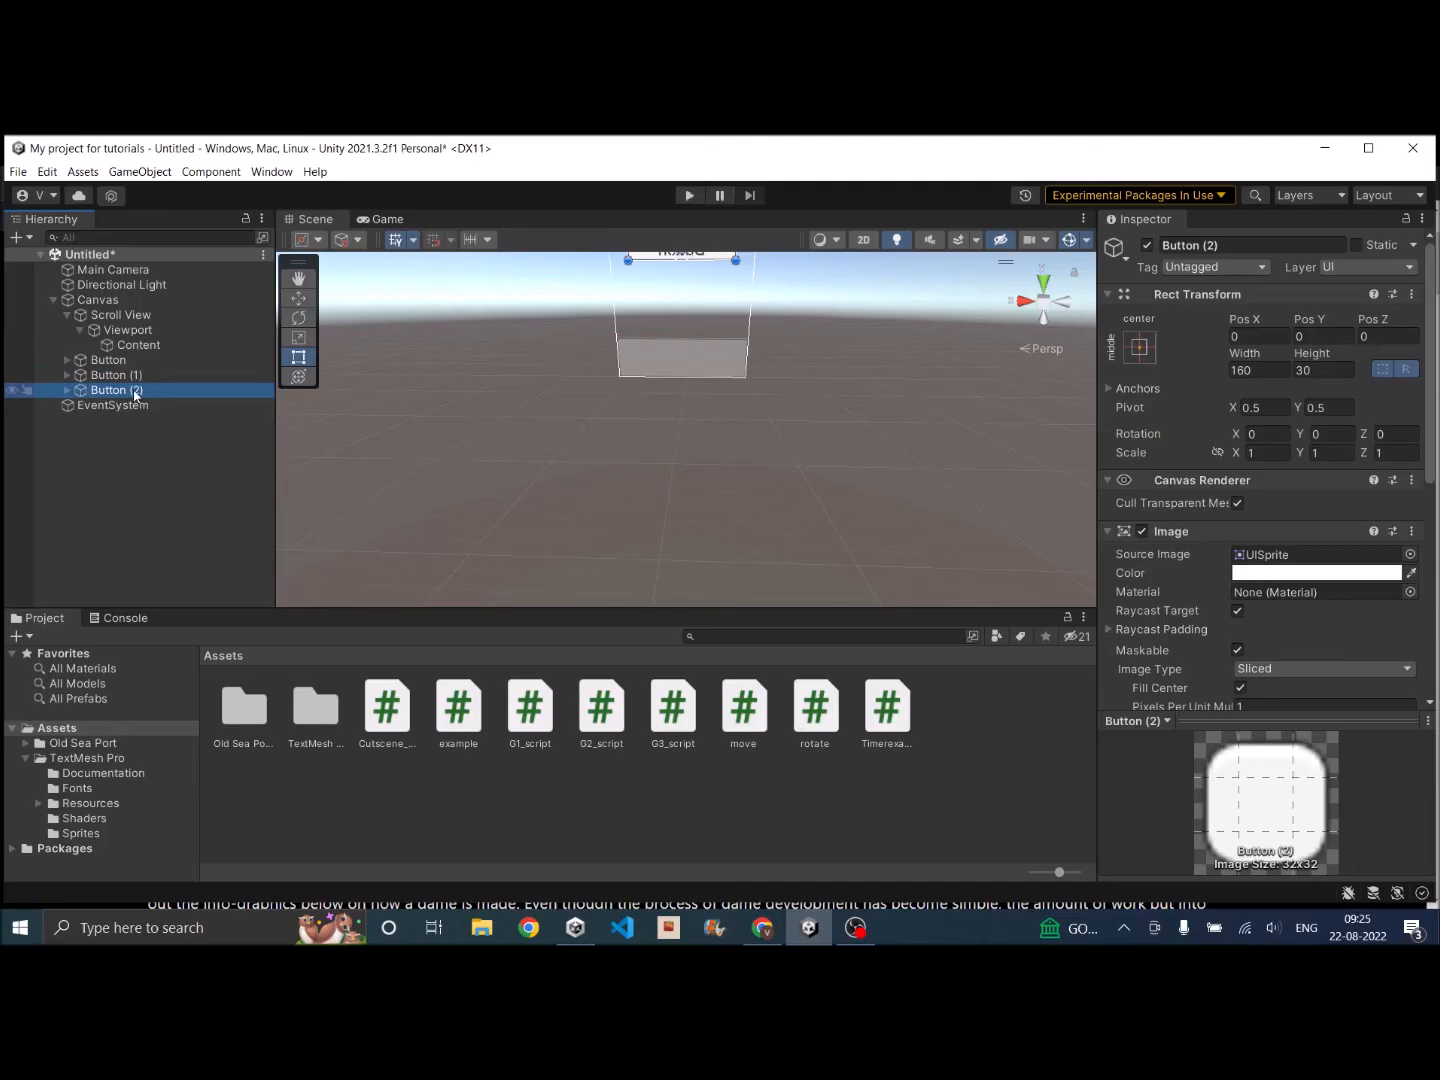
key("ctrl+d")
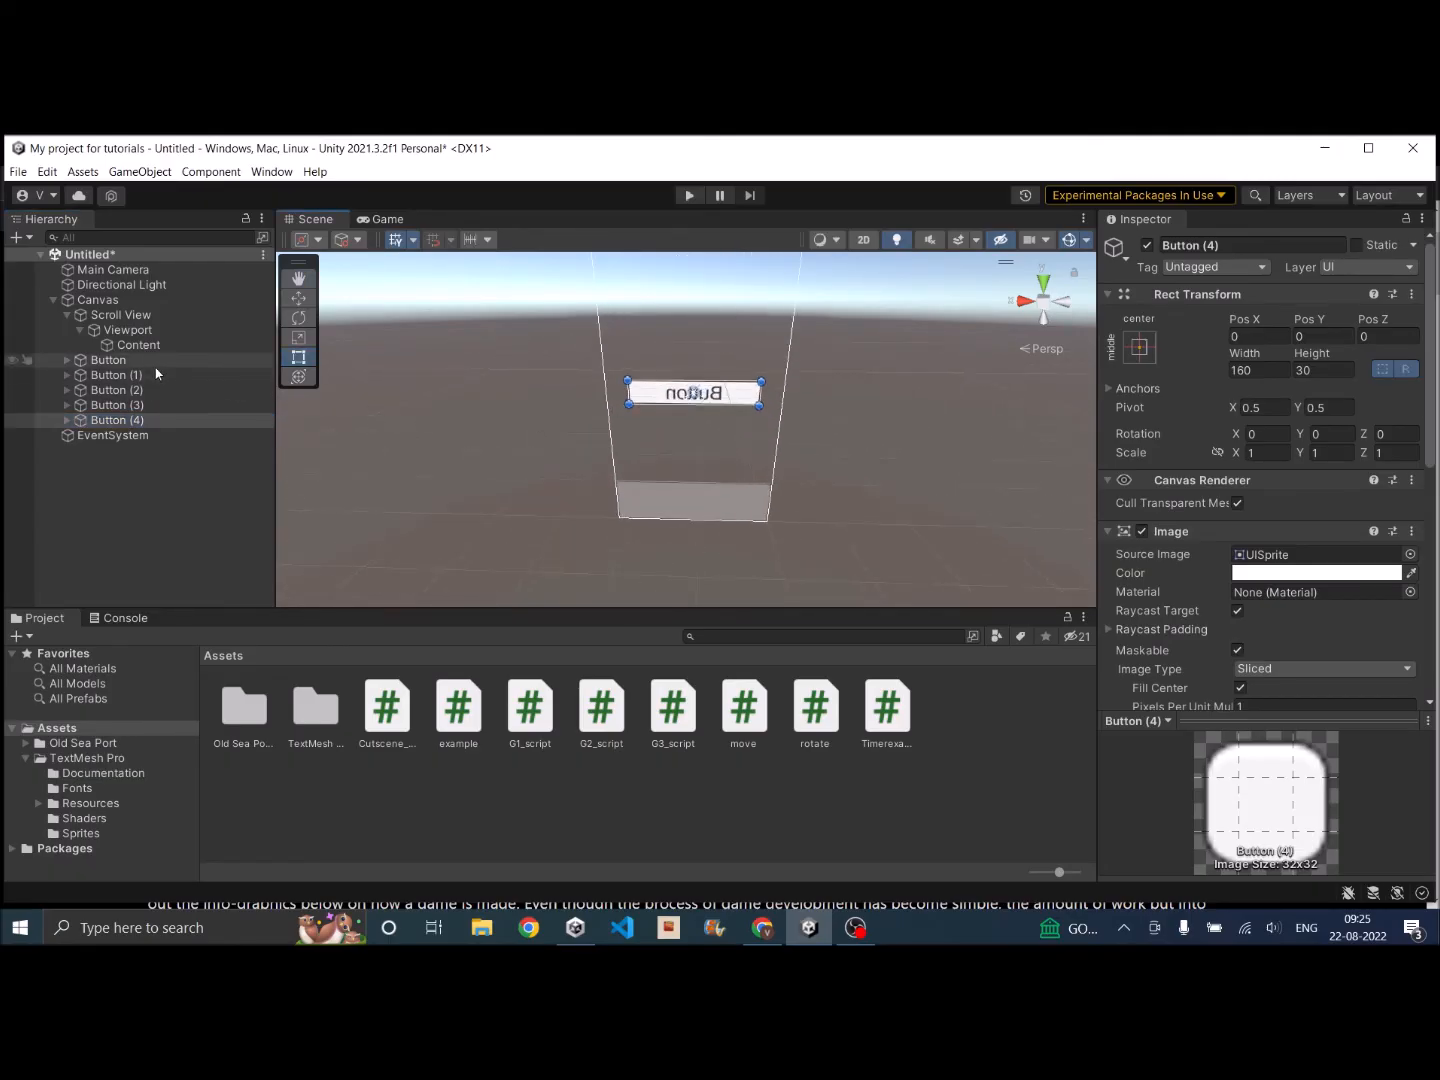
Step: Check the duplicate buttons, then drag the original Button to the Scroll View's bottom
left_click(117, 374)
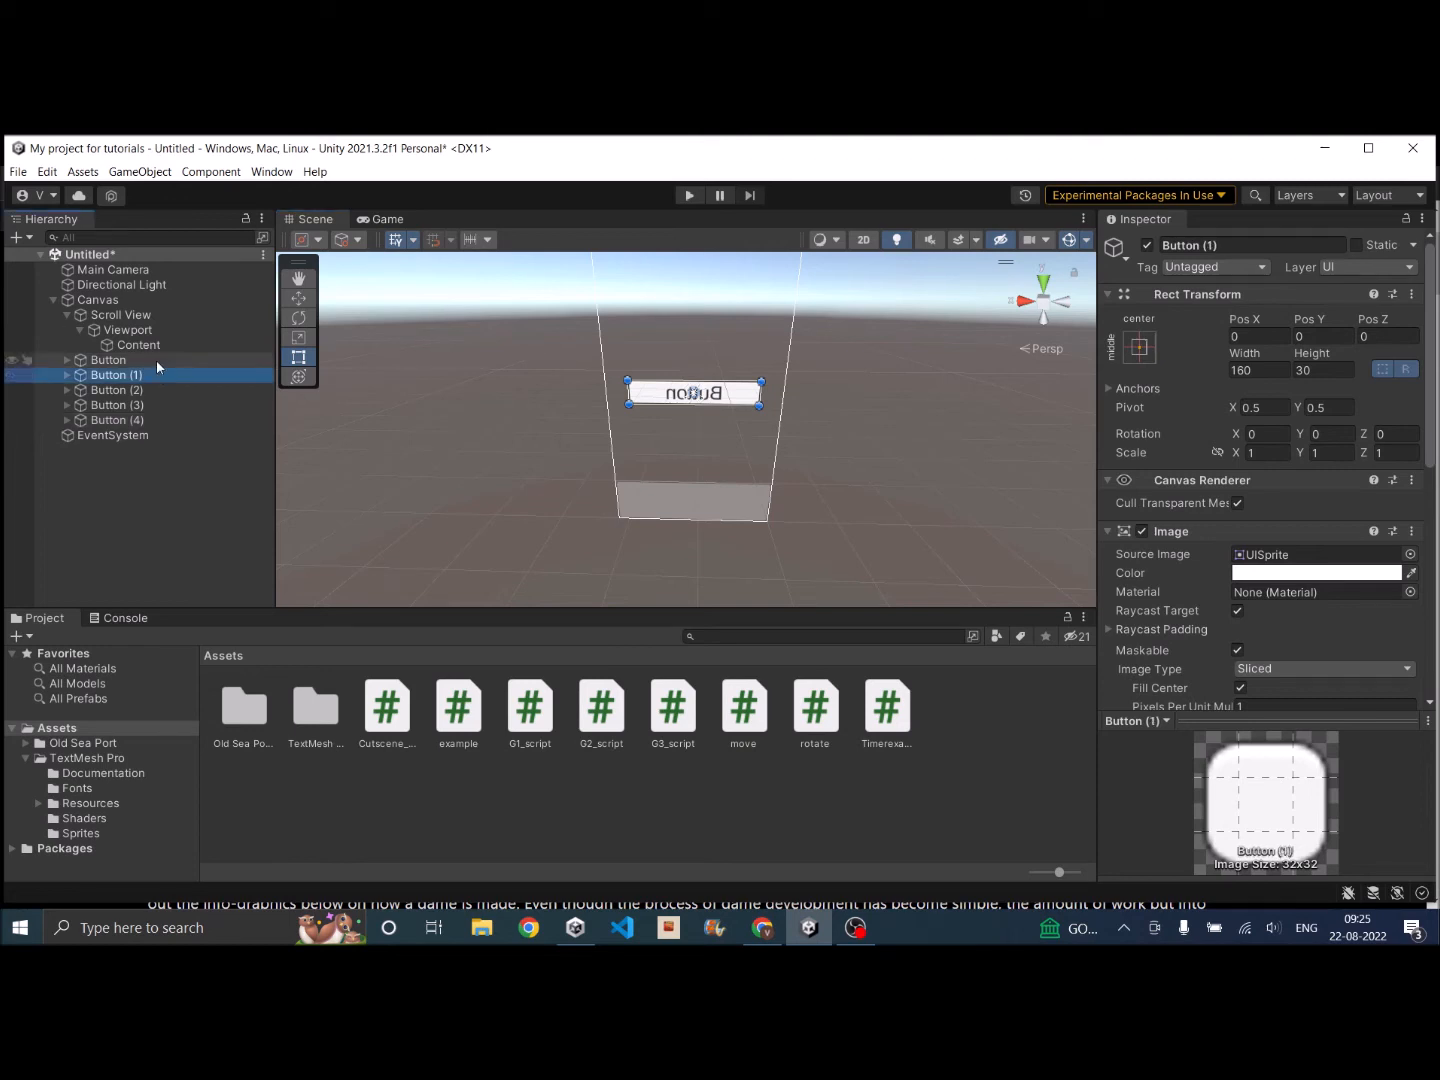
left_click(117, 389)
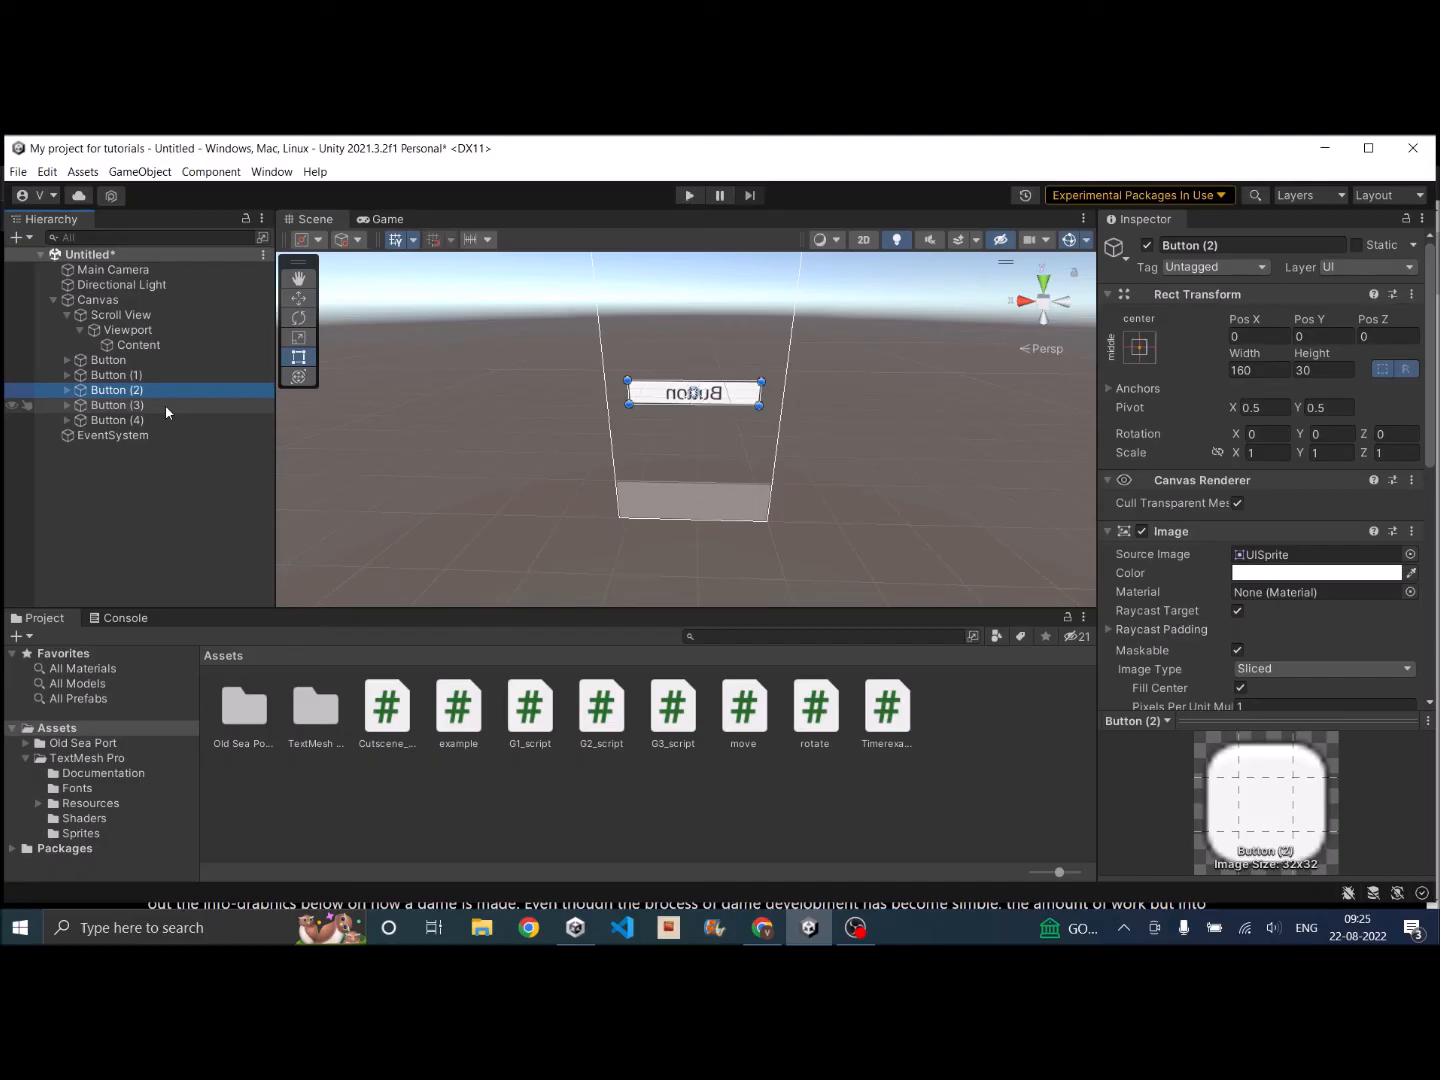
left_click(117, 374)
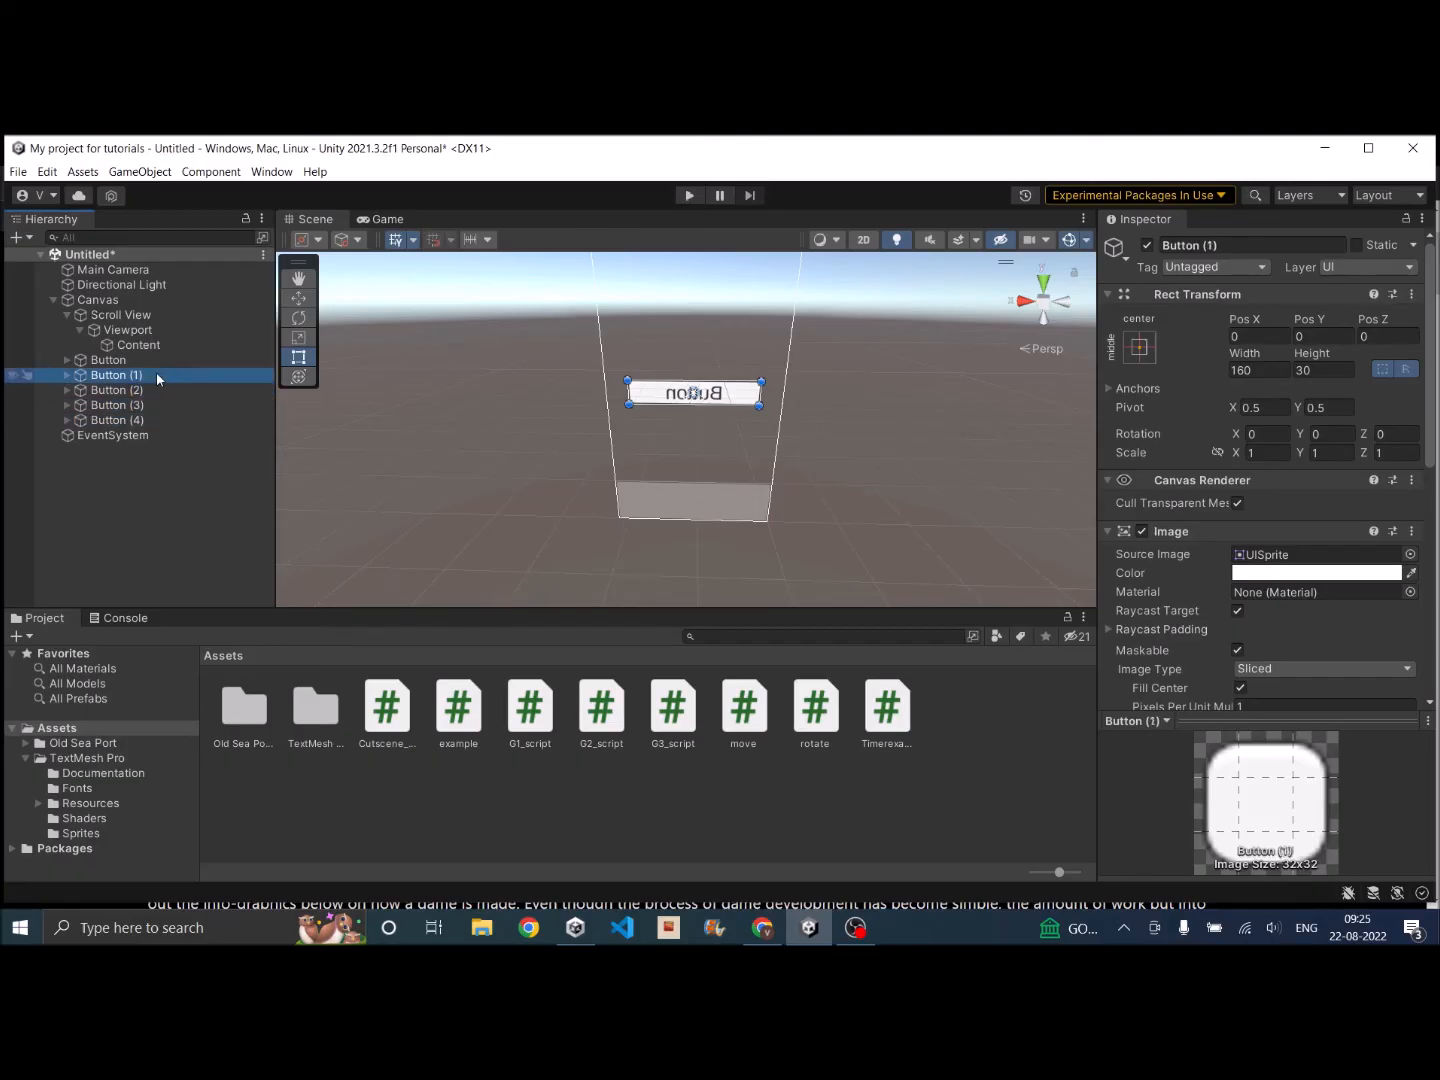
left_click(117, 390)
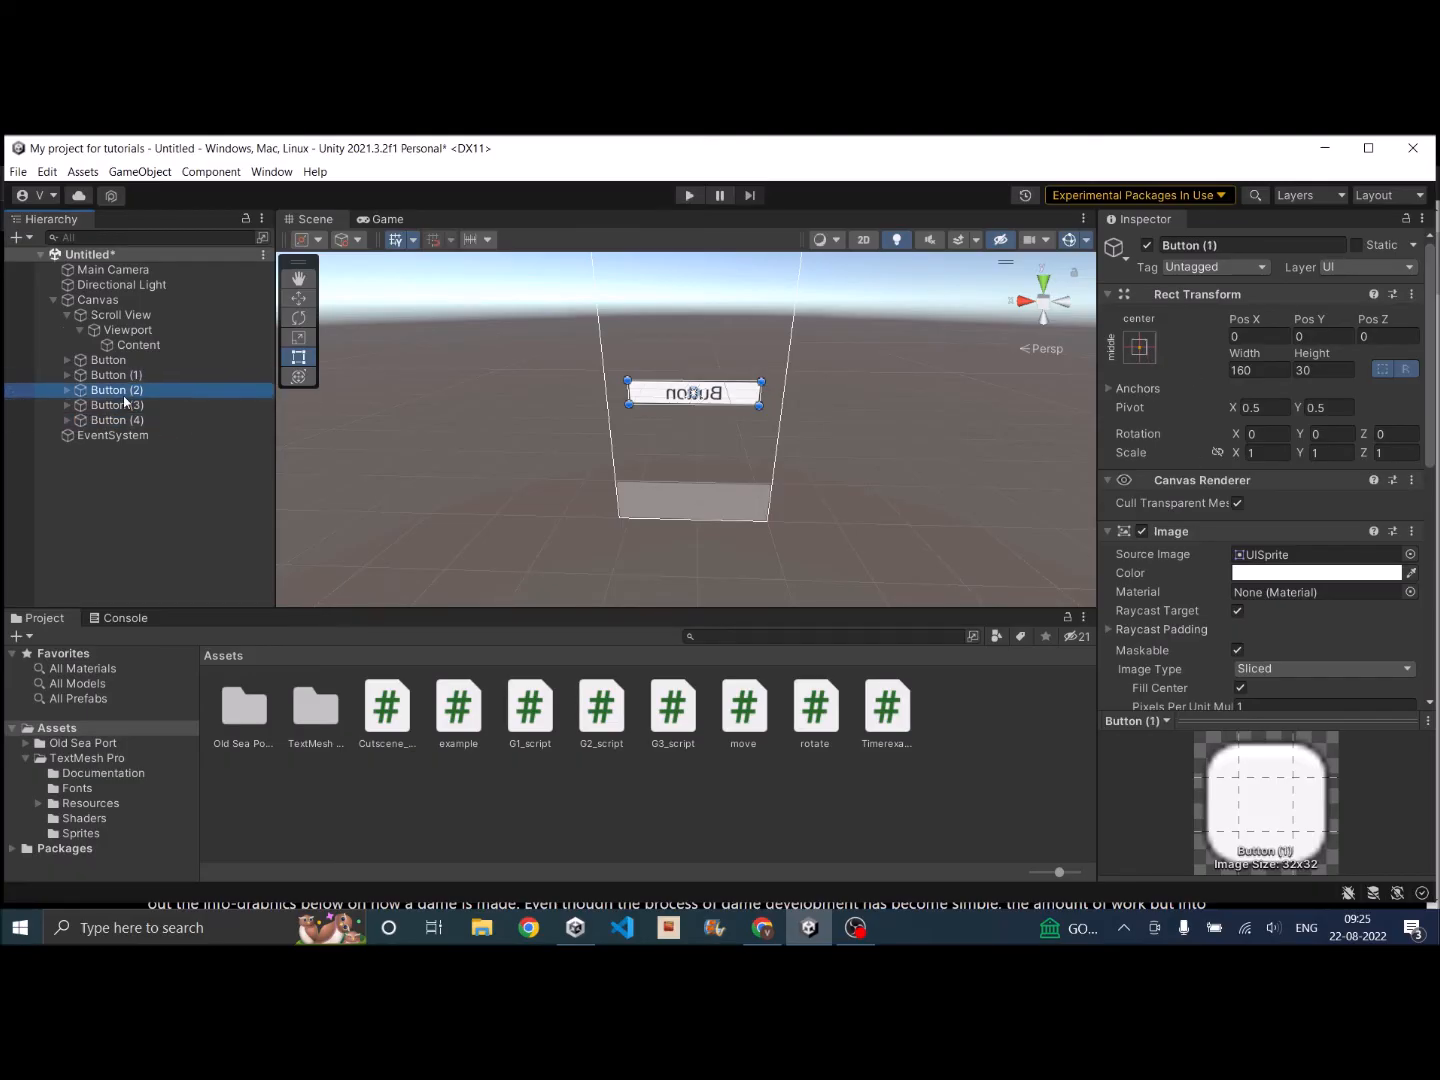
left_click(118, 405)
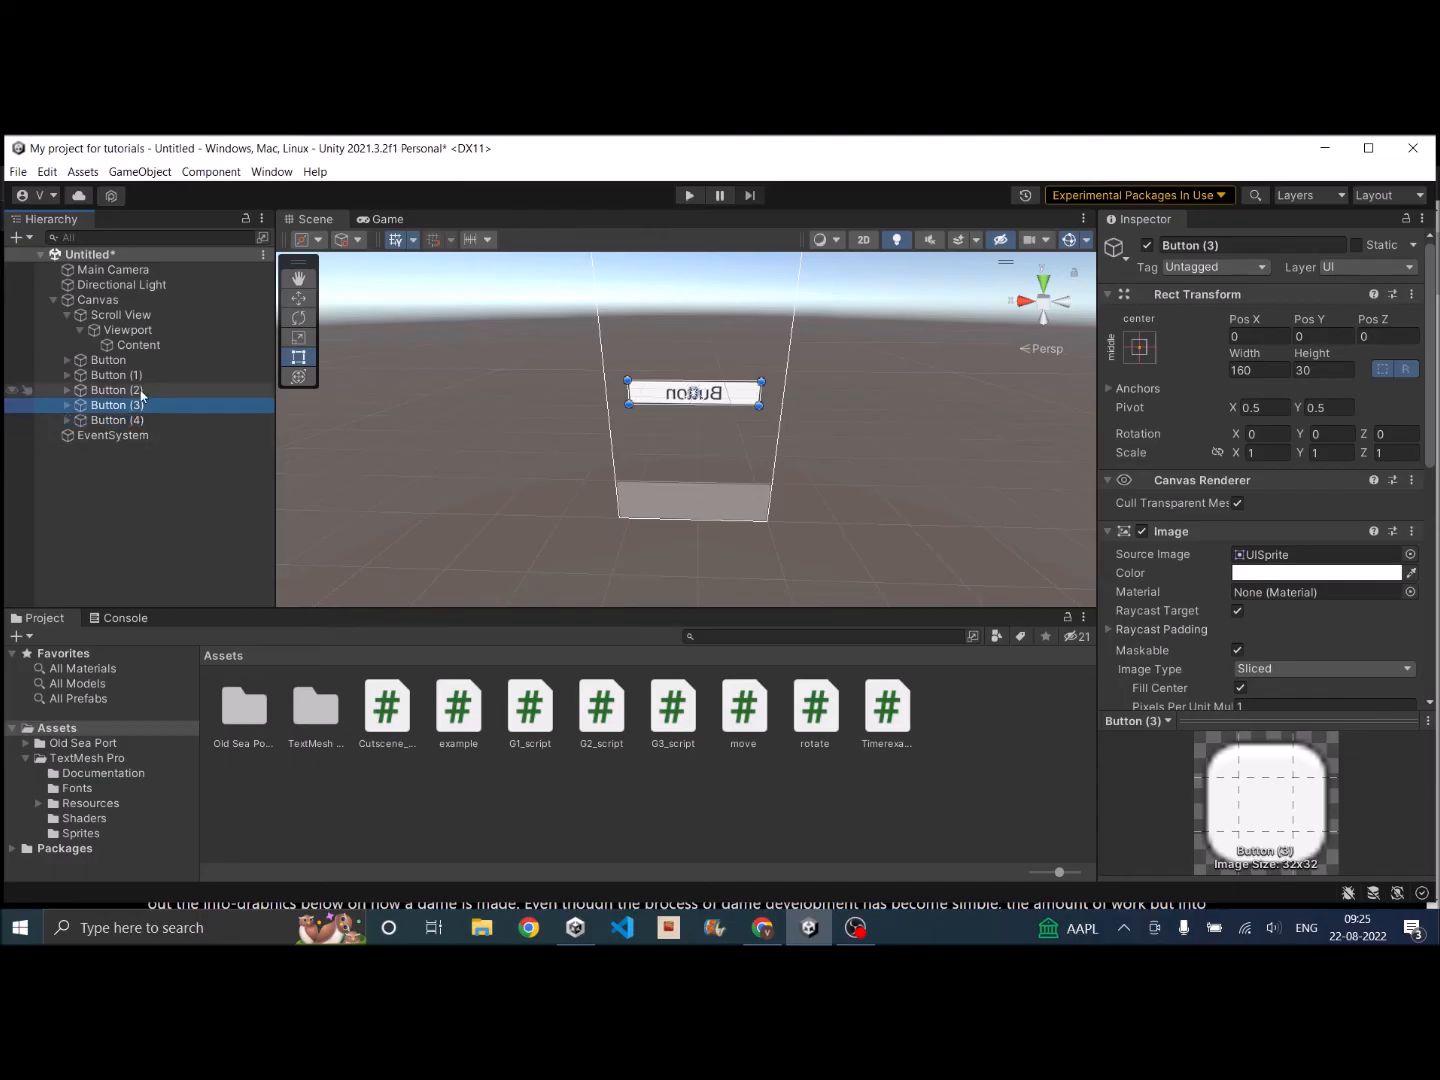
left_click(108, 360)
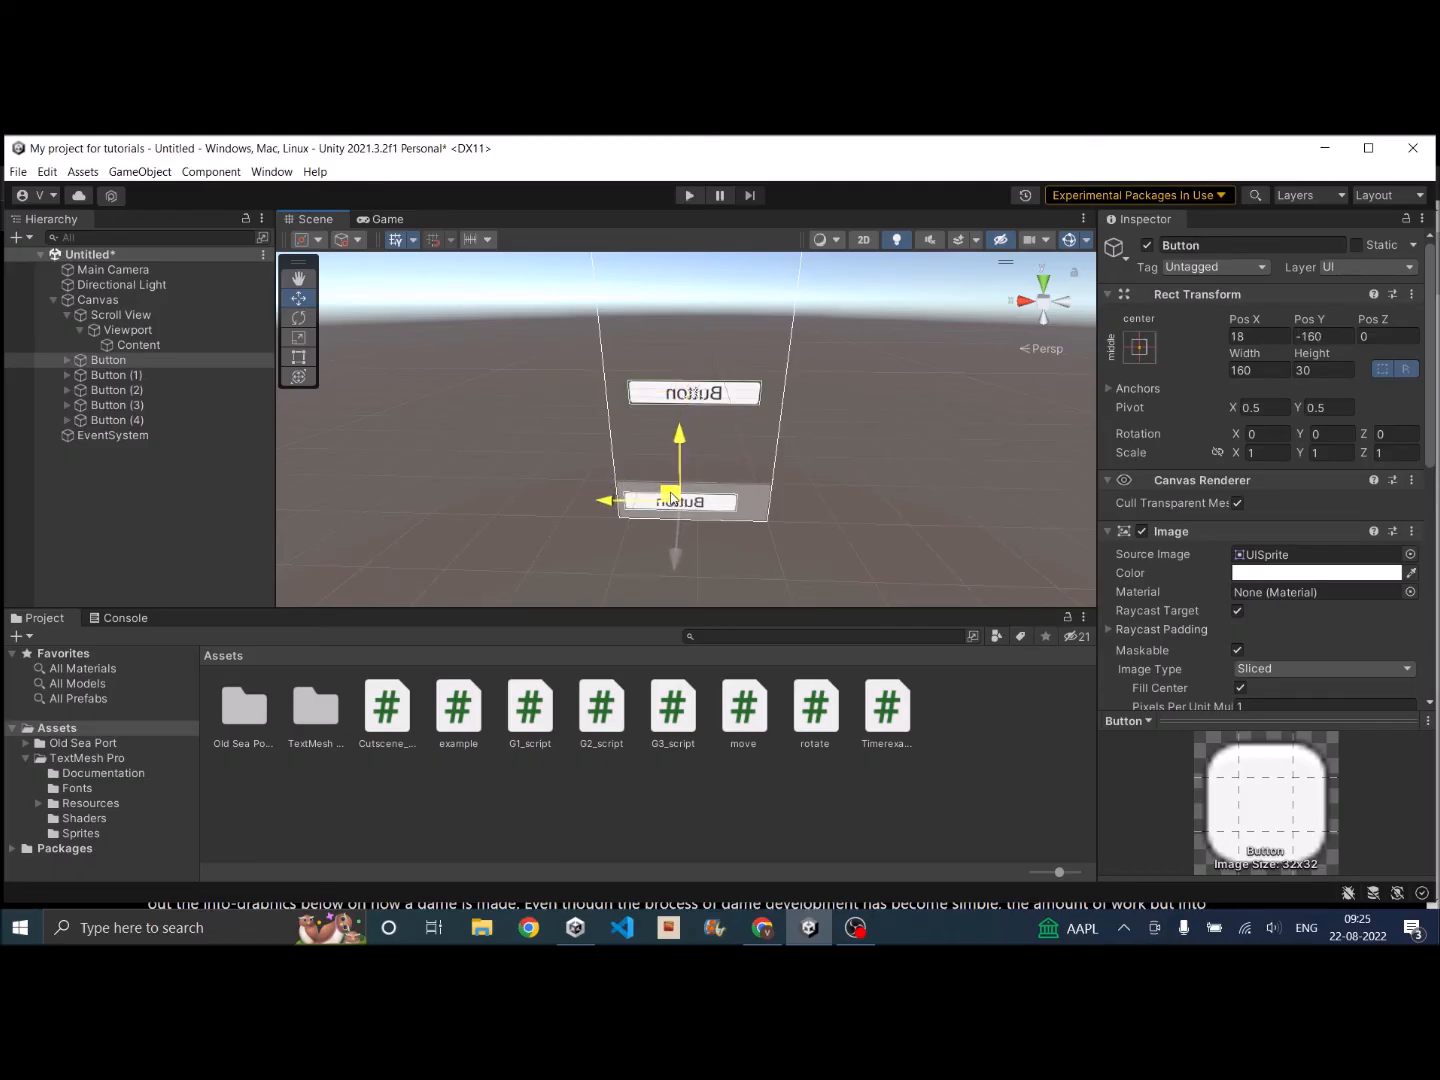
Step: Place Button (1) through Button (4) in a row beside Button, then preview in Game view
left_click(117, 374)
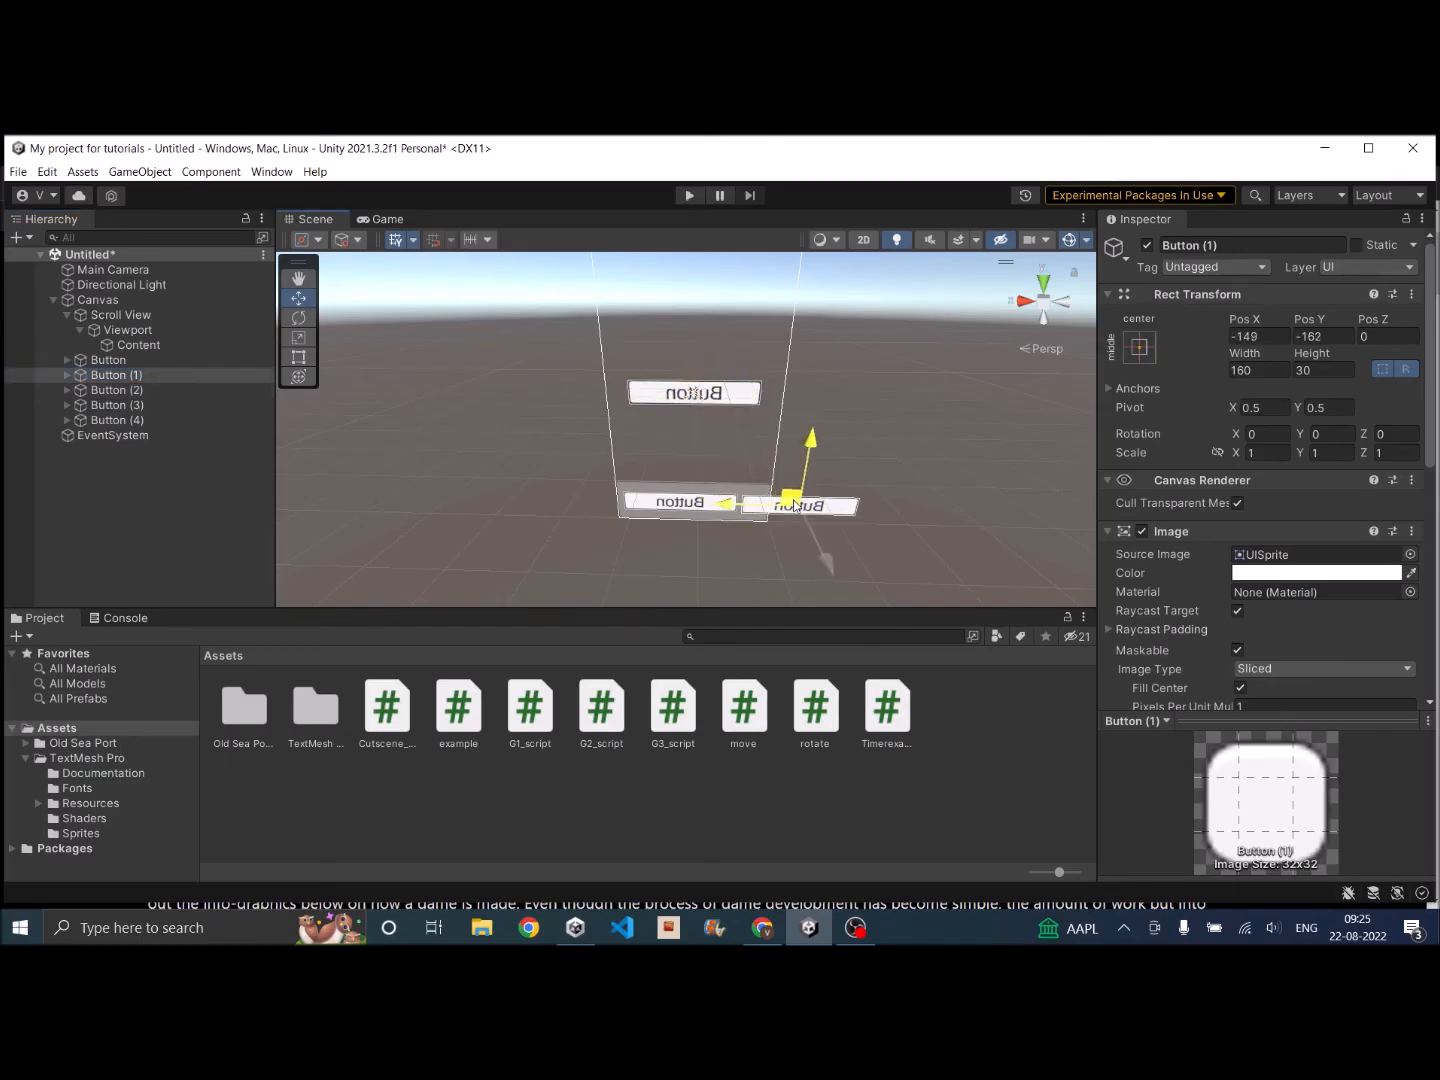
left_click(298, 278)
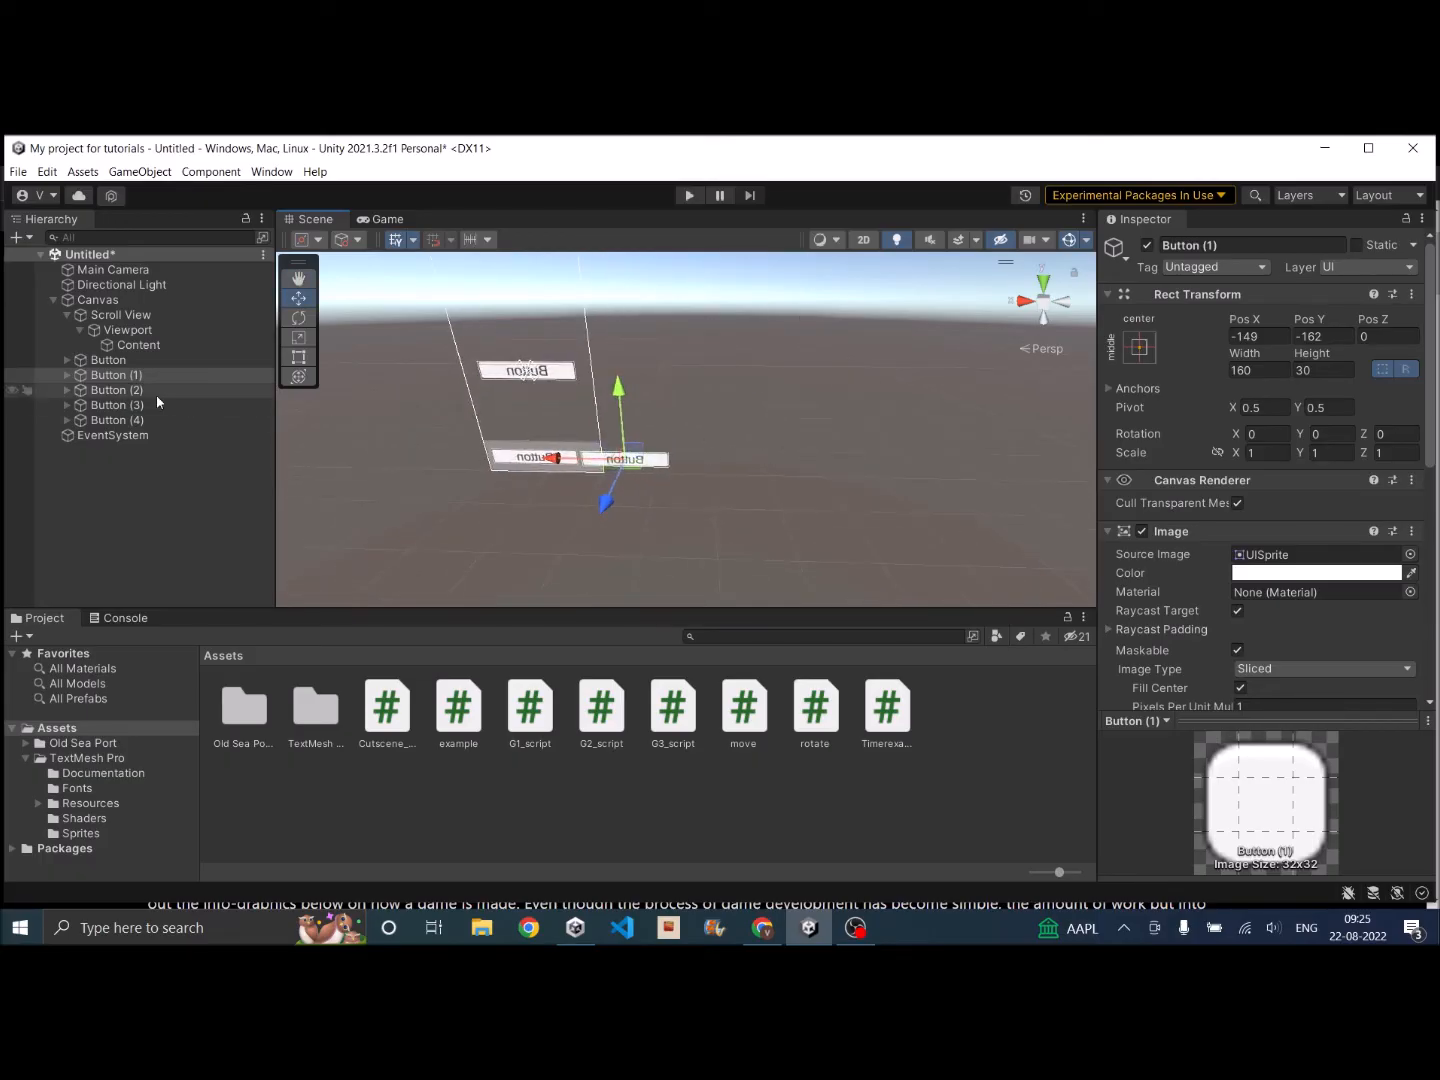
left_click(116, 390)
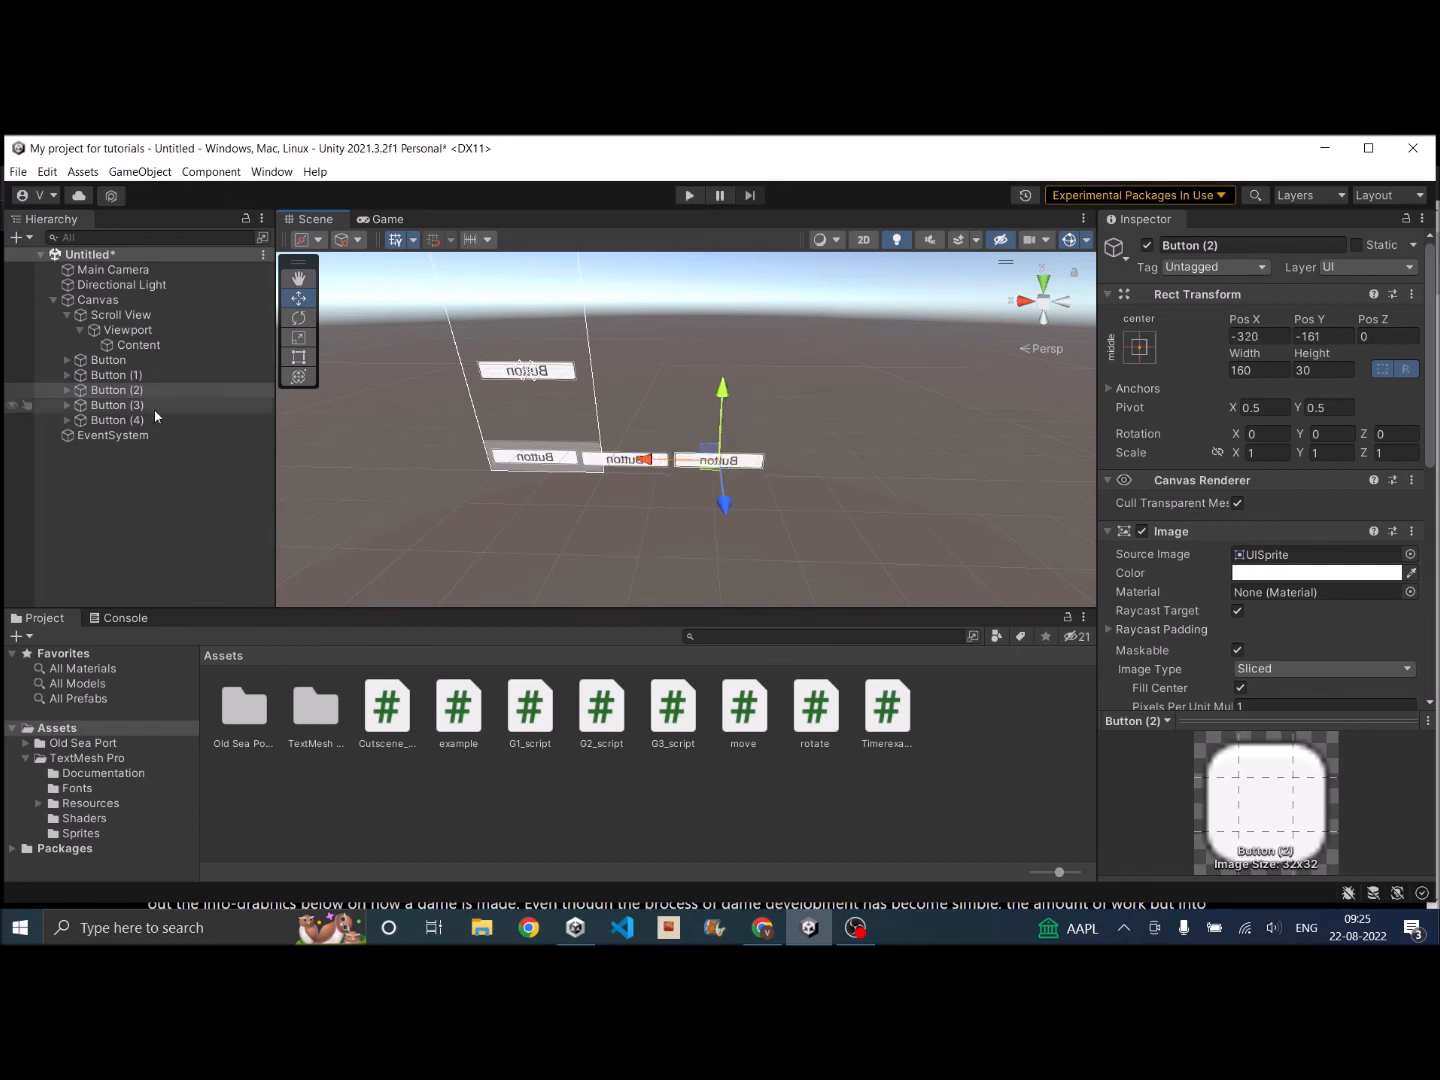
left_click(116, 405)
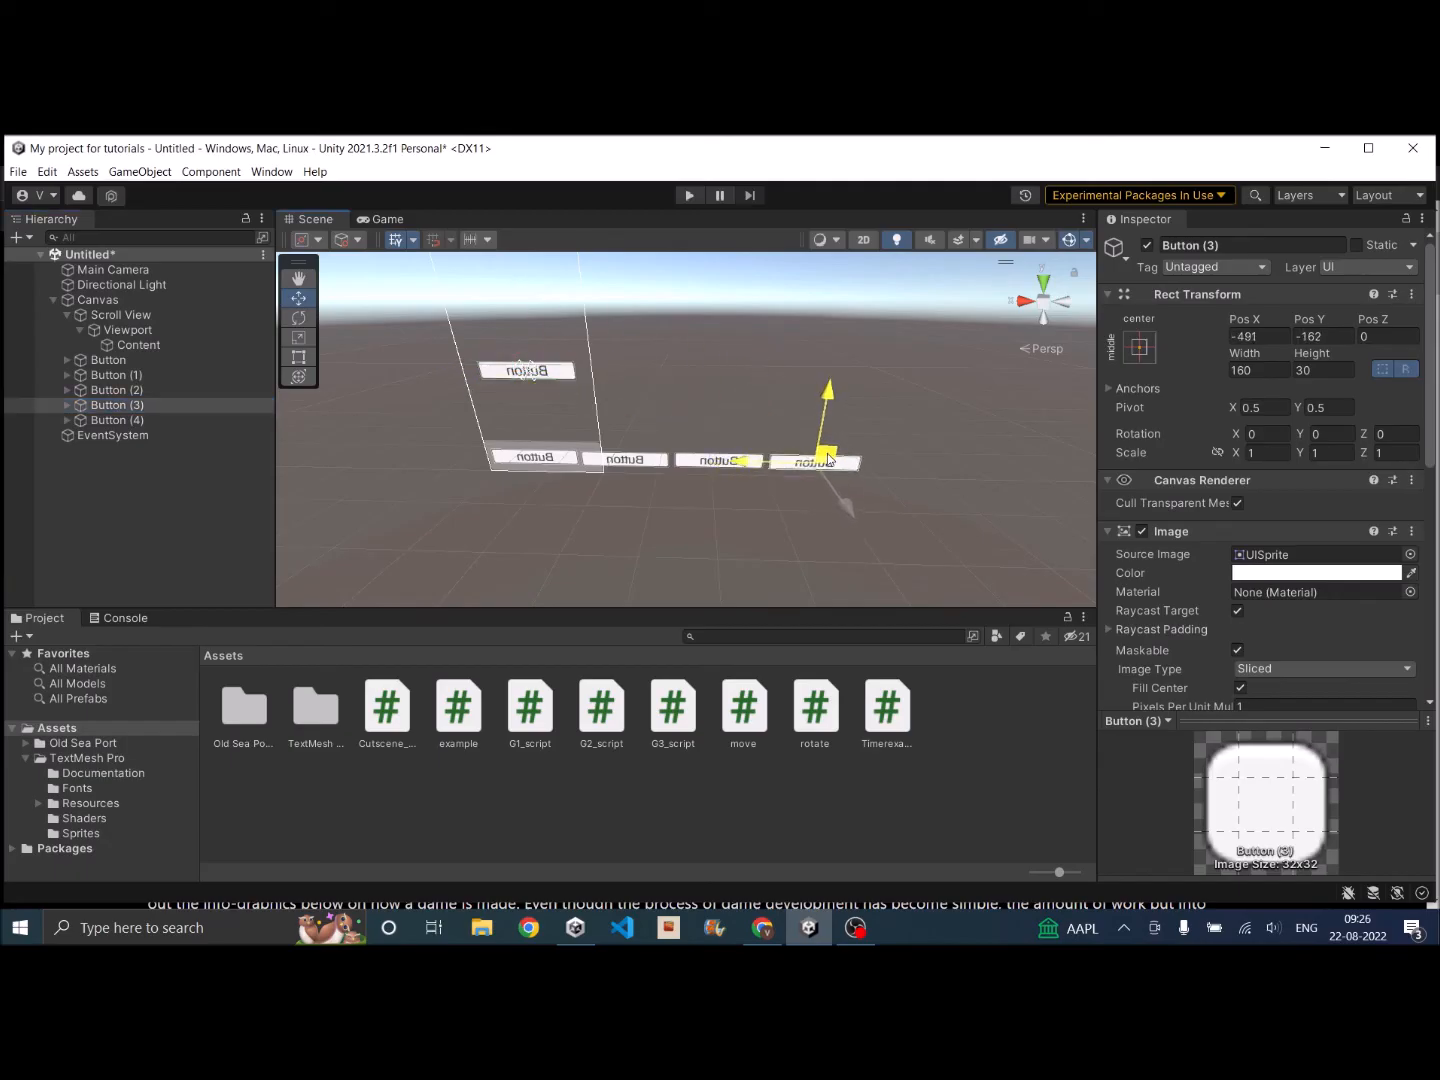
left_click(117, 420)
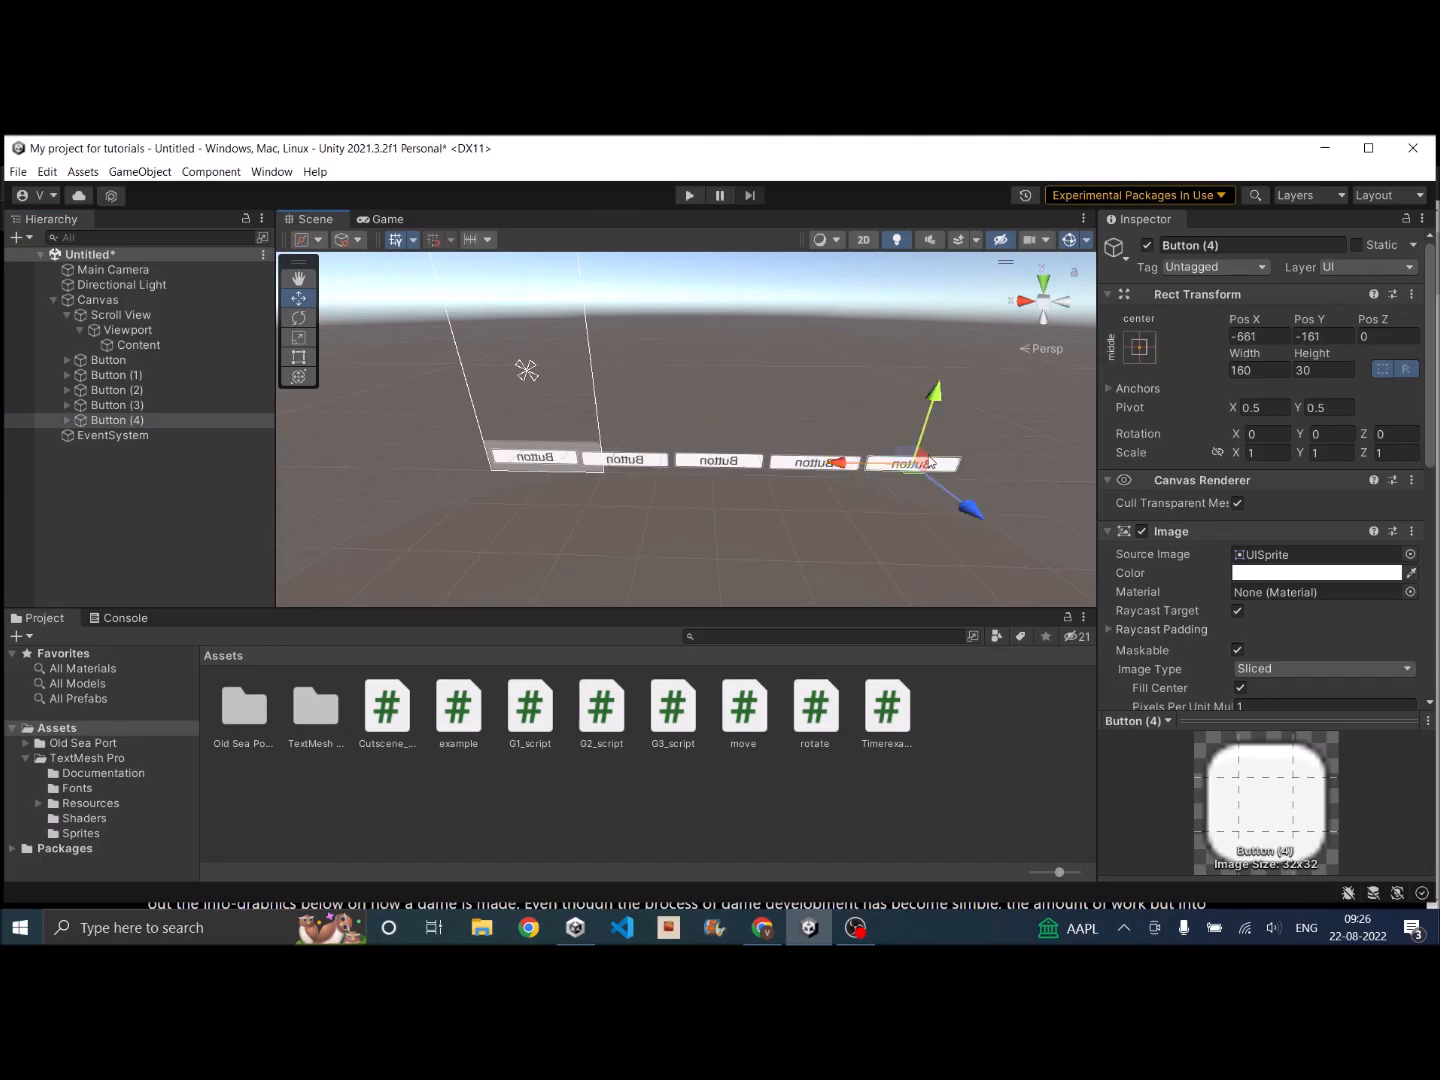
left_click(384, 219)
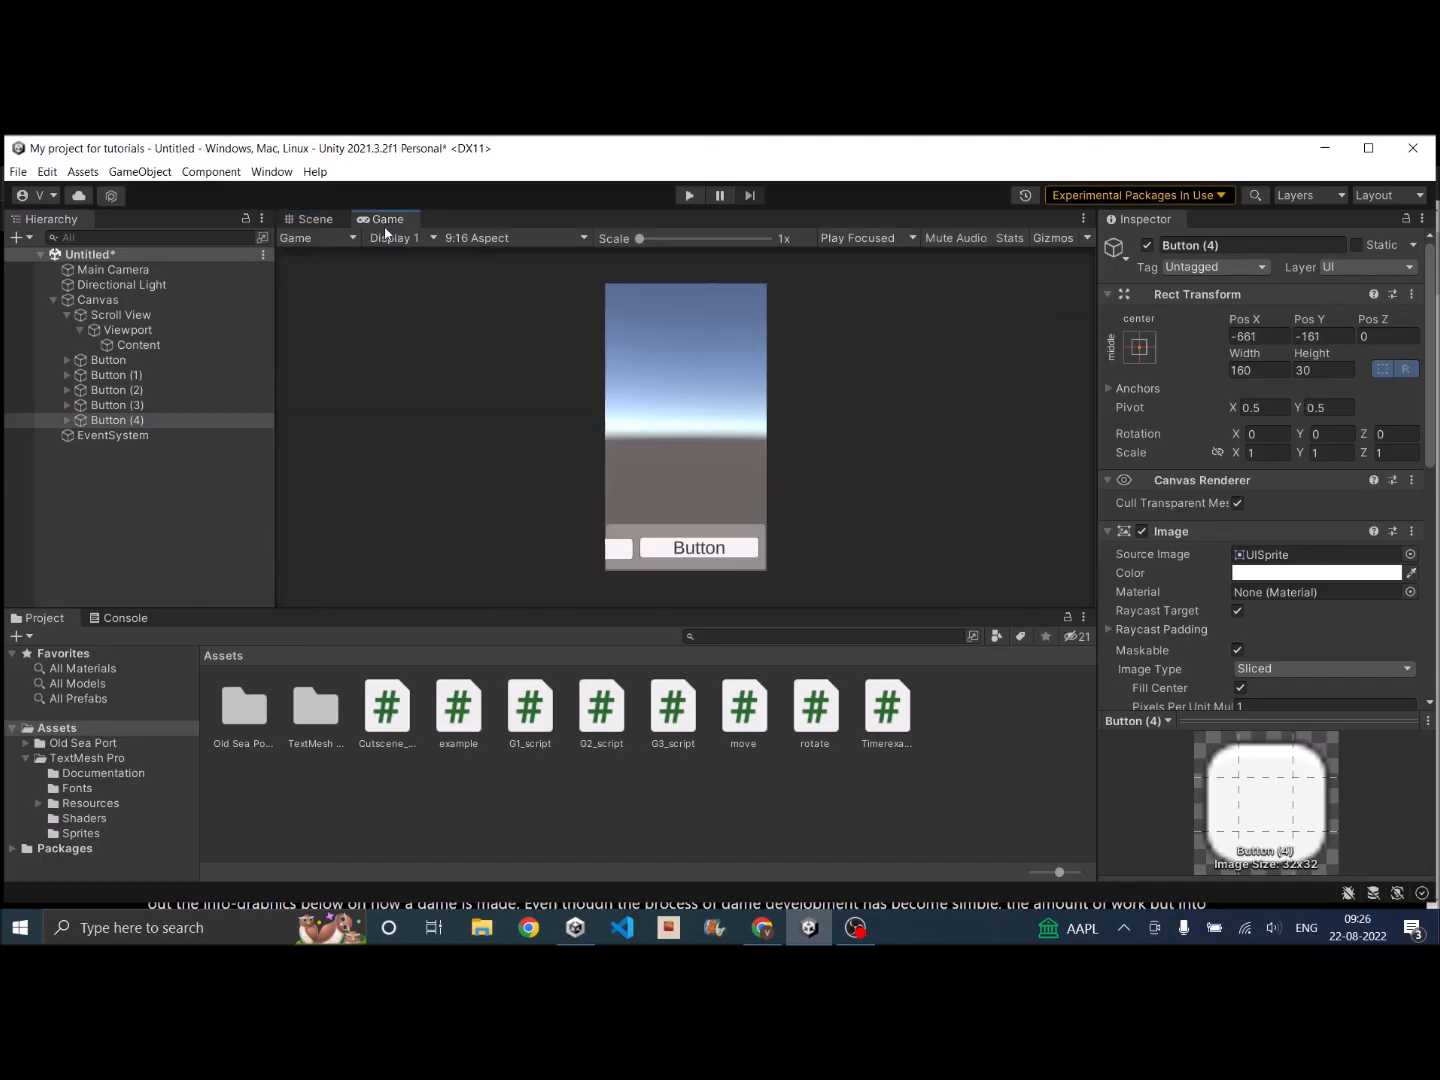
Step: Back in Scene view, resize Content to span all five buttons
left_click(313, 219)
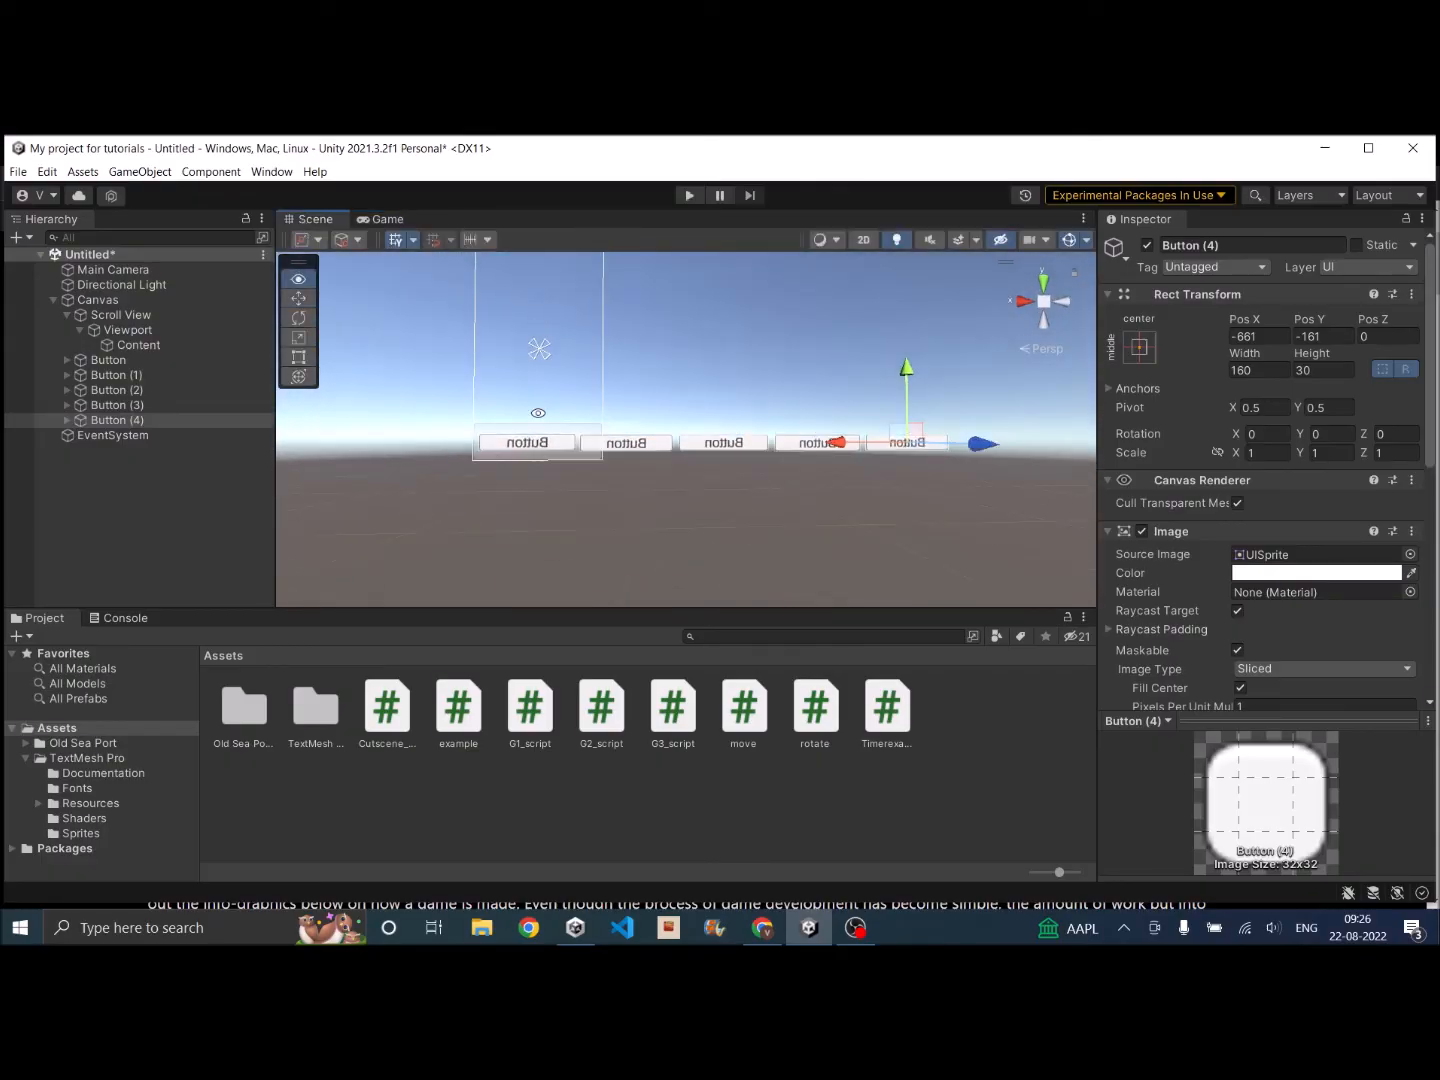
left_click(138, 344)
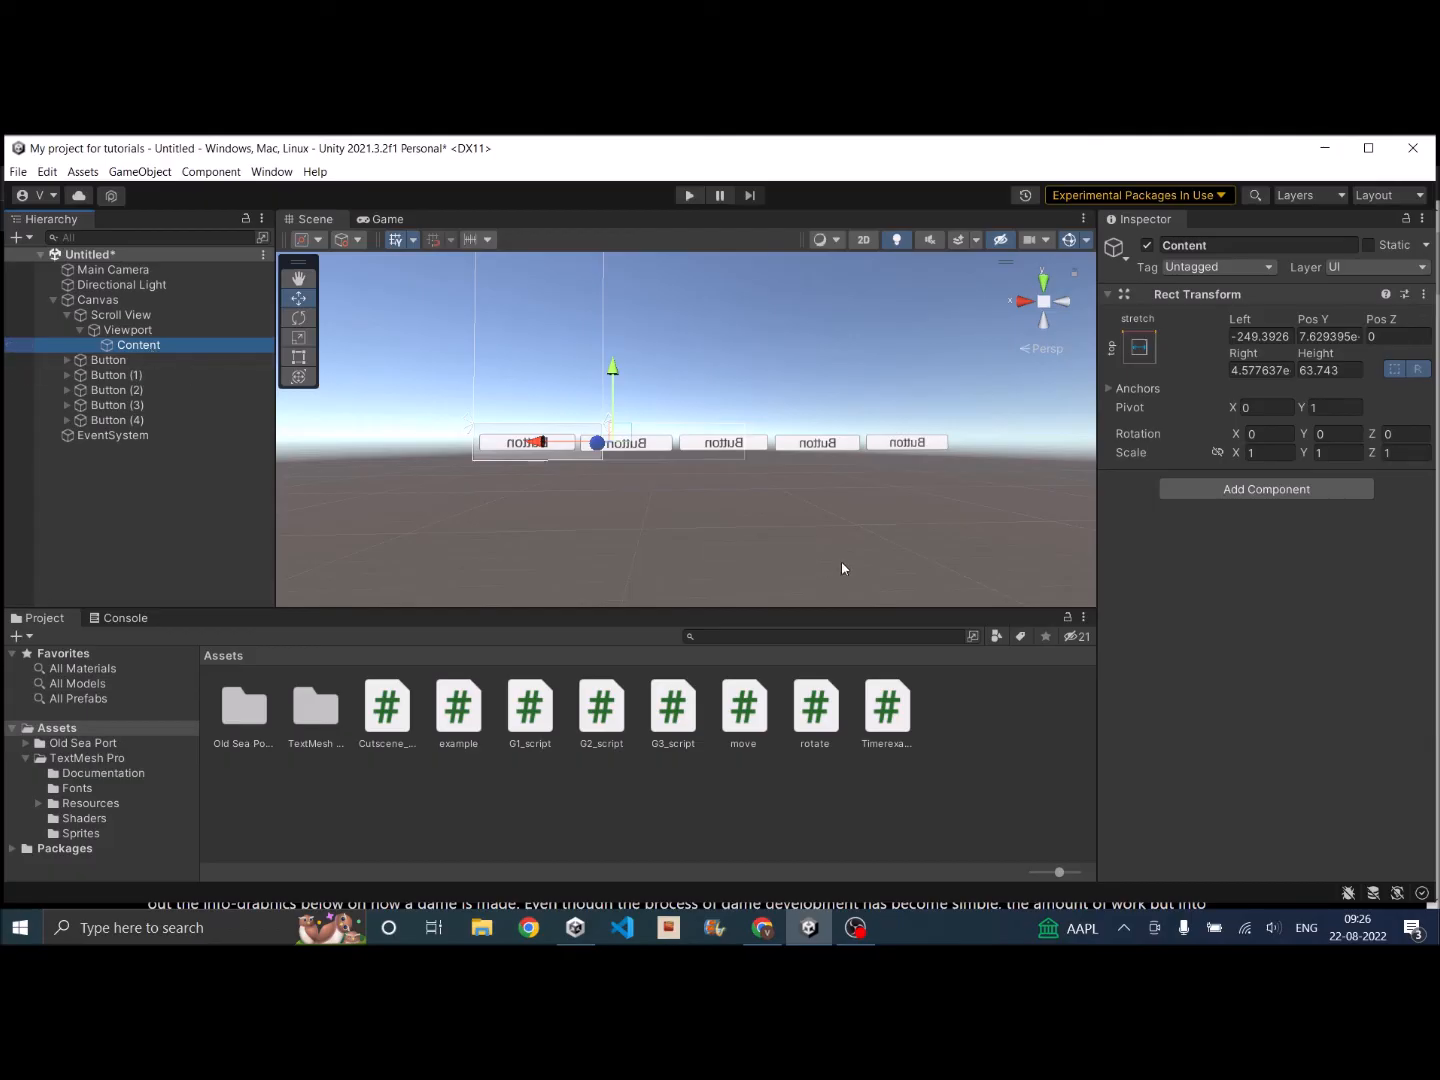
mouse_move(489, 311)
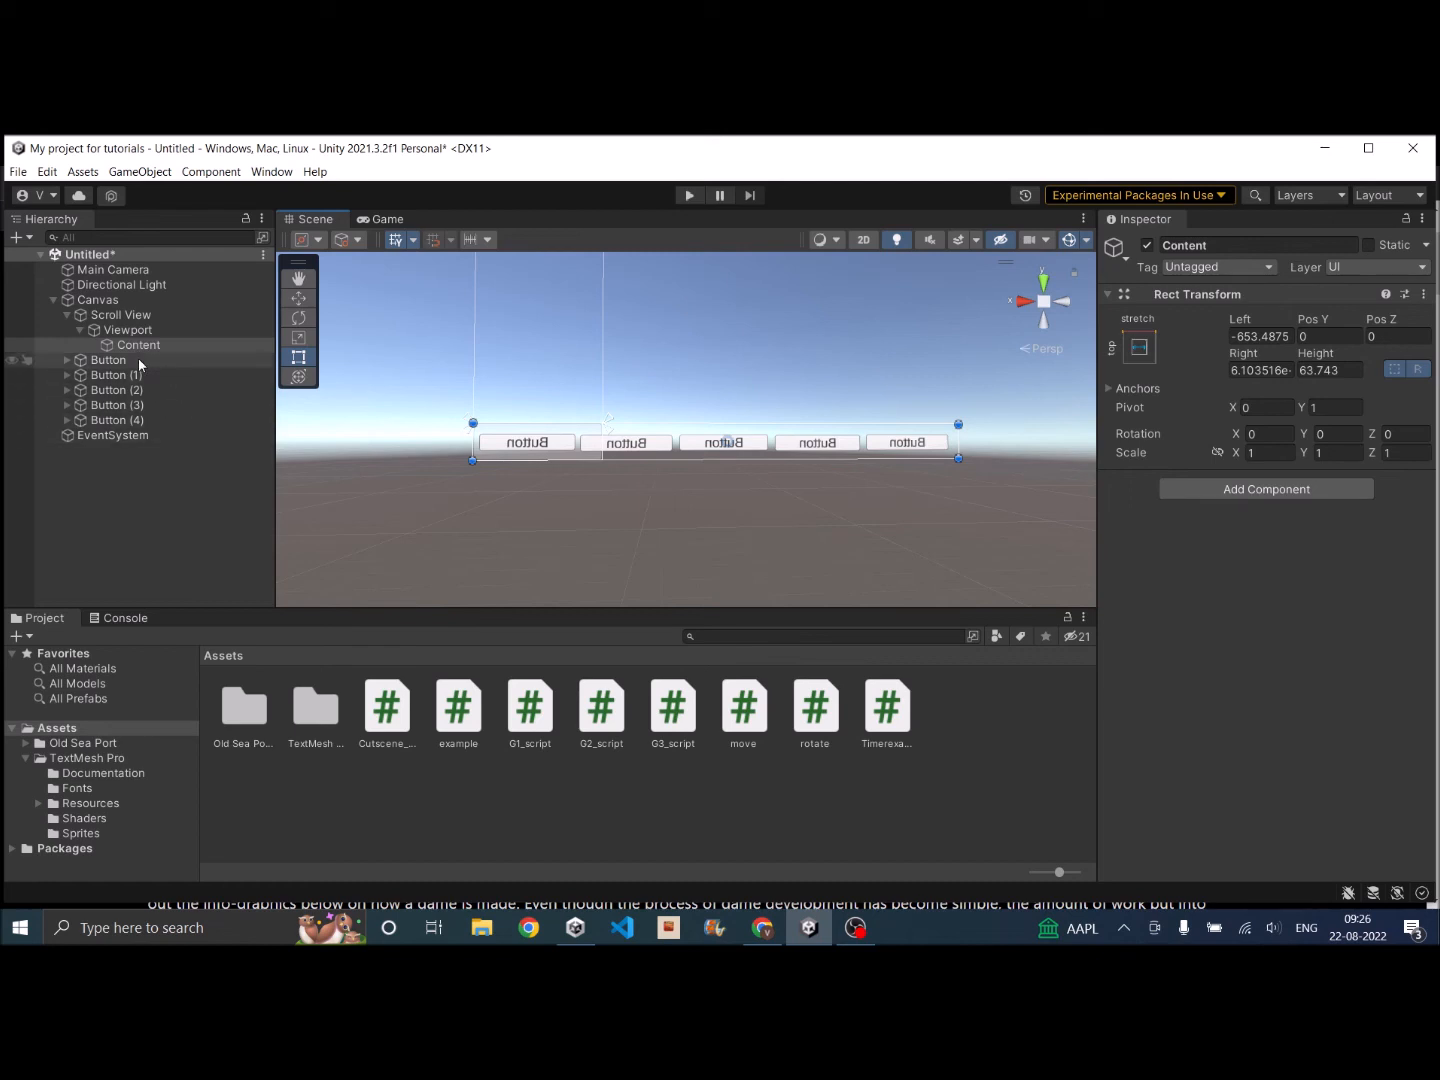
left_click(108, 359)
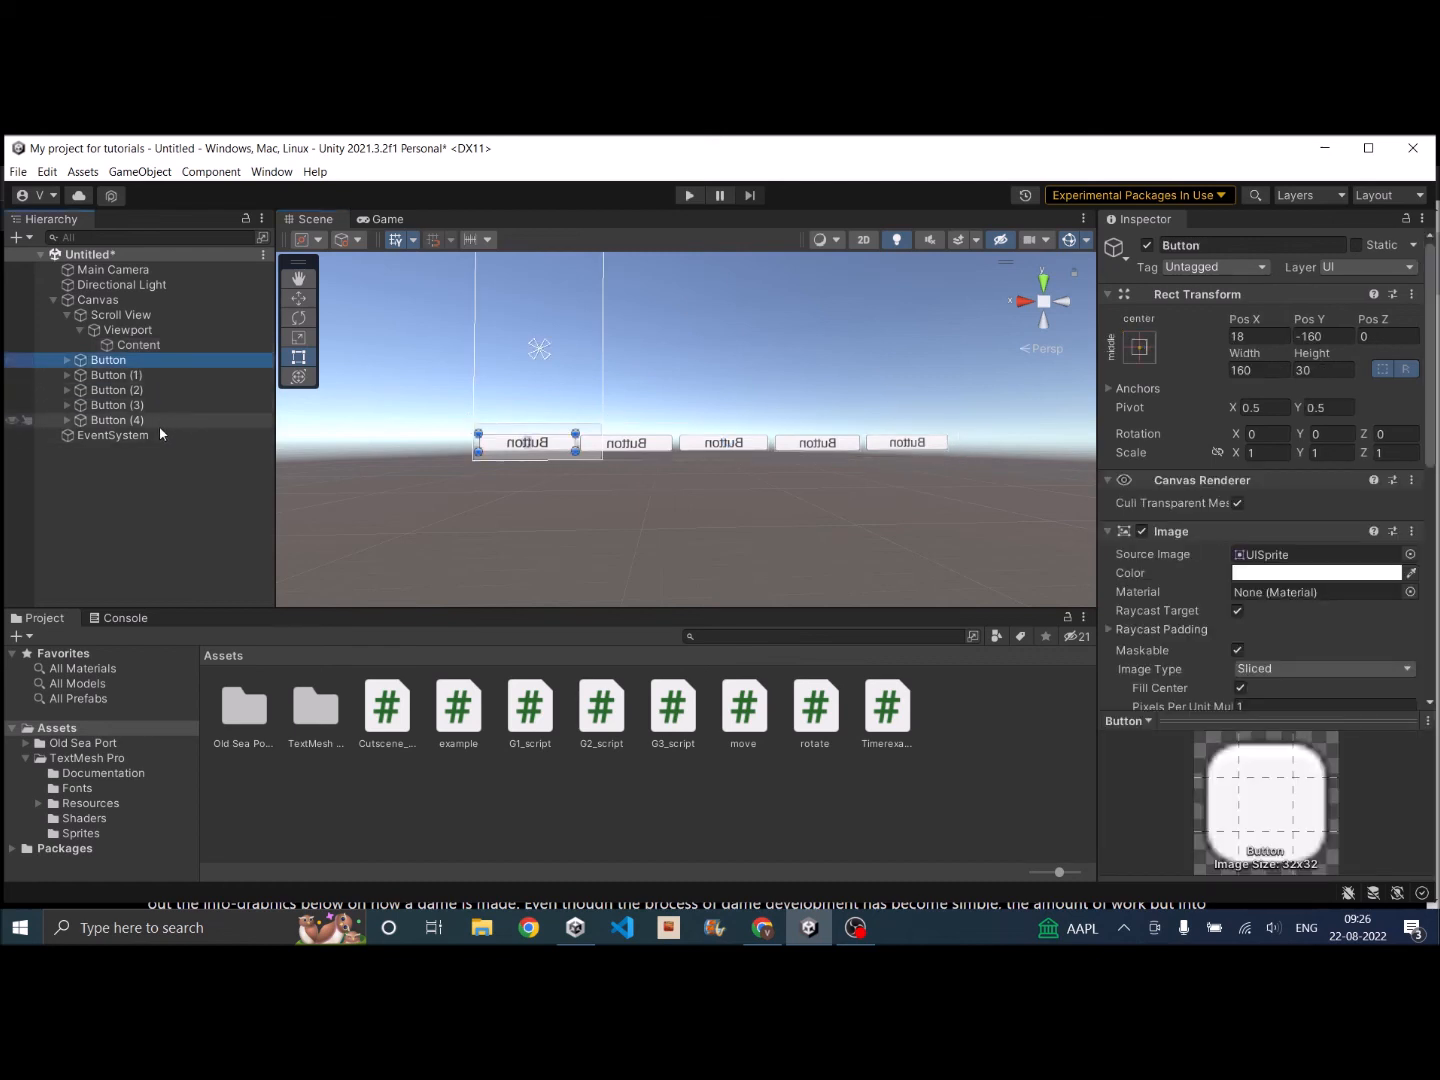
Step: Parent Button through Button (4) under Content, collapse Content, and select Scroll View
left_click(117, 419)
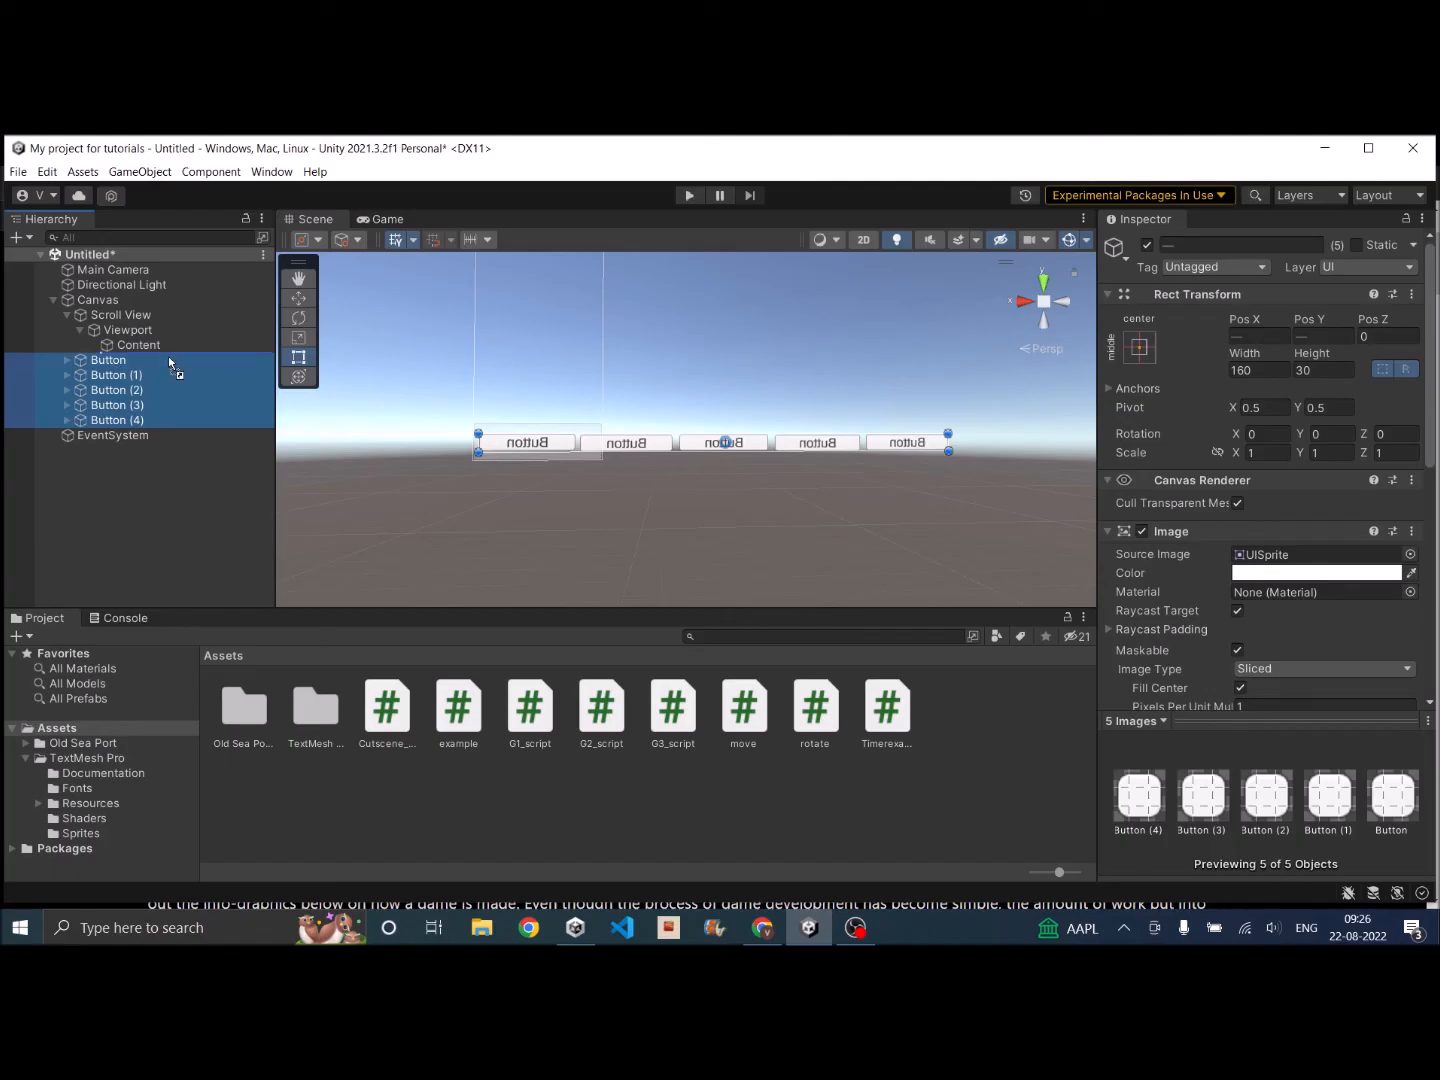
mouse_move(140, 345)
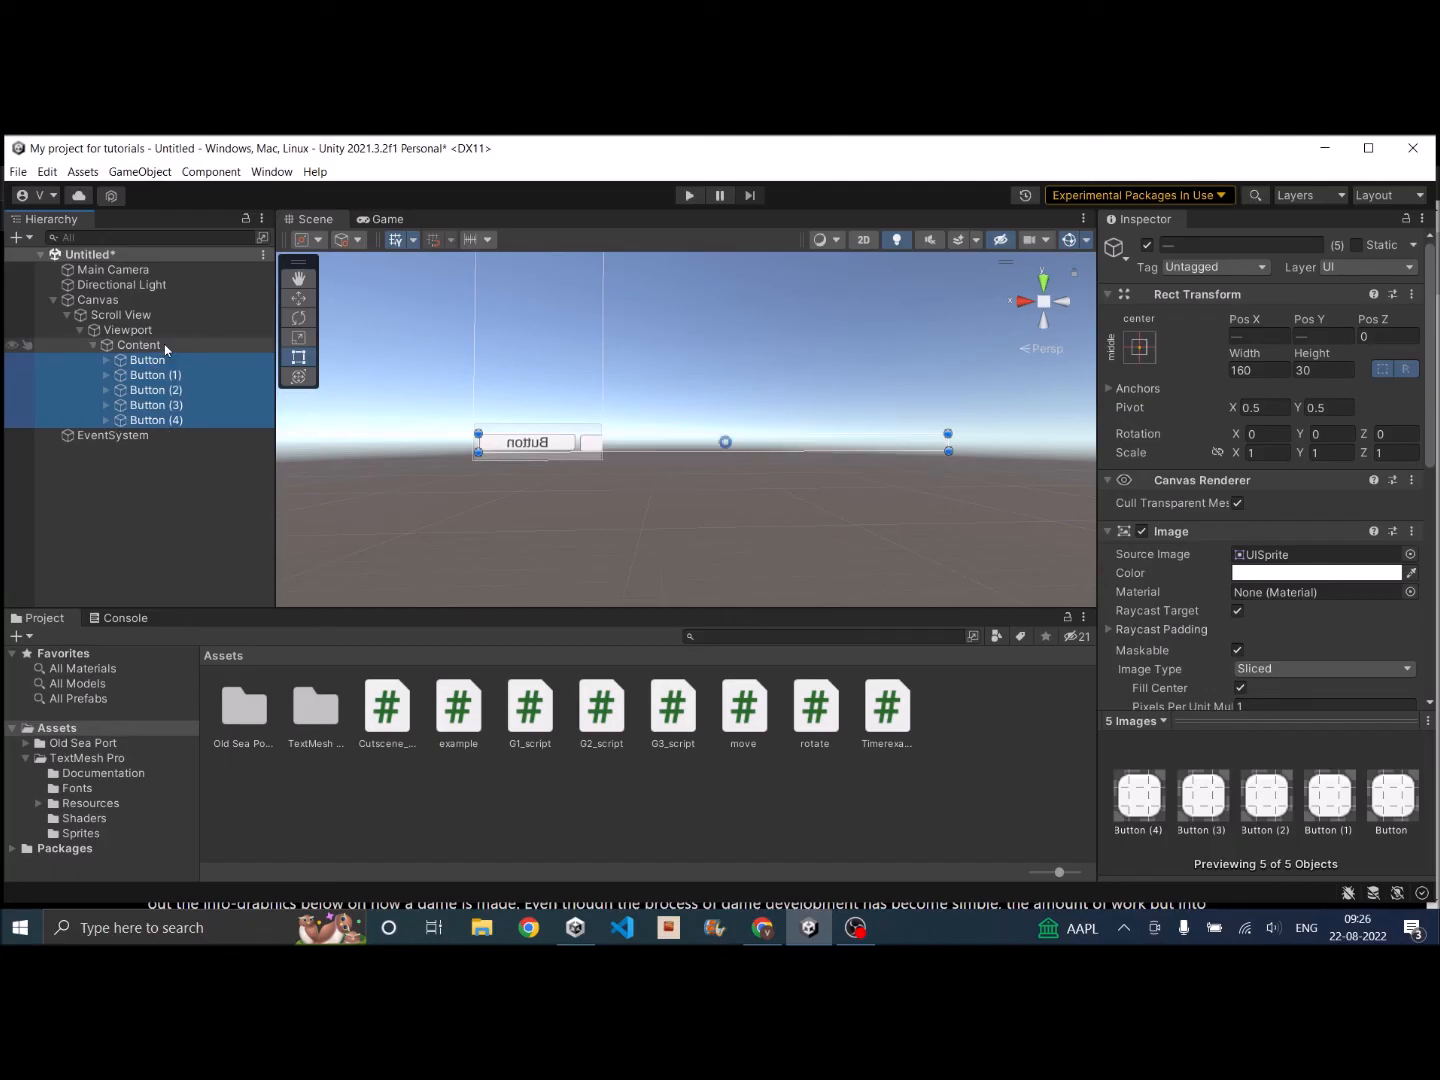
left_click(93, 345)
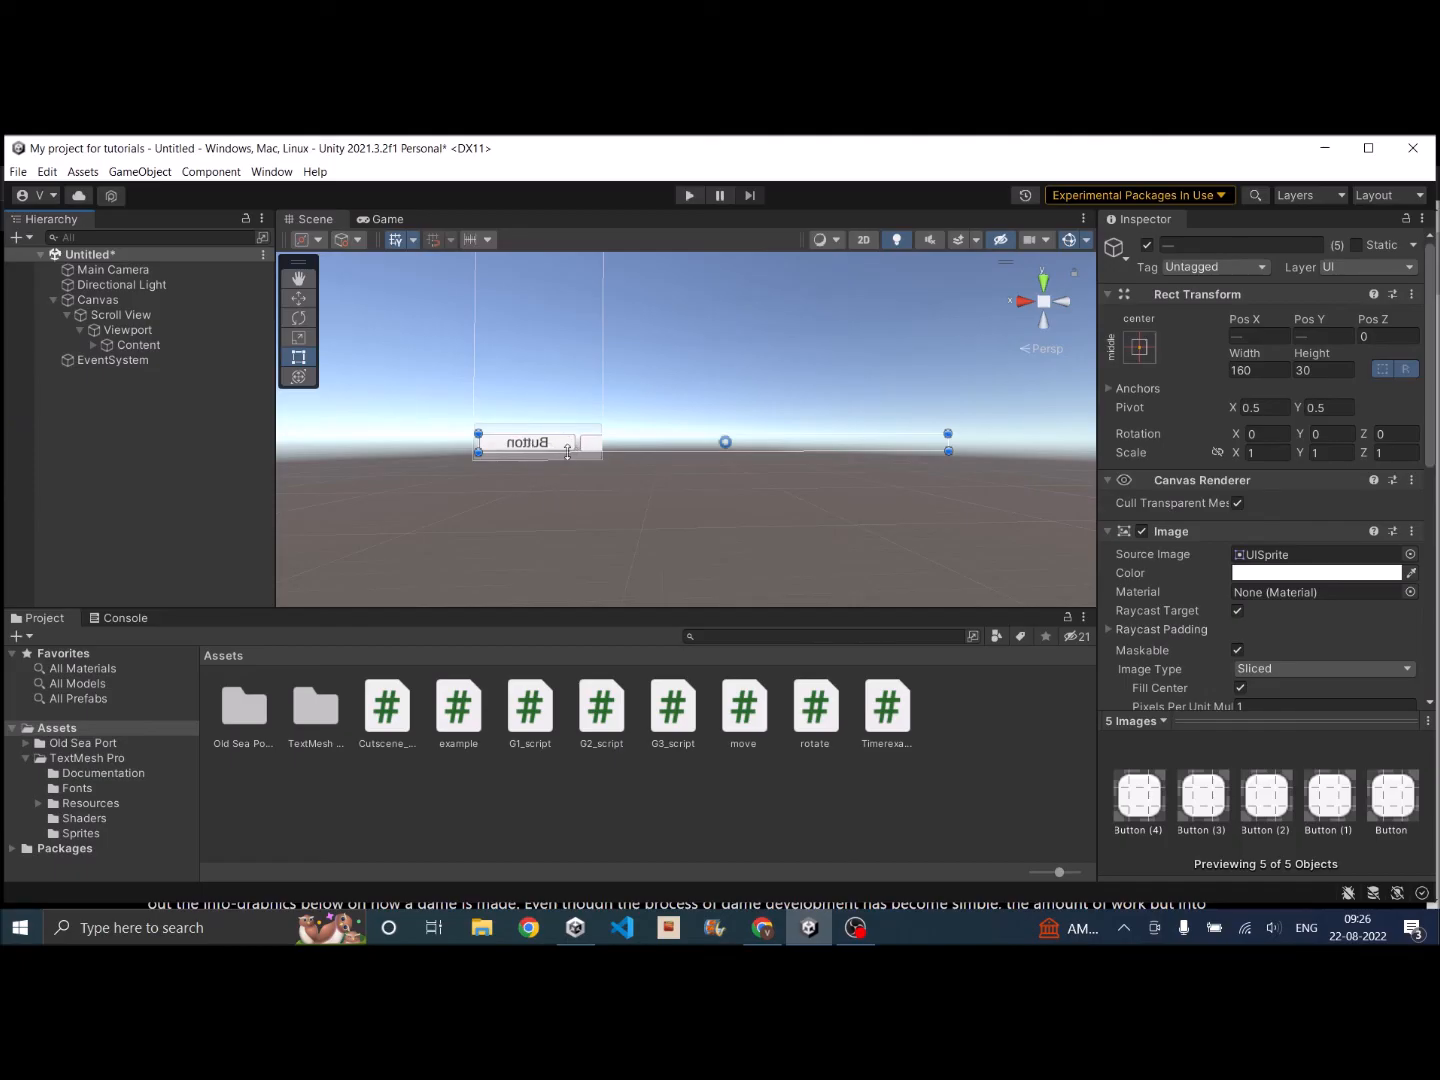
mouse_move(278, 411)
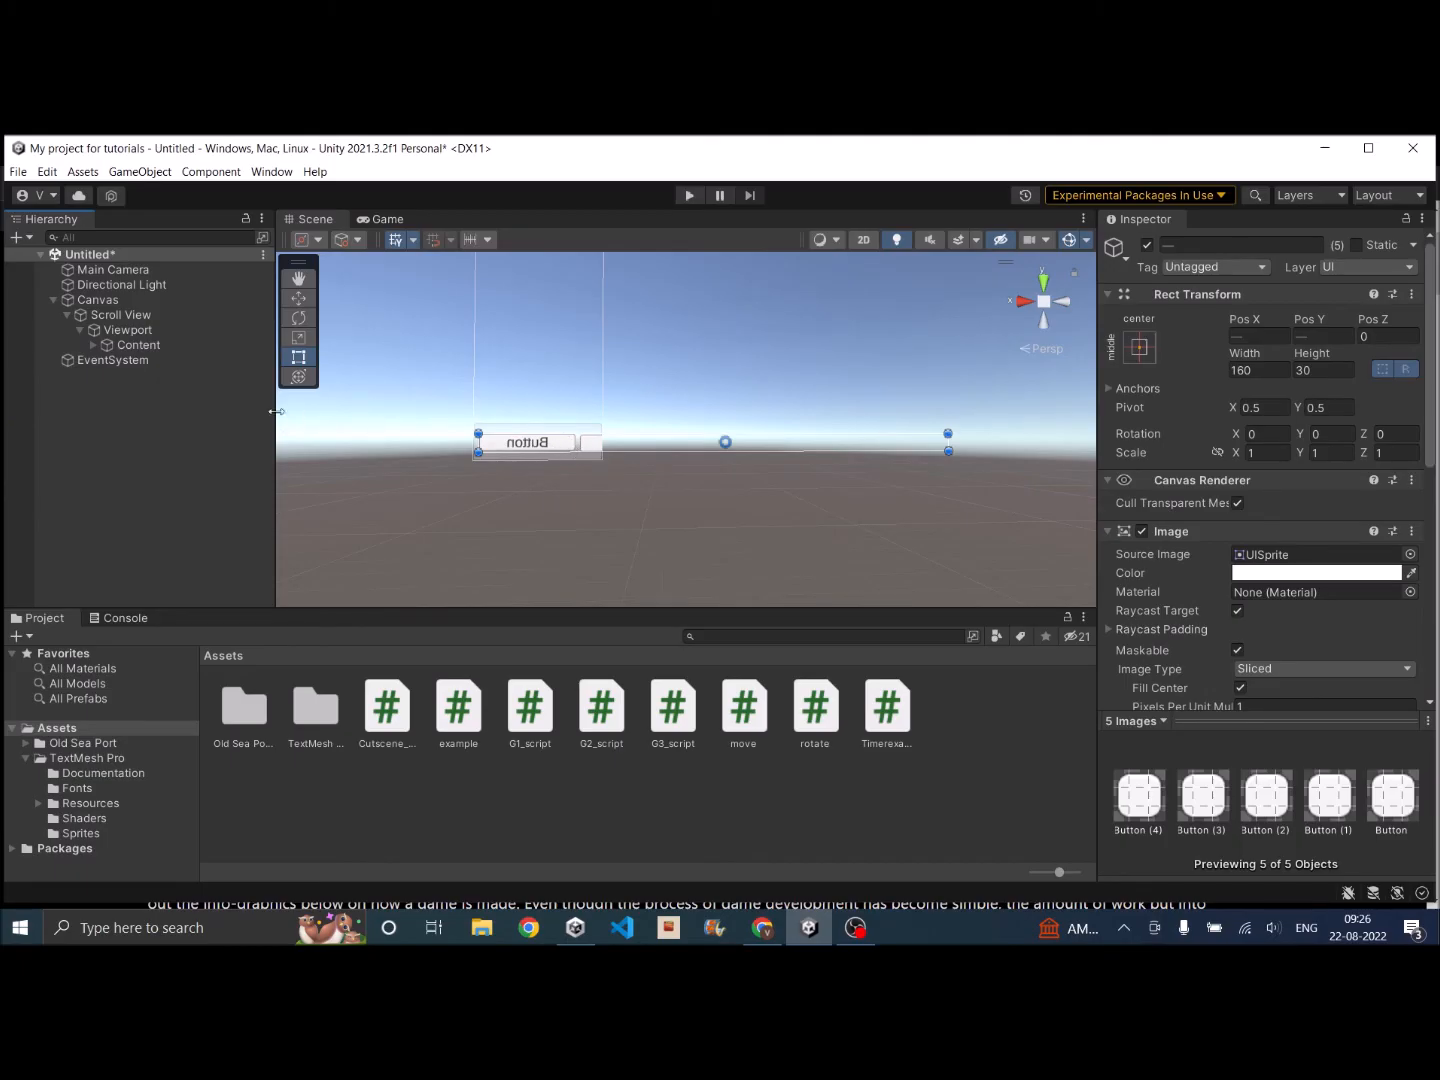
left_click(121, 314)
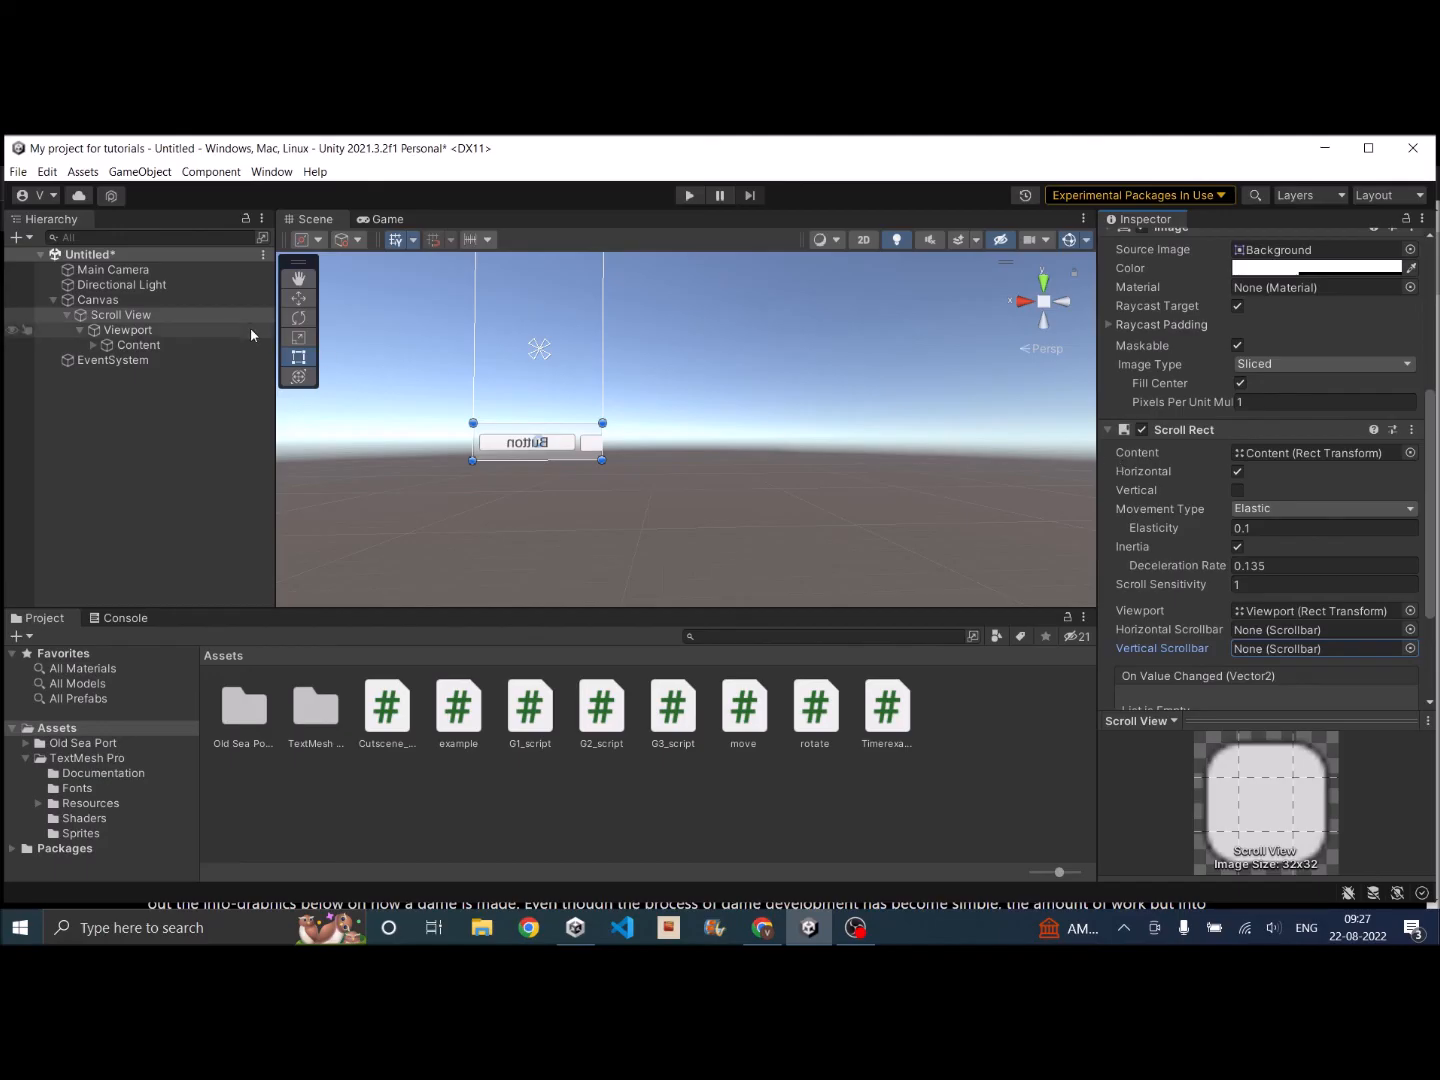
mouse_move(1180, 449)
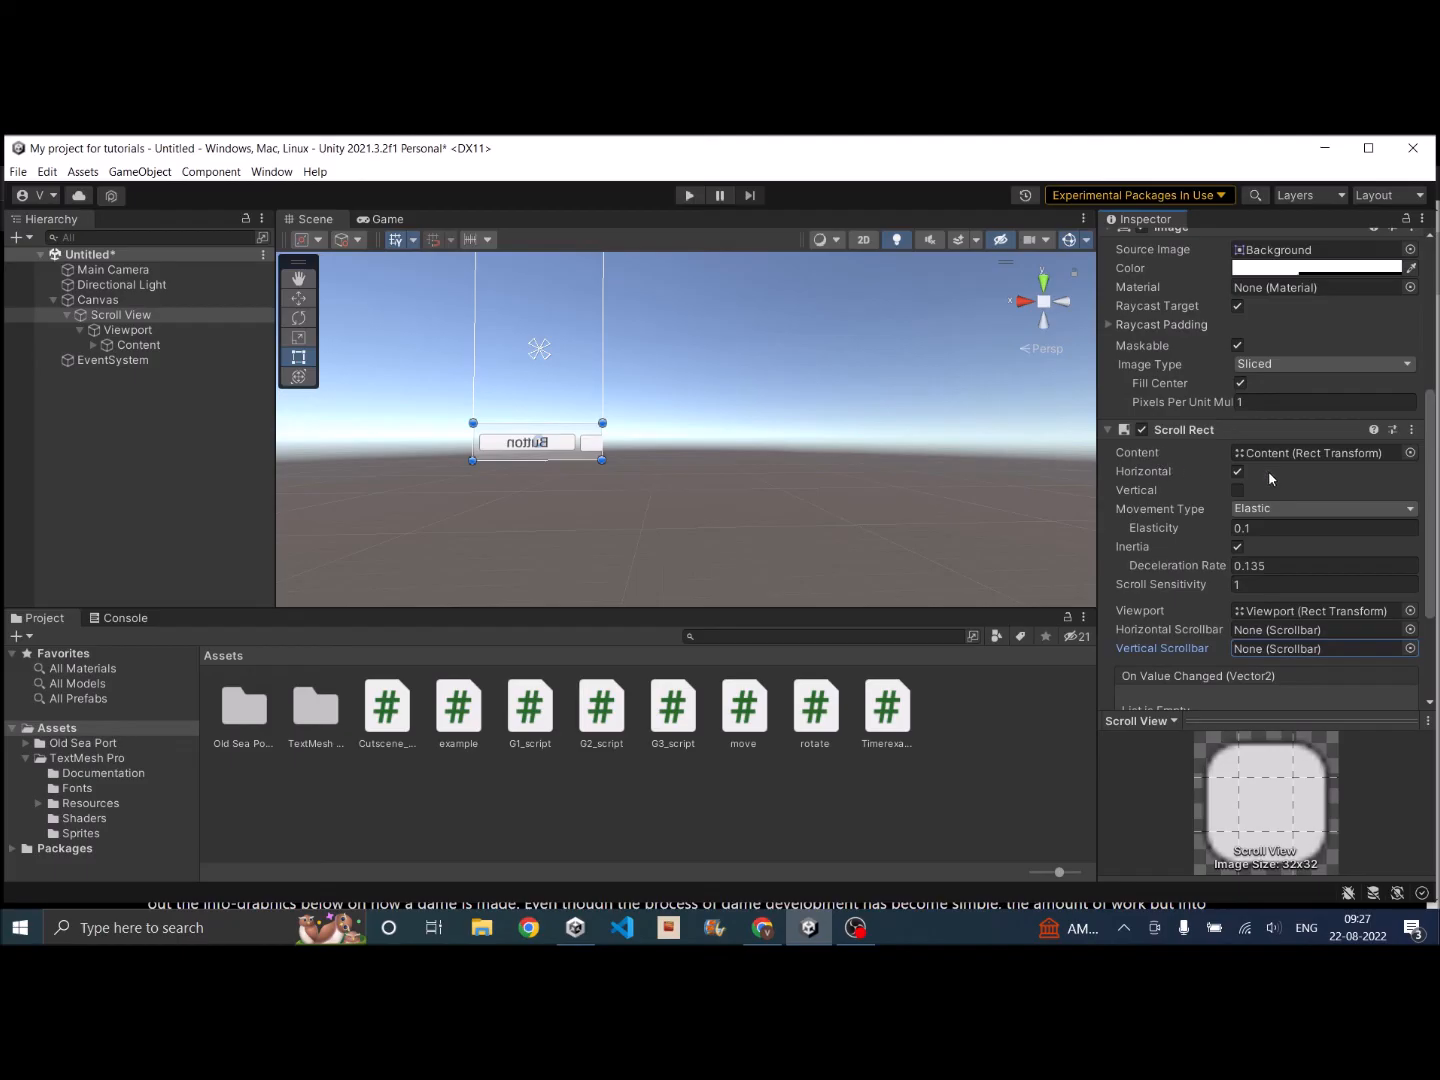
scroll("down", 3)
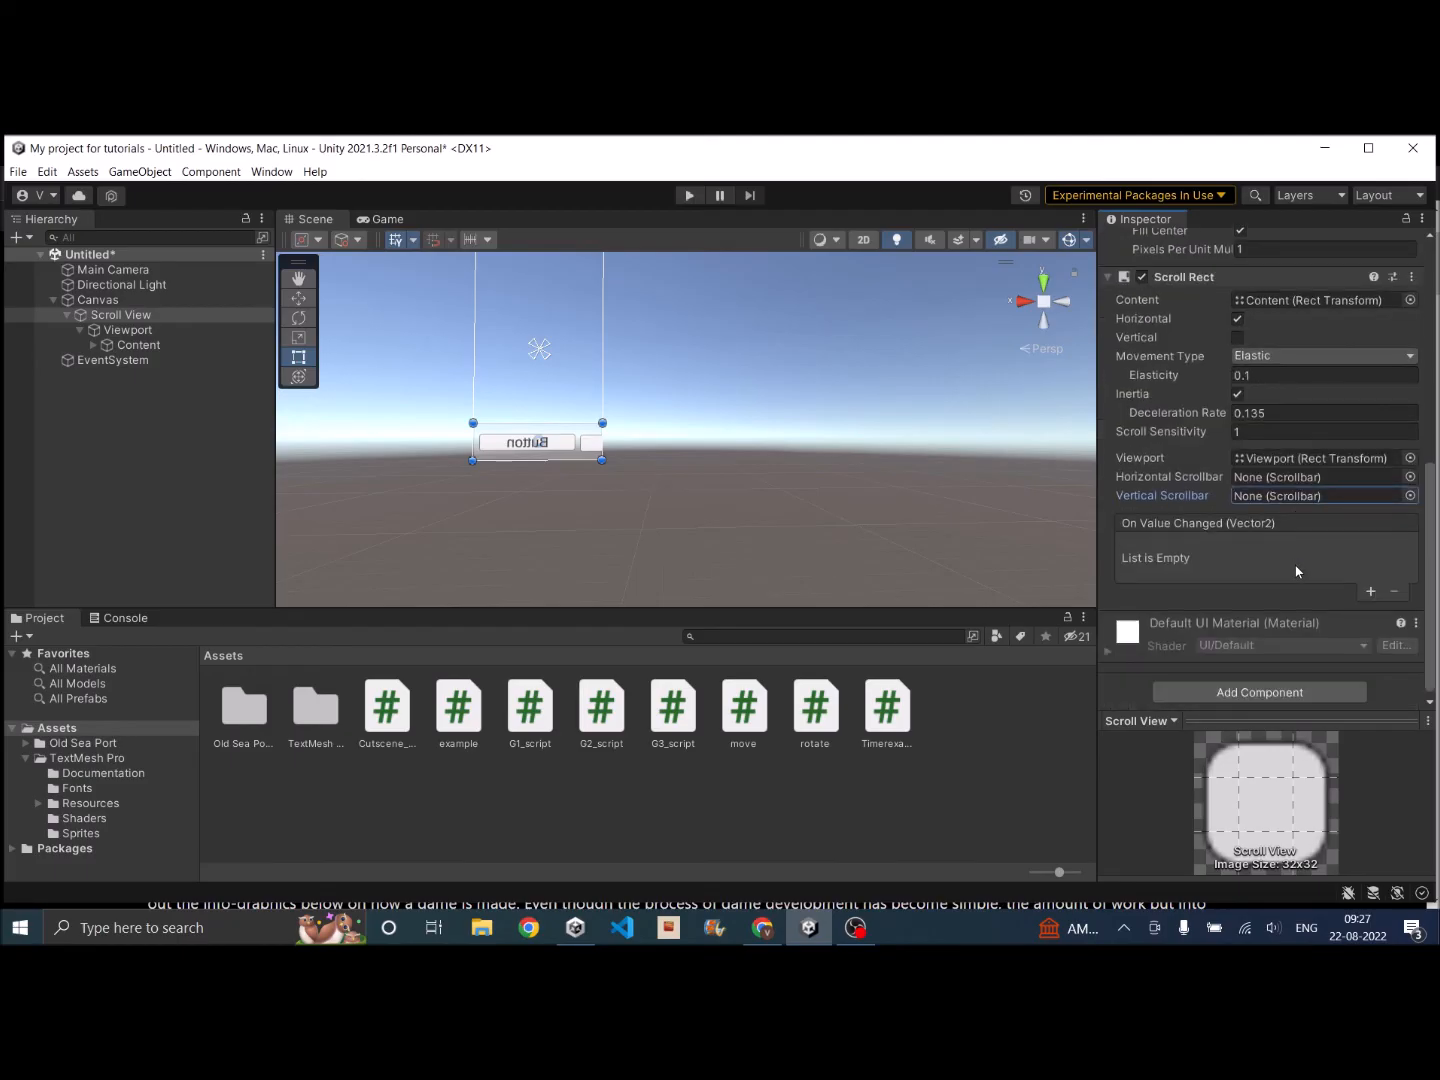
scroll("up", 3)
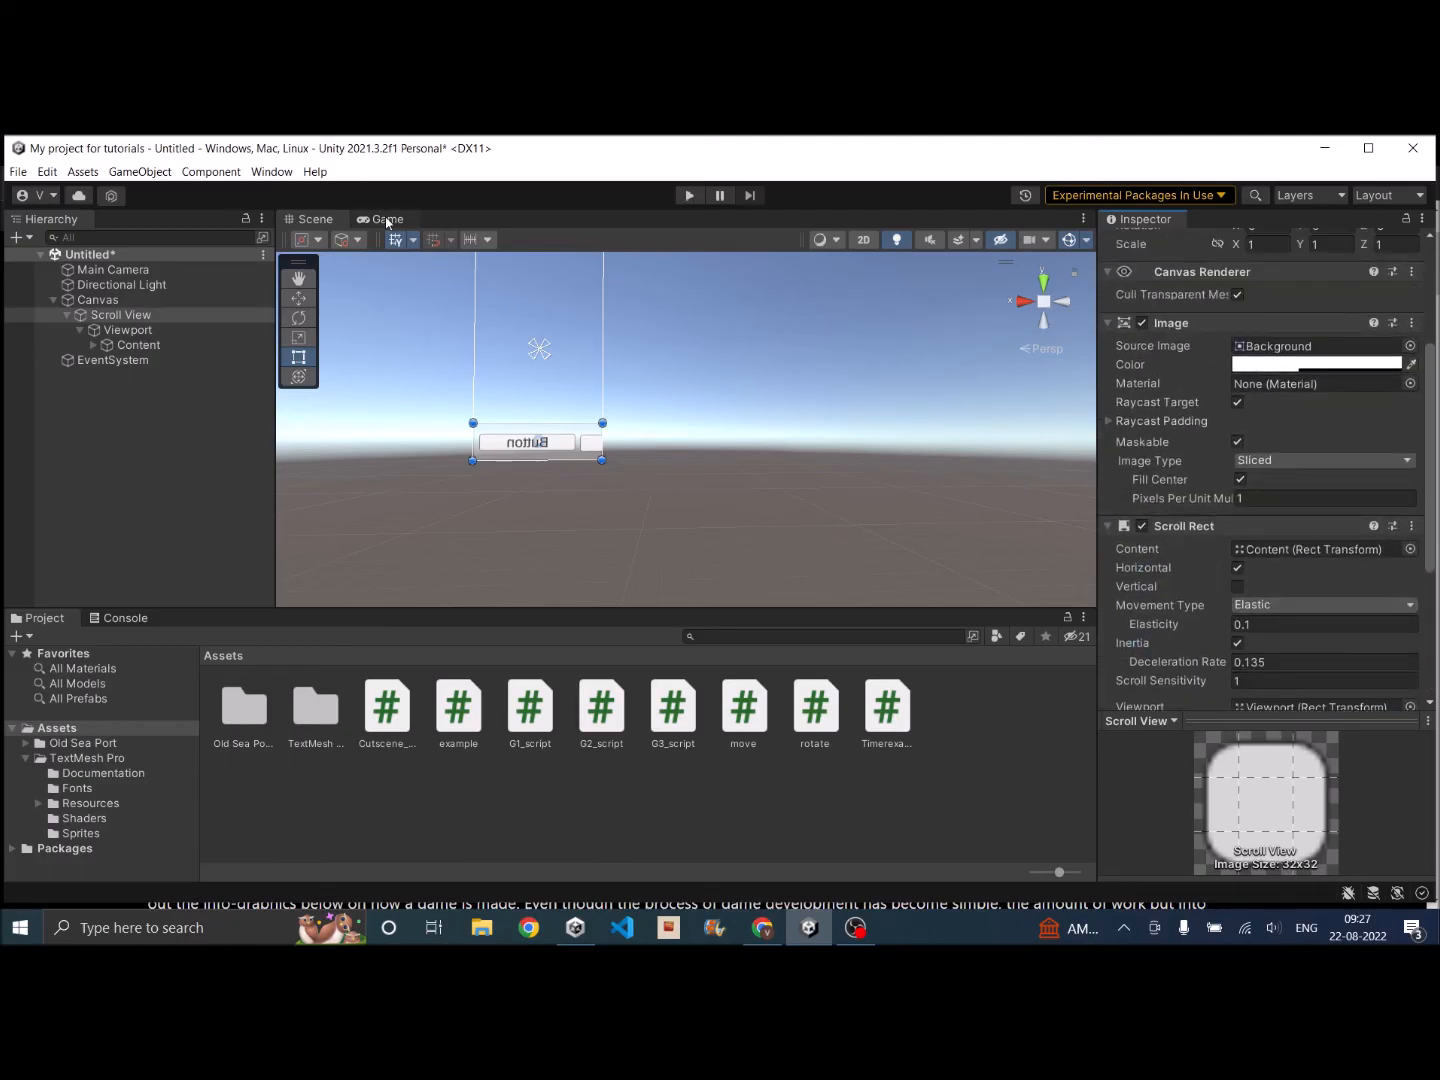
Step: Switch to the Game view to test horizontal scrolling of the button row
left_click(689, 195)
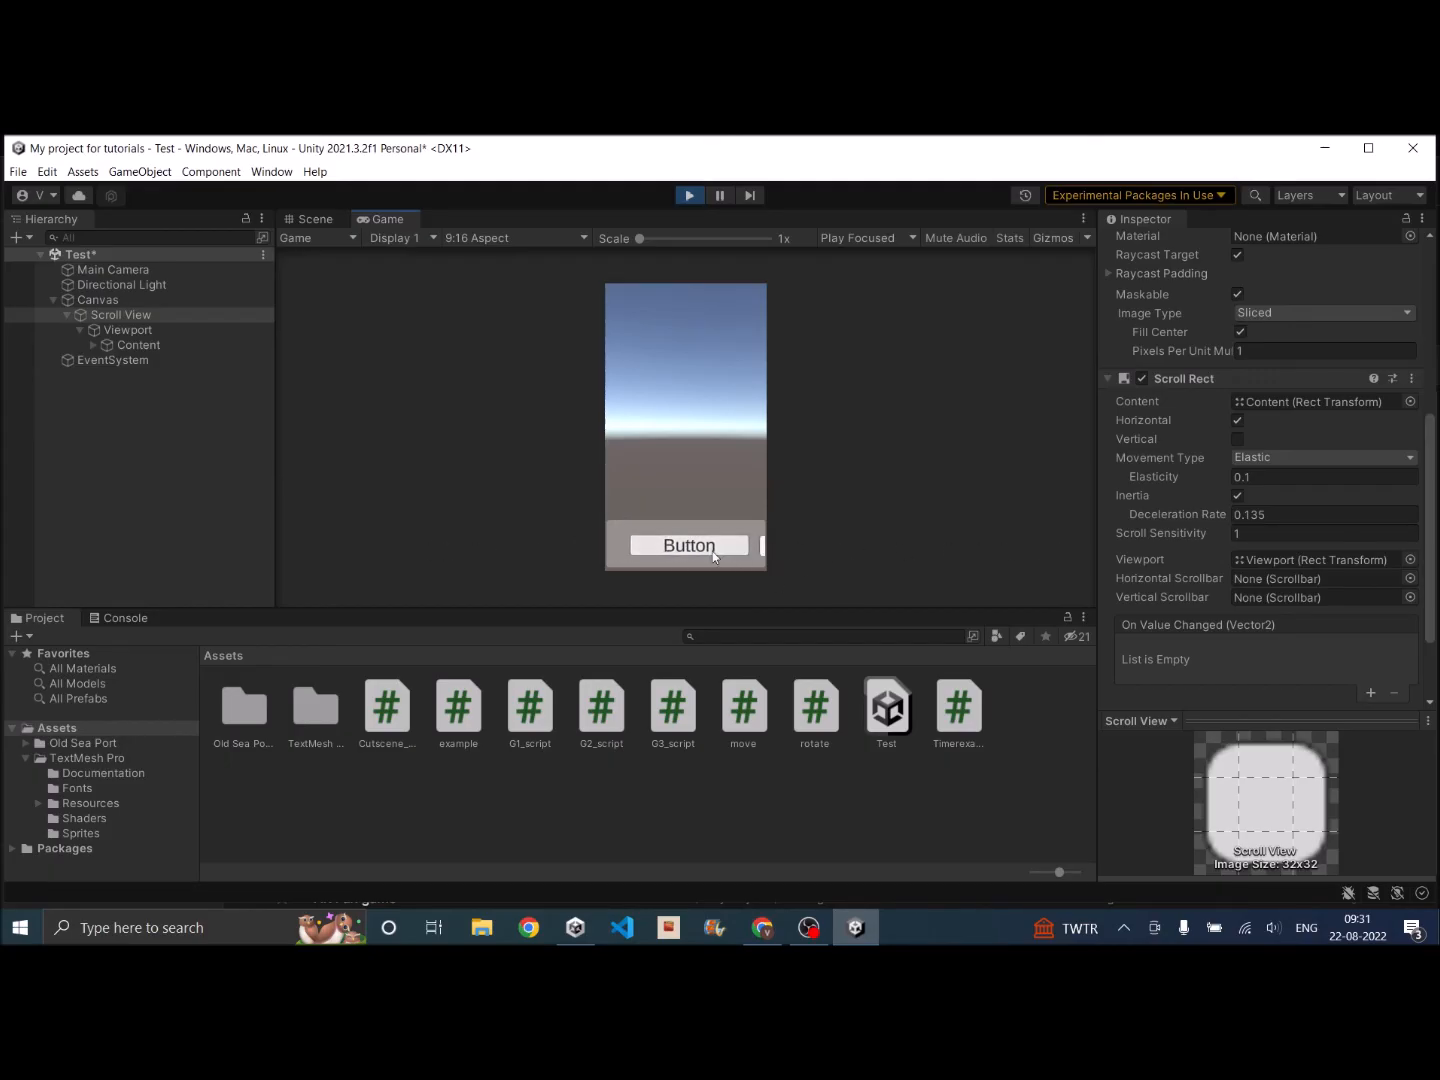
mouse_move(1061, 545)
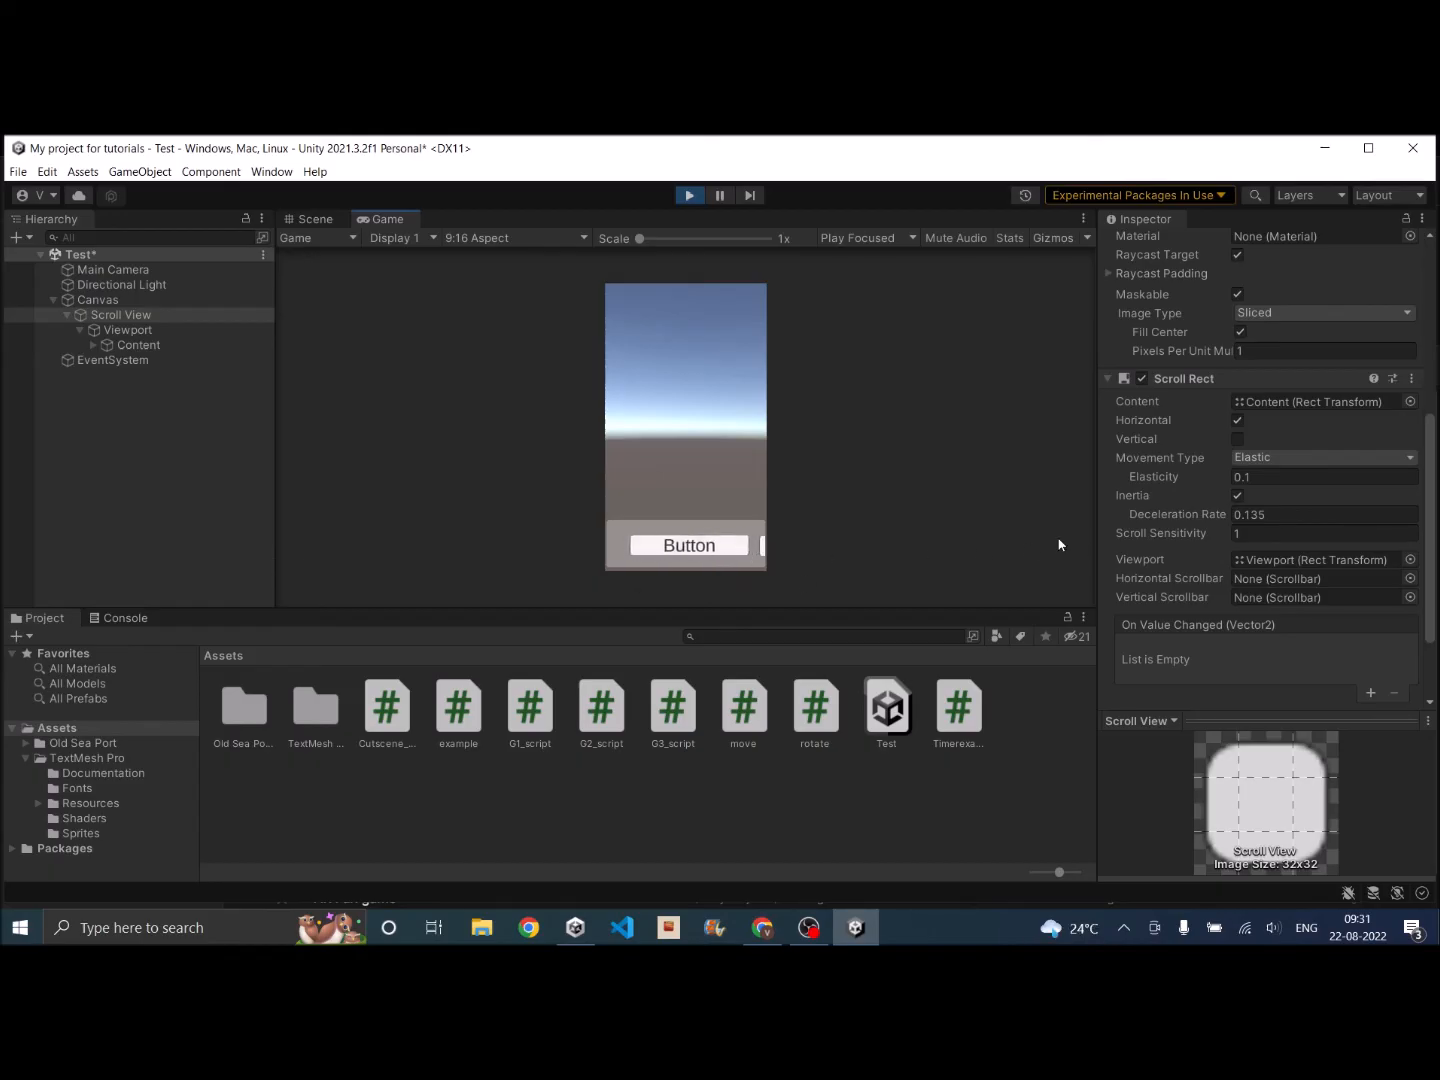